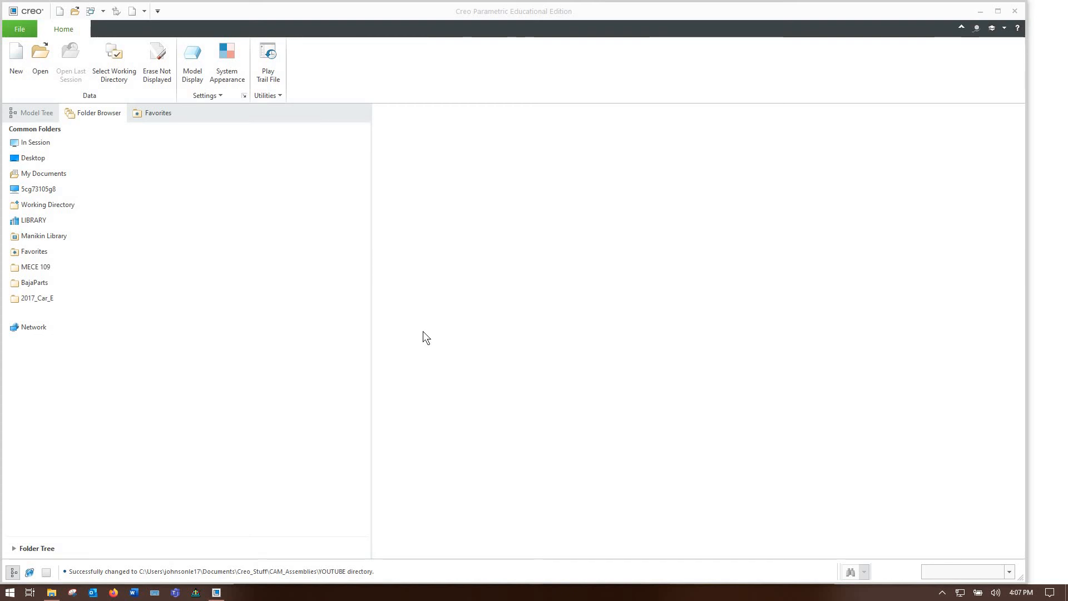
mouse_move(406, 316)
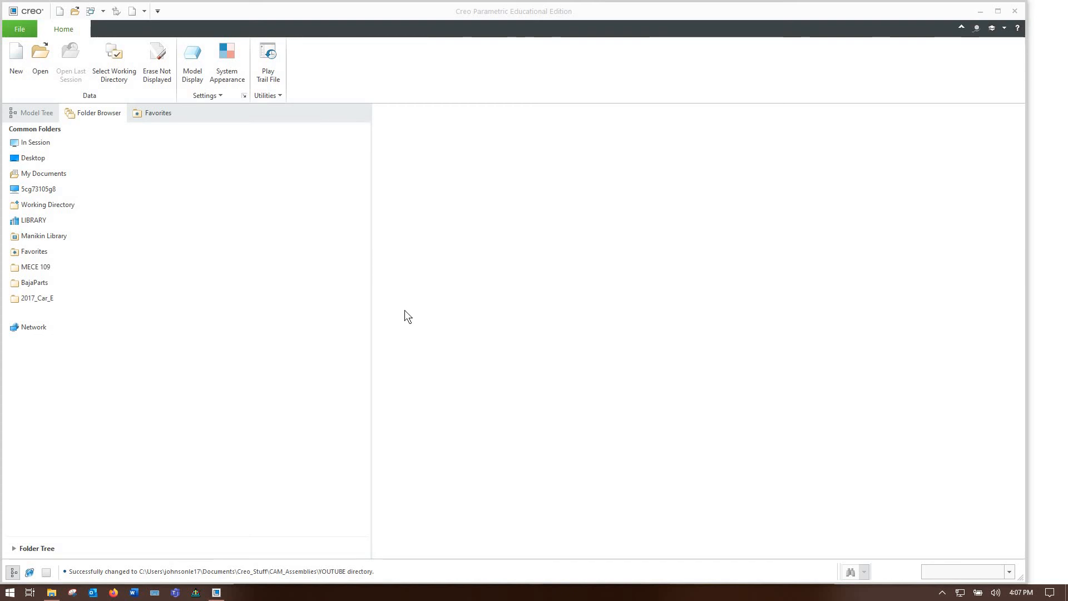
mouse_move(443, 246)
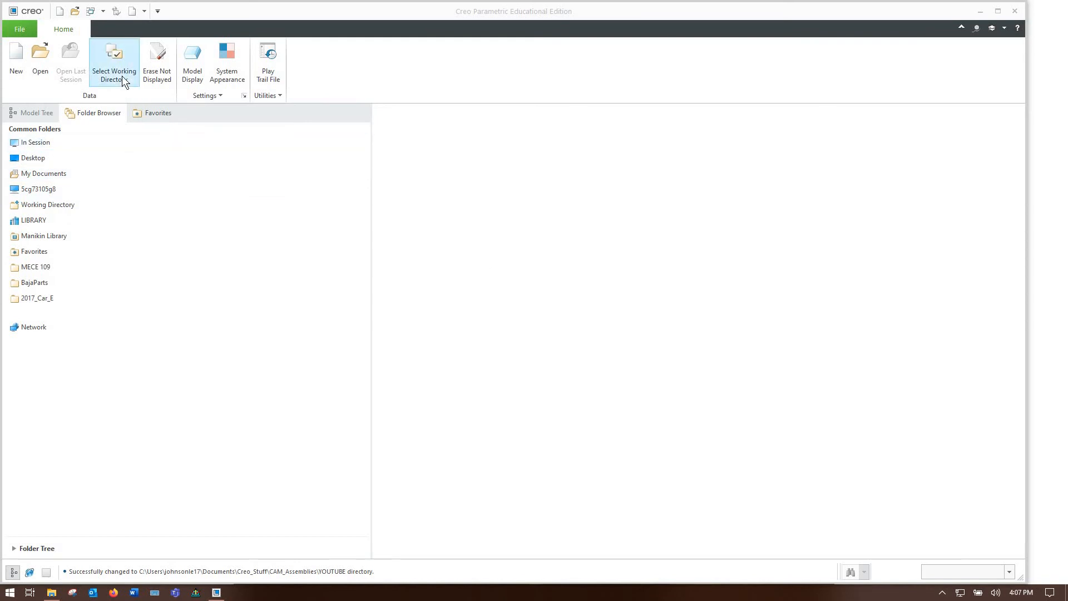
Set the working directory to the DEMO1 folder inside YOUTUBE
left_click(113, 62)
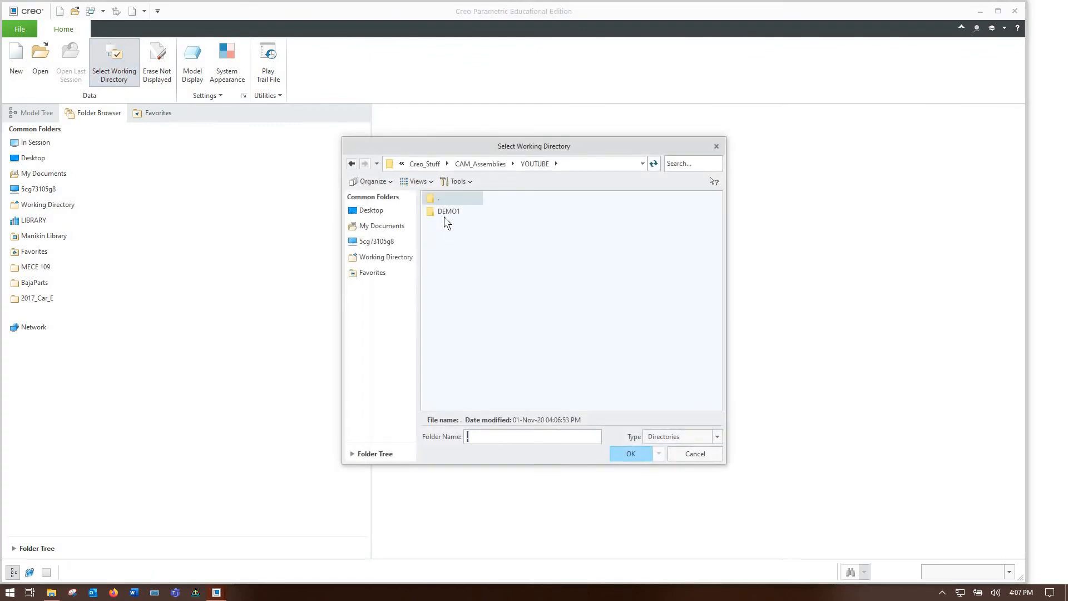
left_click(630, 454)
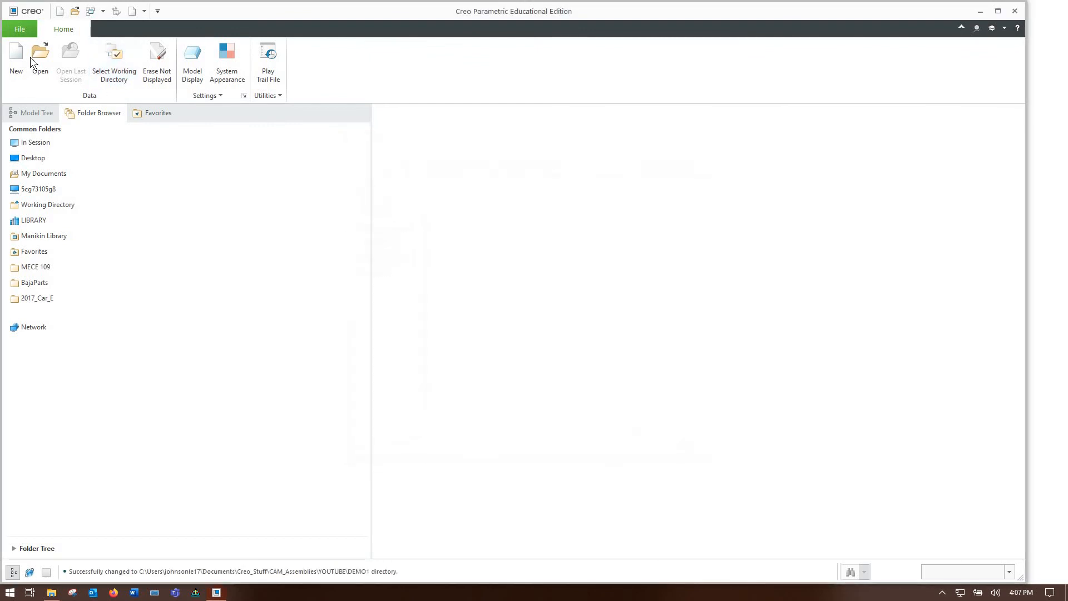
Create part PRT0001 and sketch a 5-diameter circle at the origin on FRONT
left_click(16, 61)
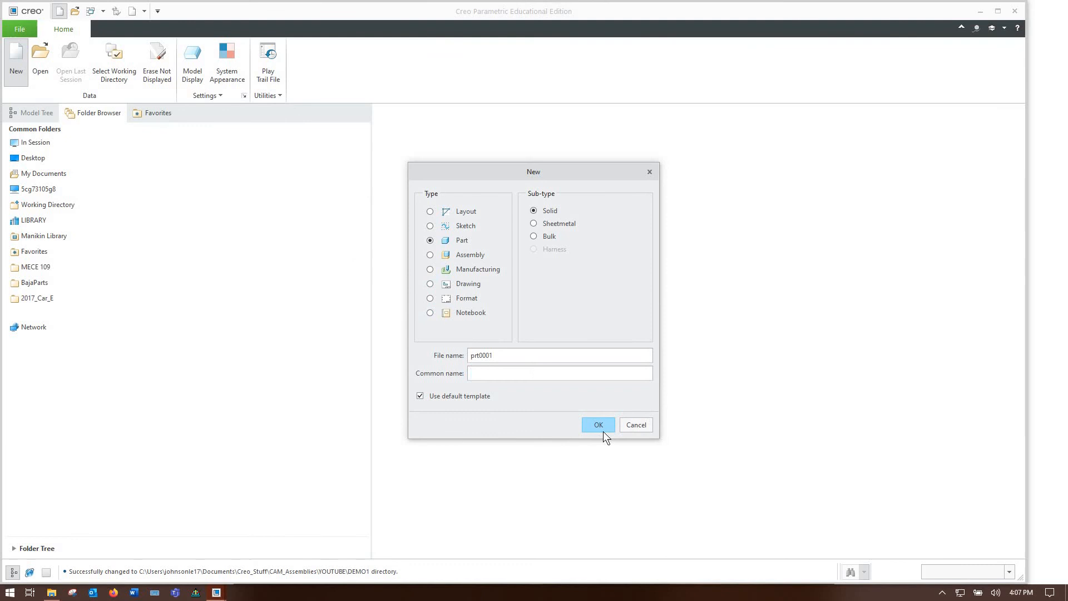
left_click(597, 424)
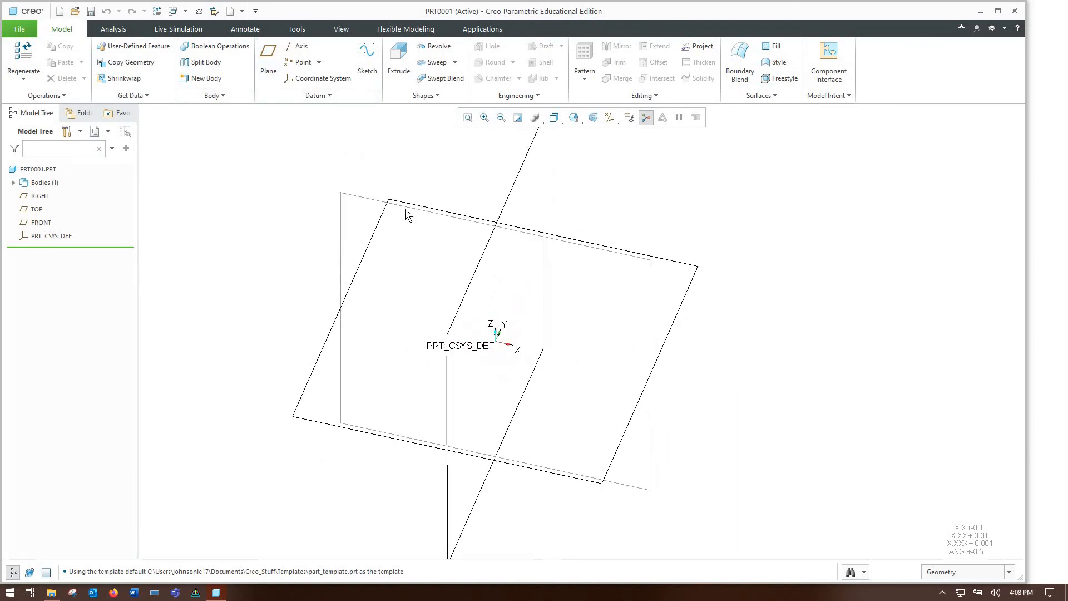
left_click(389, 201)
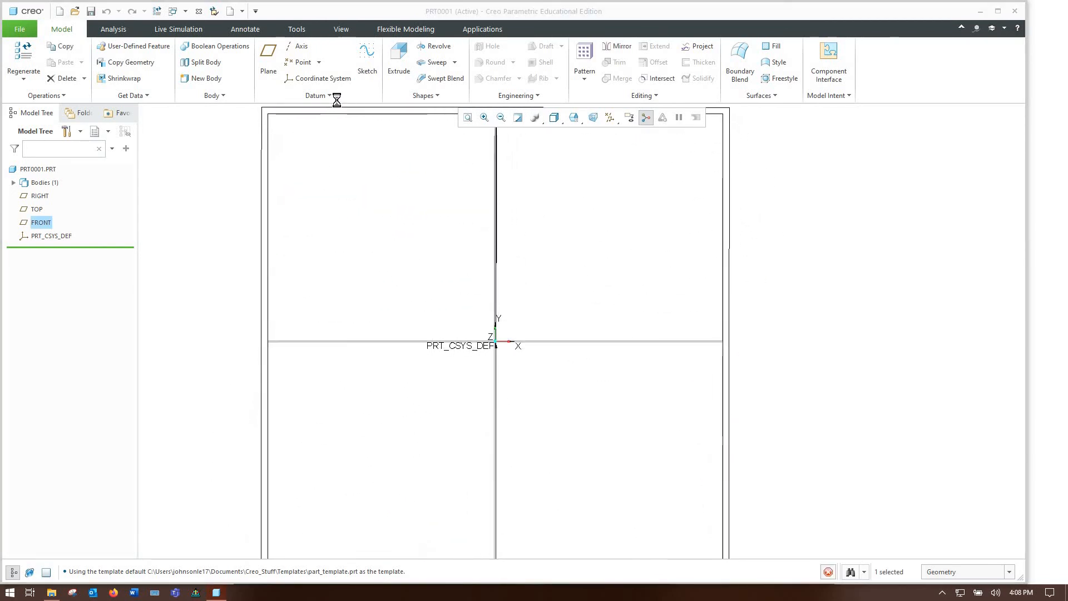
left_click(367, 70)
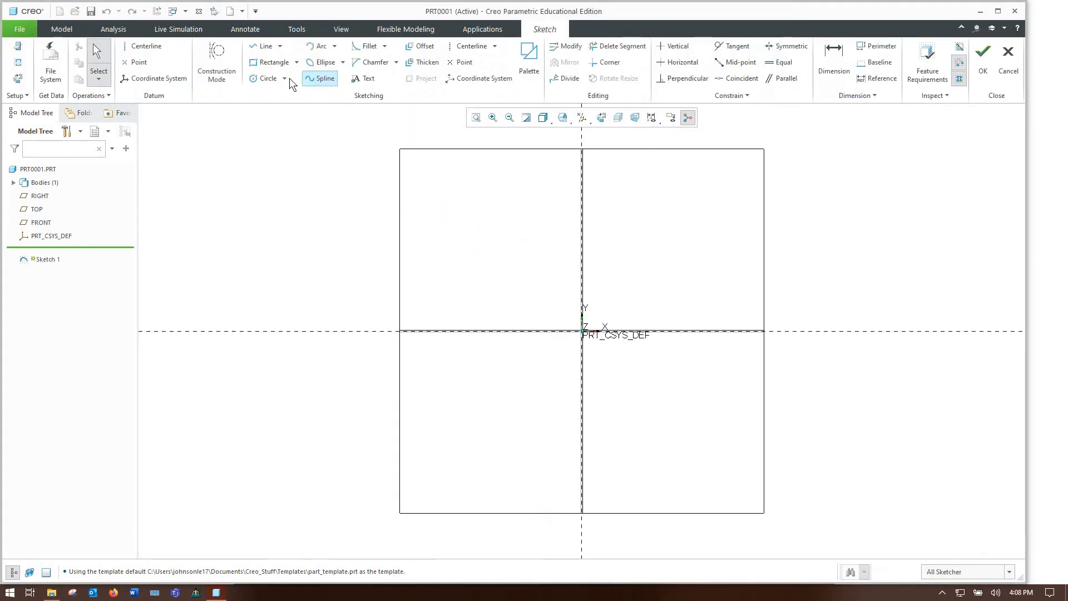
left_click(267, 77)
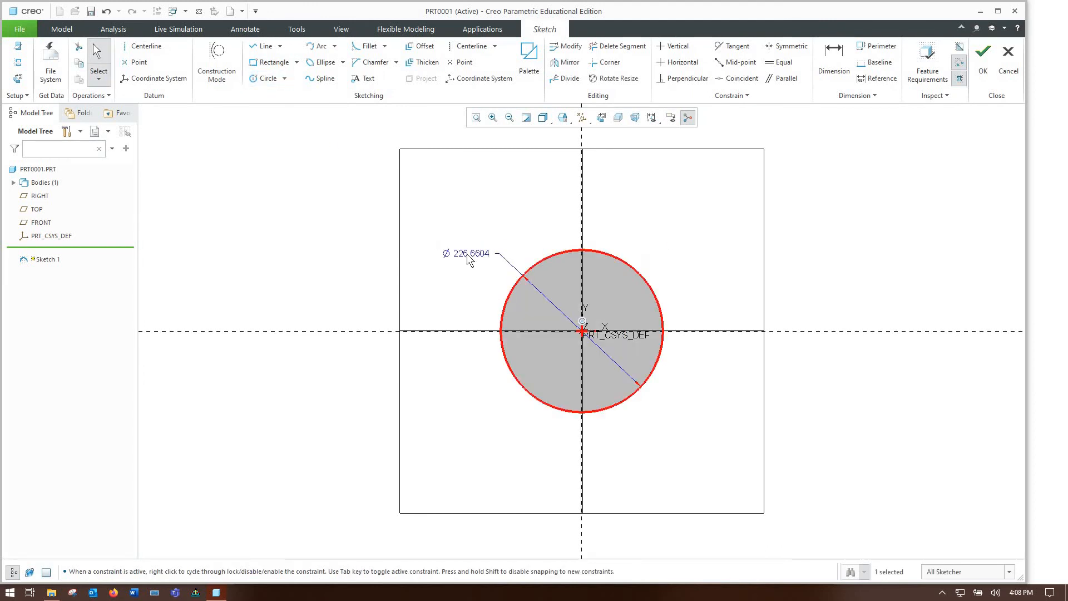
double_click(468, 254)
type("5.0000")
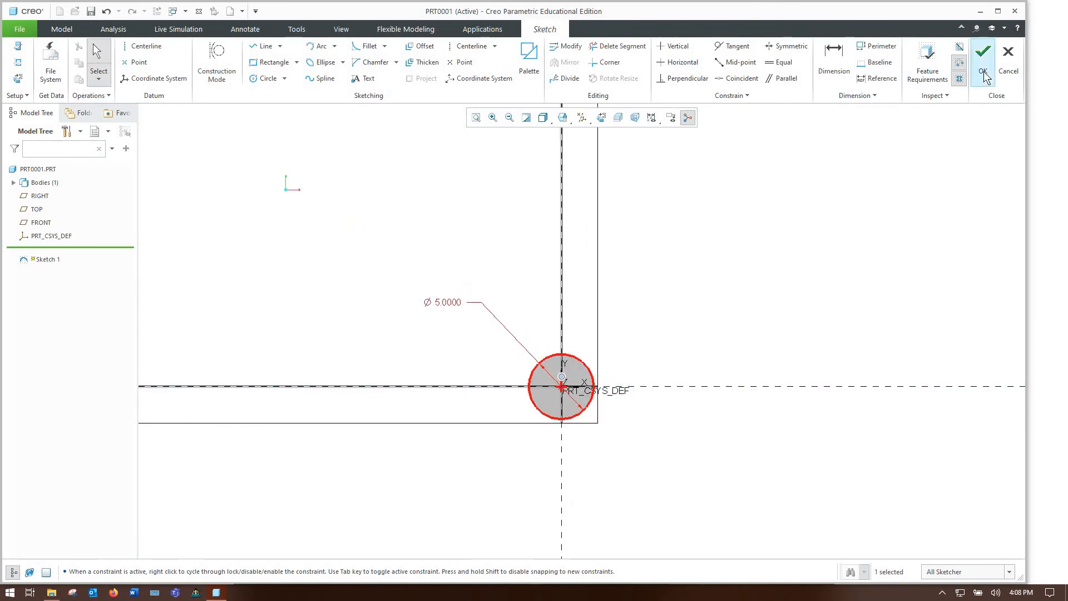
mouse_move(983, 54)
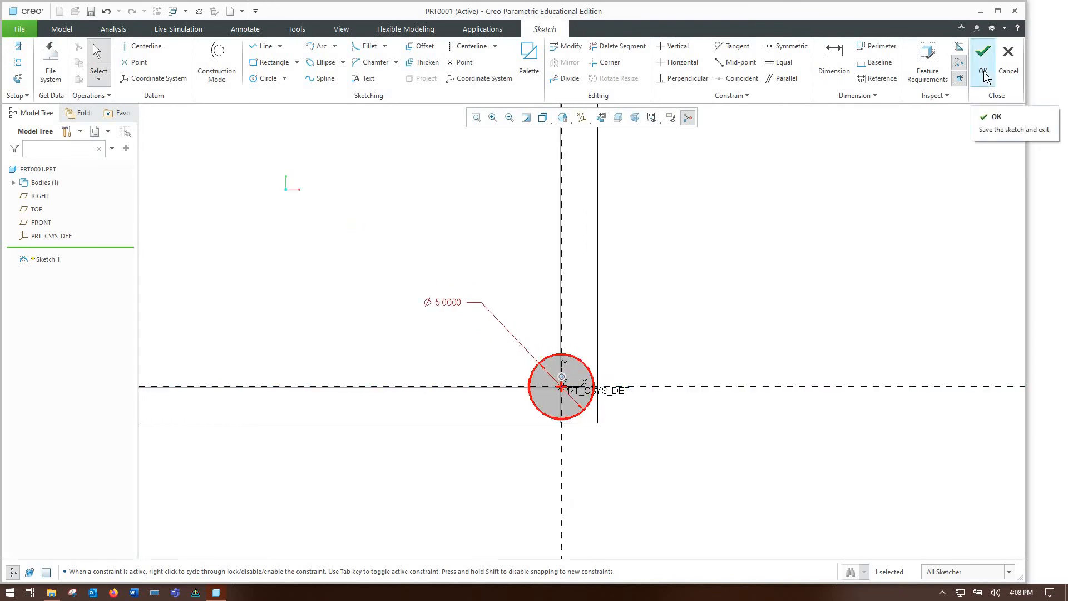
left_click(982, 60)
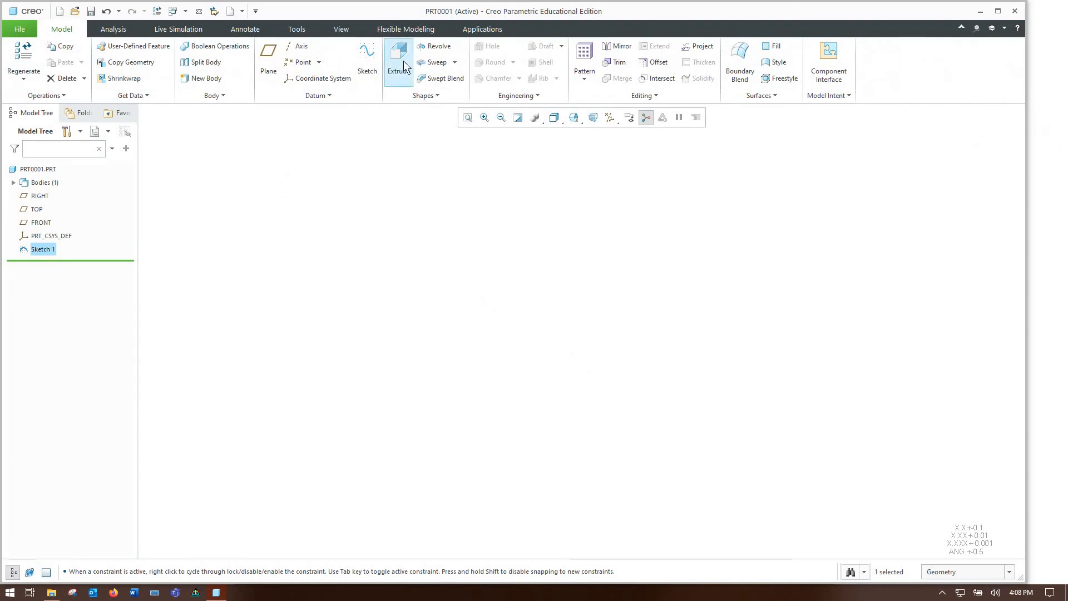
Extrude Sketch 1 into a solid disk with a new depth
left_click(399, 62)
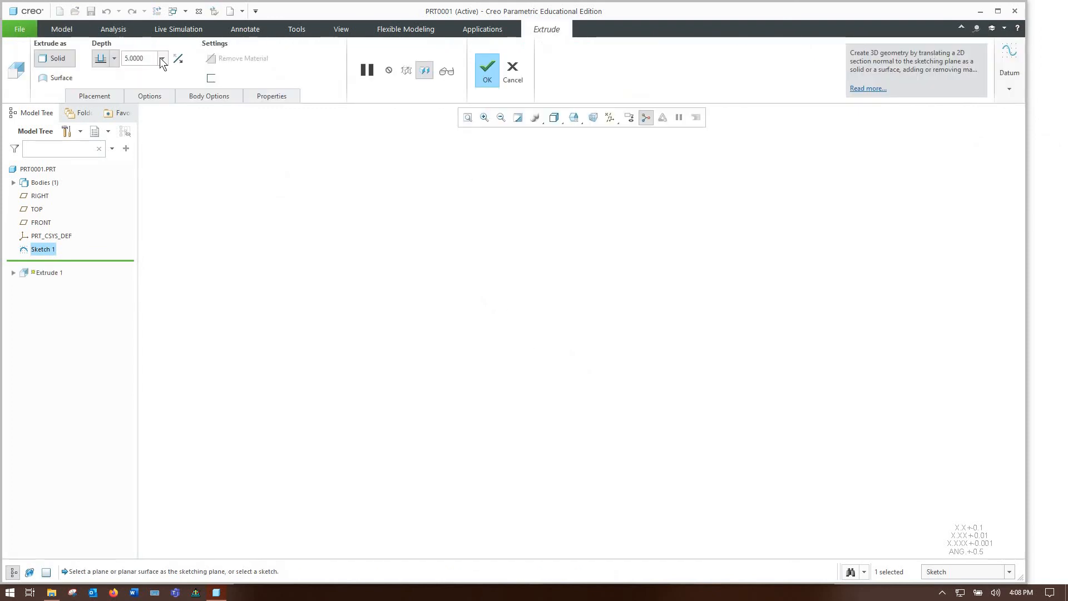
triple_click(140, 58)
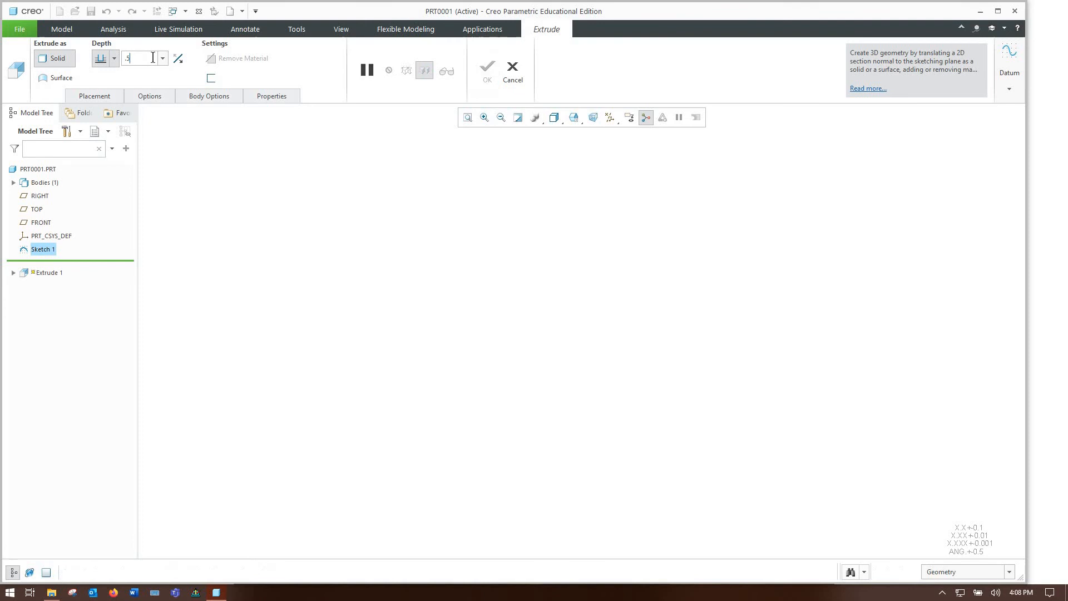
left_click(486, 71)
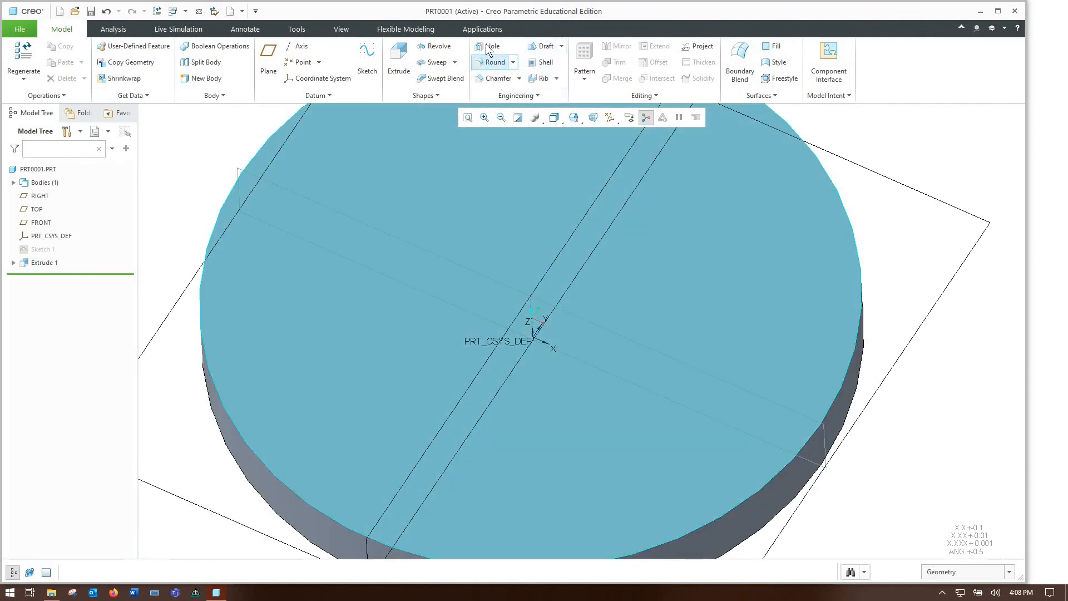
Add a 0.375-diameter hole at the disk centre and save PRT0001
left_click(489, 46)
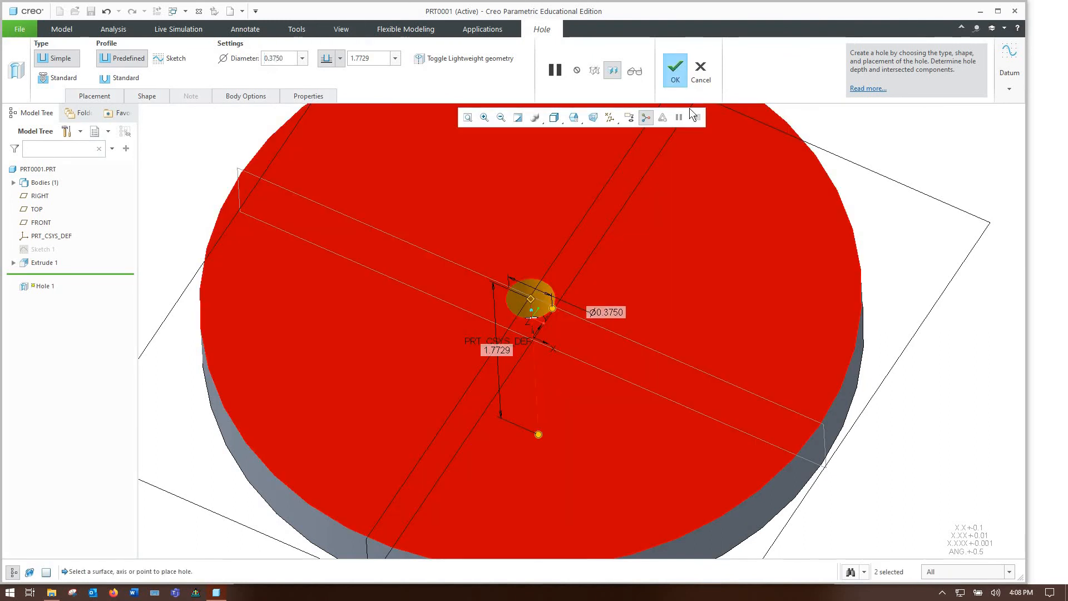
left_click(673, 70)
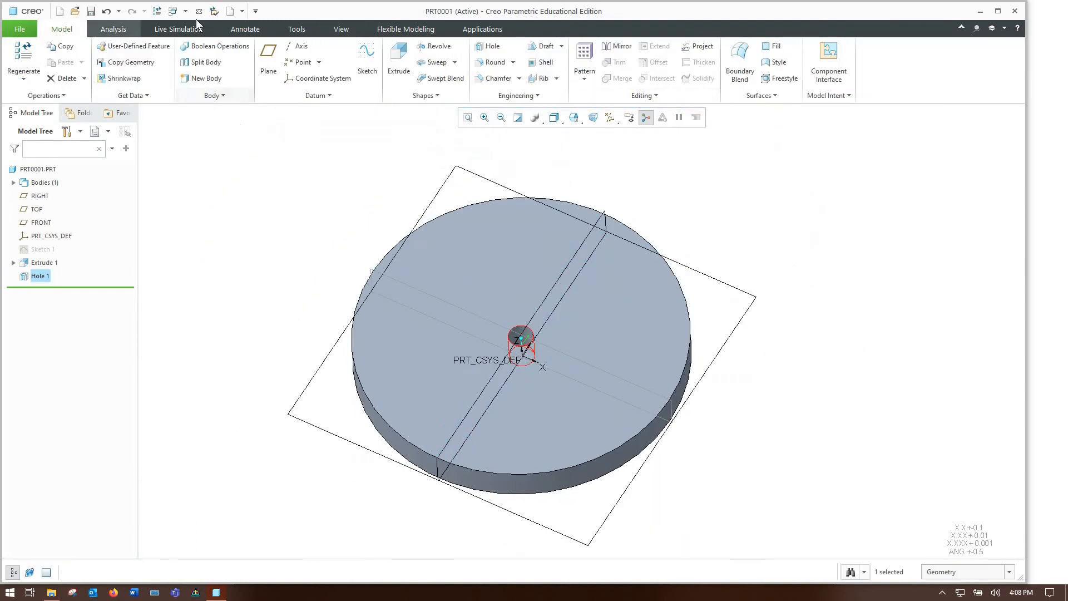
left_click(91, 11)
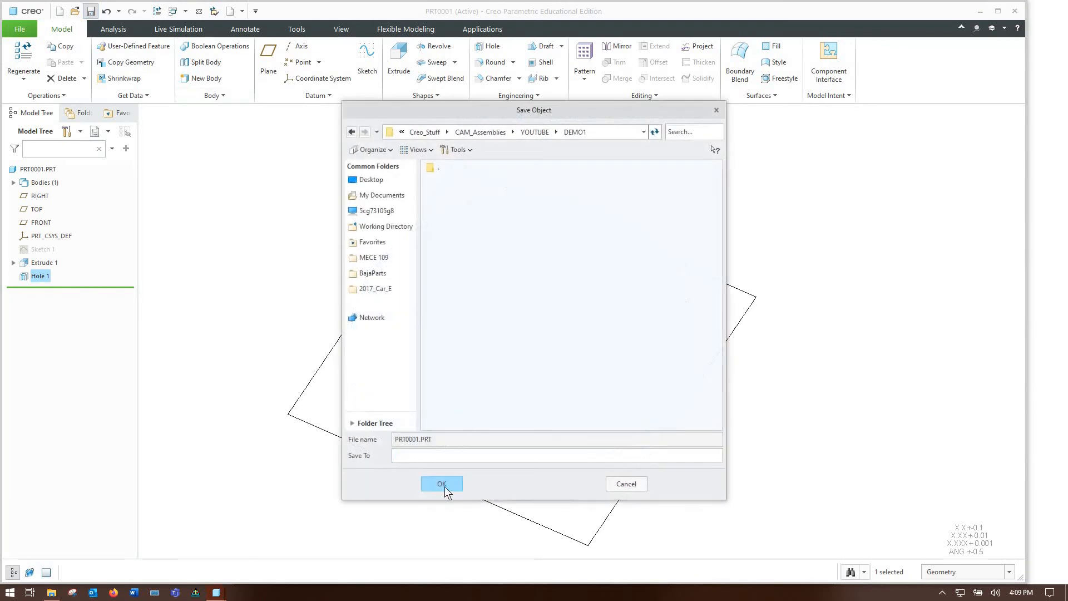
left_click(441, 483)
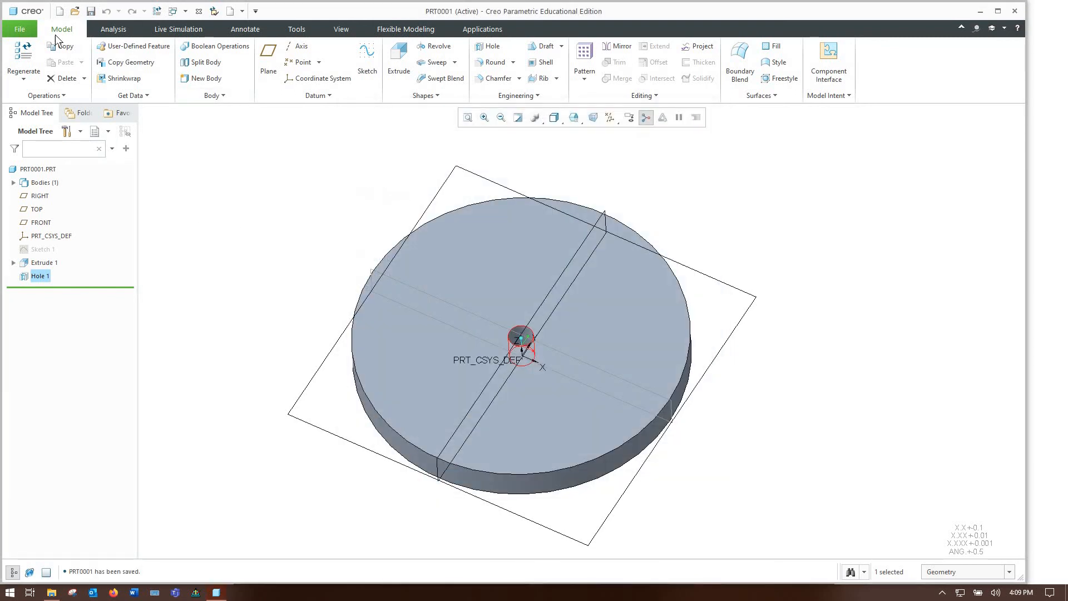
Create a new manufacturing NC assembly, MFG0001
left_click(60, 11)
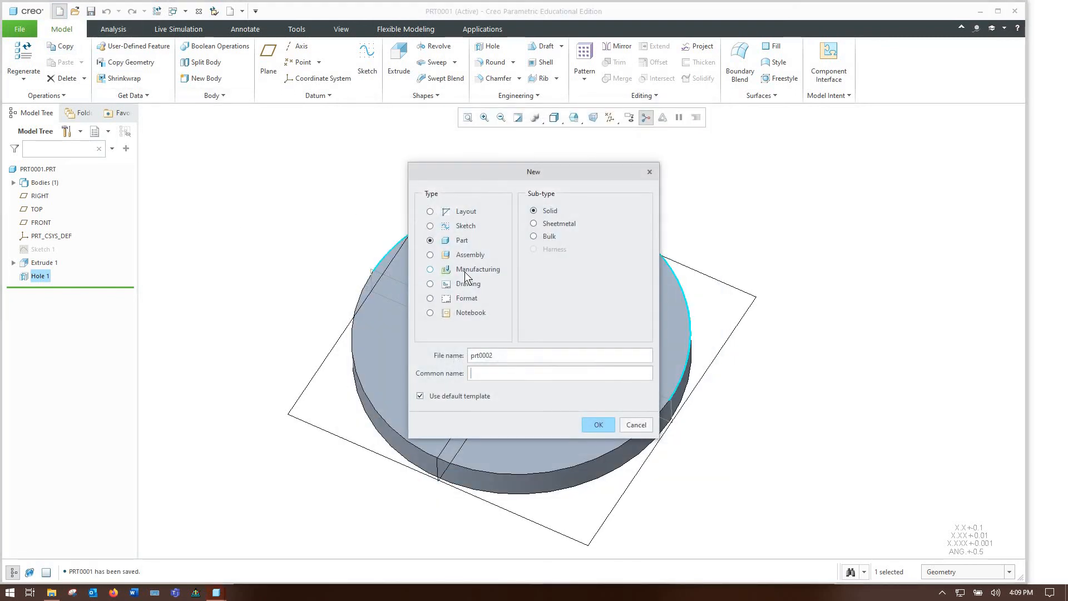
left_click(430, 270)
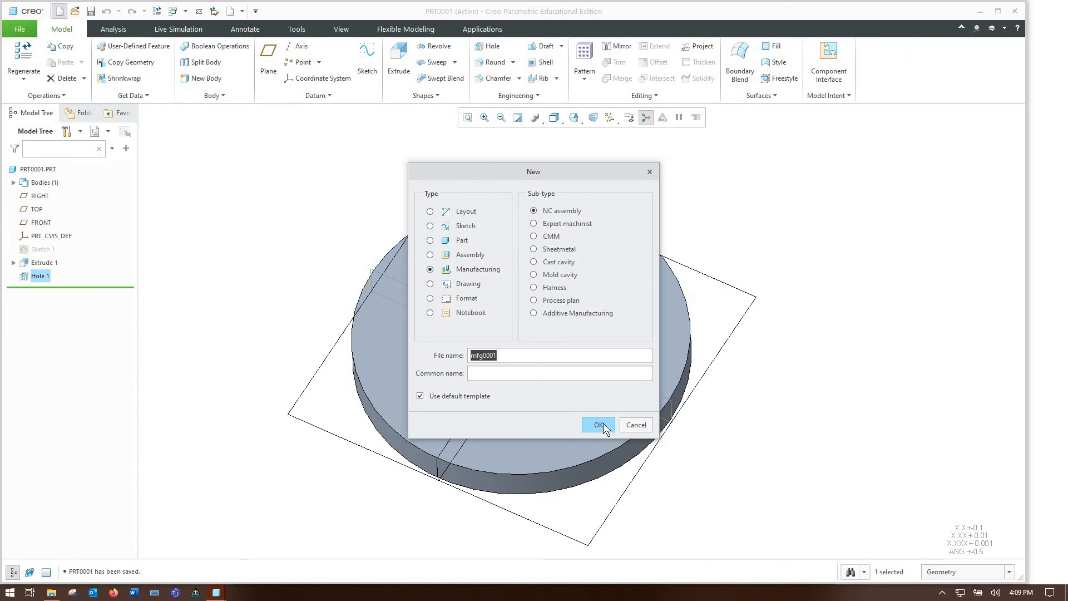
left_click(595, 425)
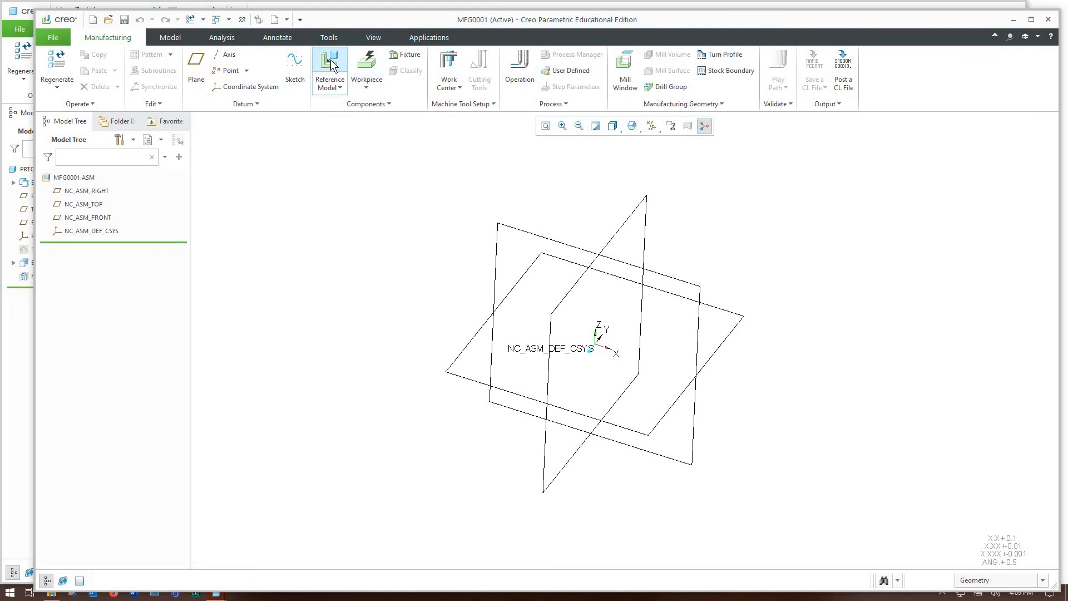
Bring in prt0001.prt as the reference model at default placement
left_click(329, 63)
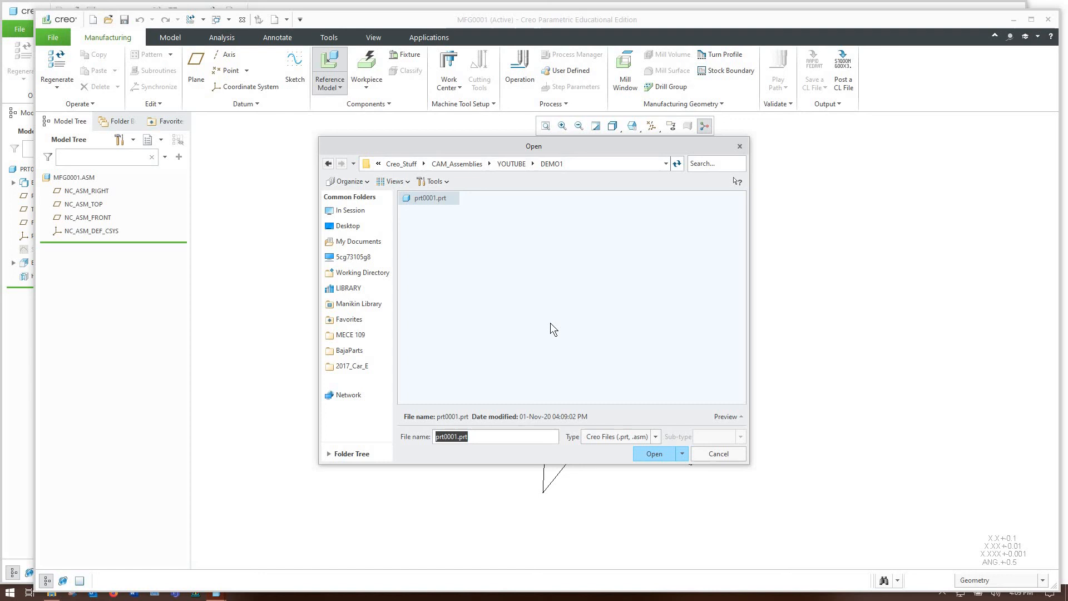
mouse_move(653, 454)
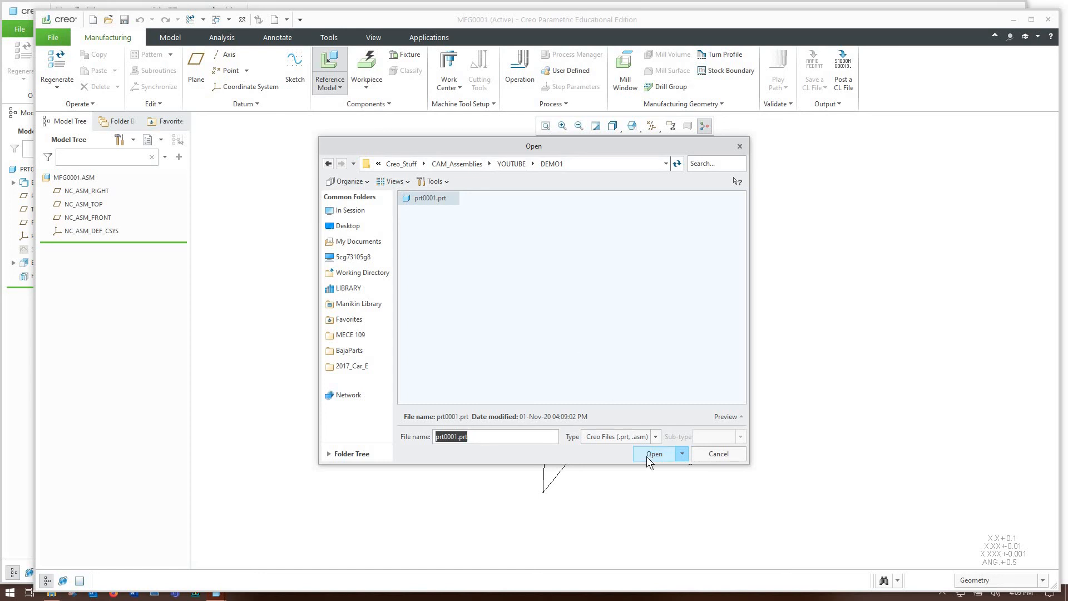
left_click(653, 454)
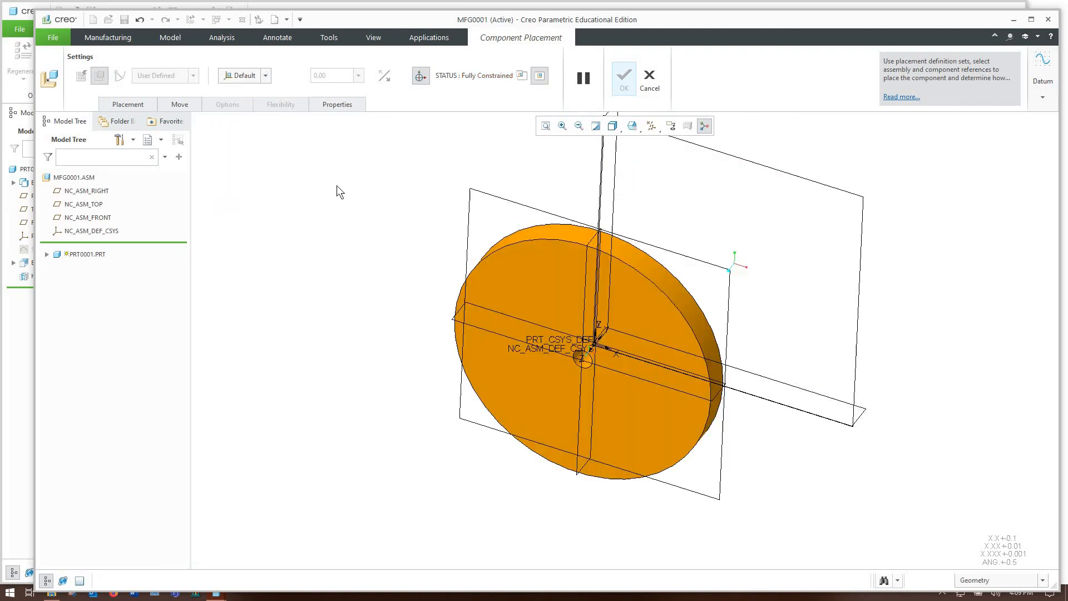
left_click(622, 72)
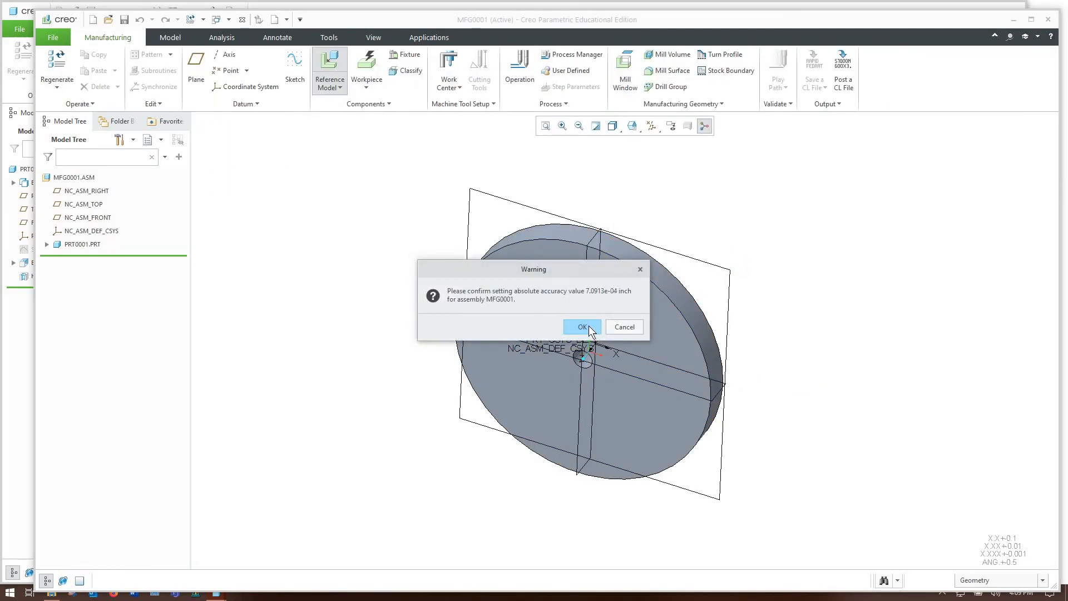
left_click(580, 327)
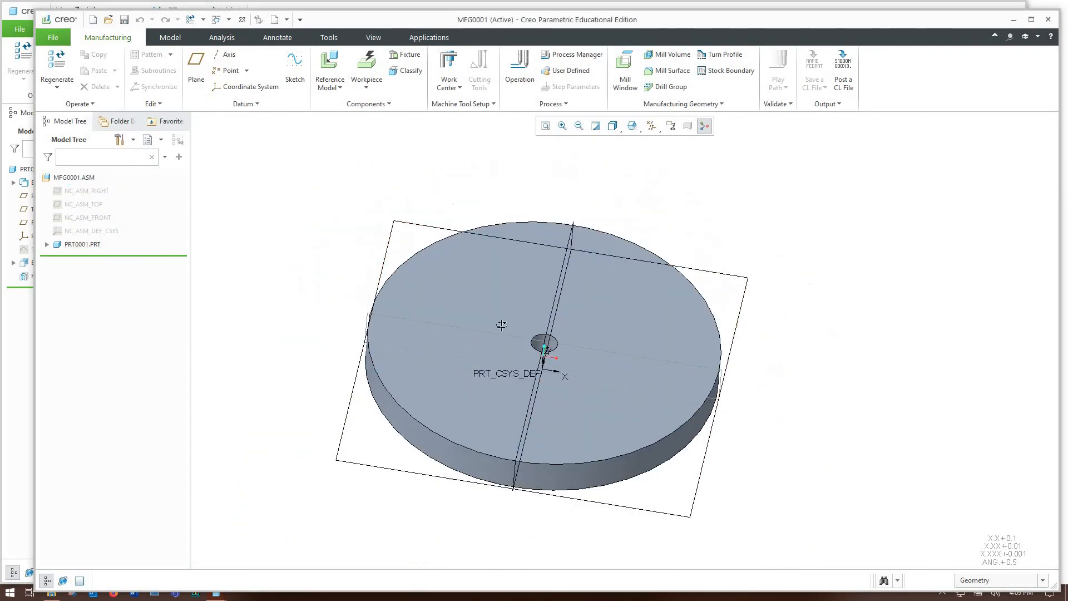
Regenerate and save MFG0001, bringing up the machine tool group file browser
left_click(191, 19)
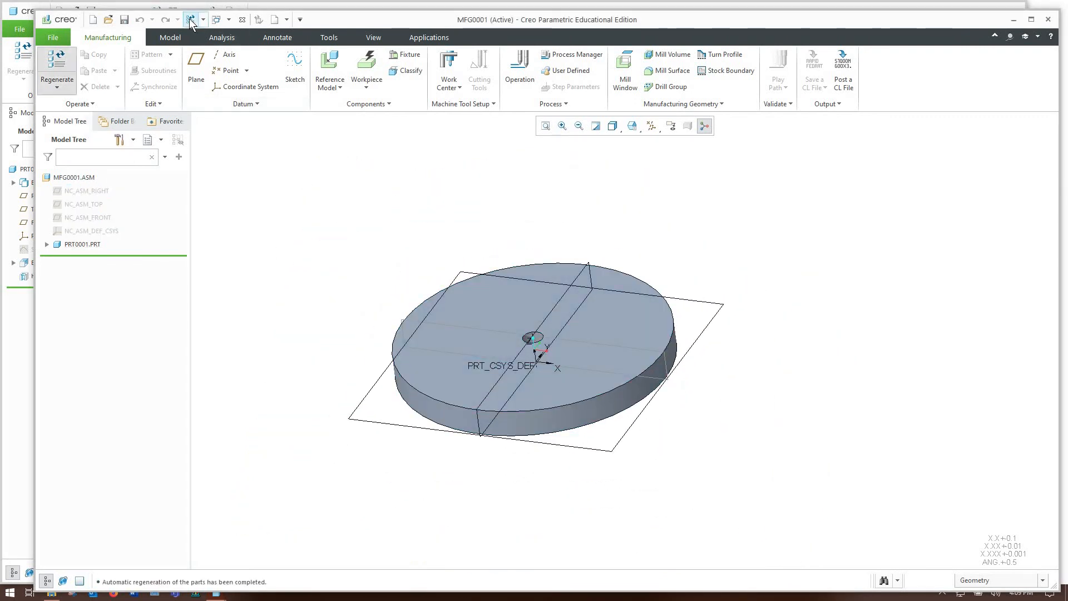
left_click(124, 18)
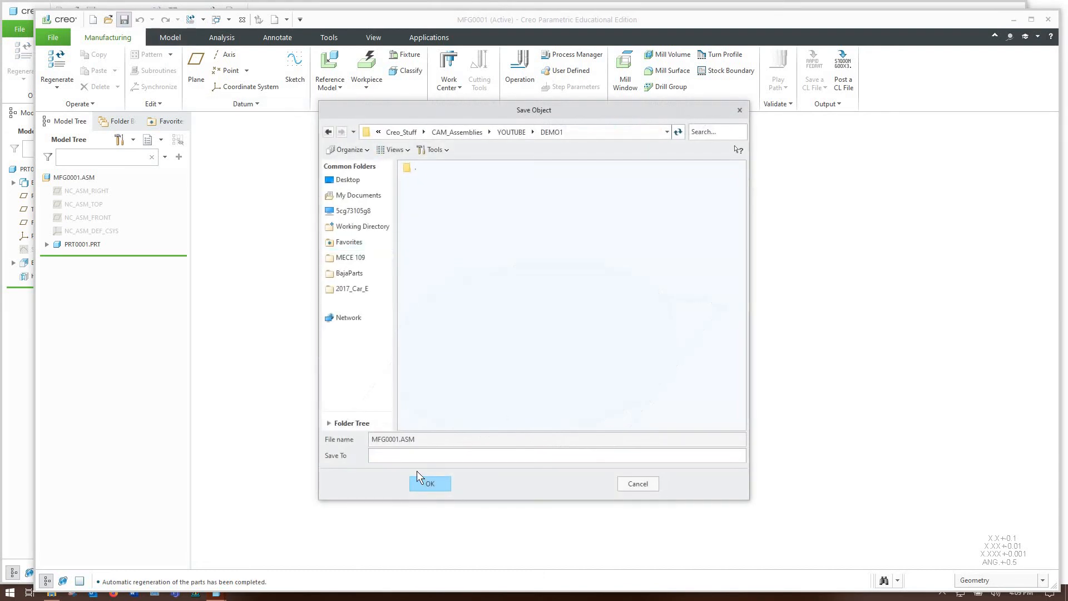
left_click(429, 484)
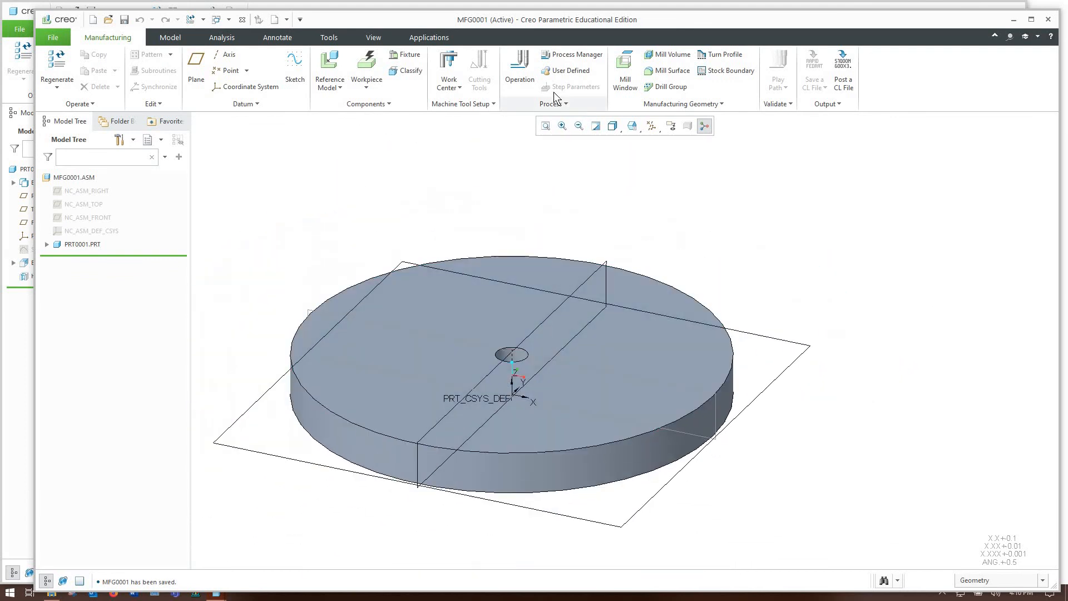
left_click(447, 64)
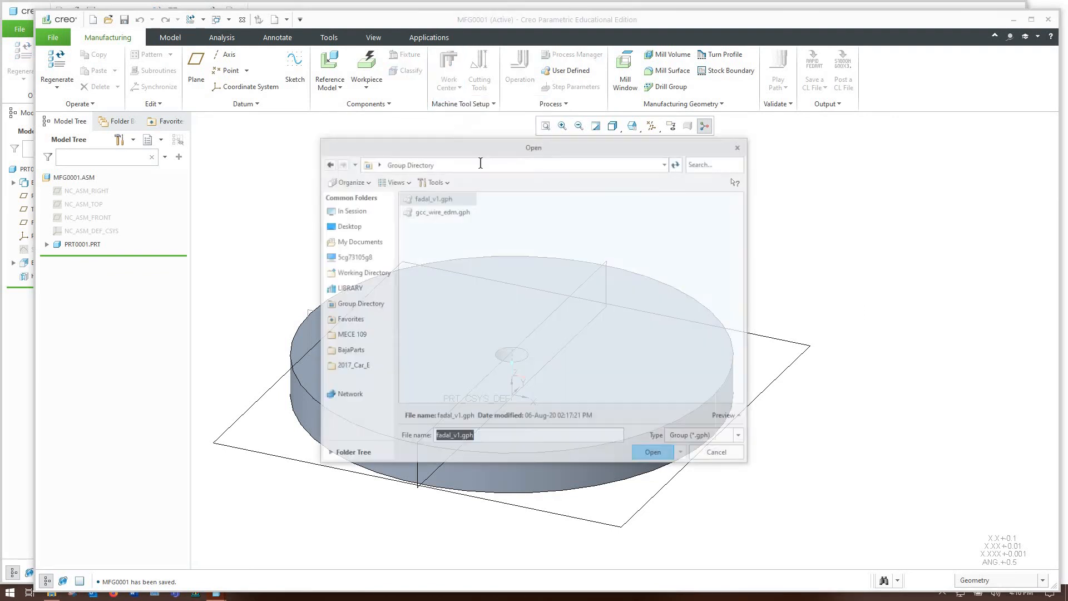
Load gcc_wire_edm.gph and accept the GCC_WIRE_EDM work center settings
left_click(441, 212)
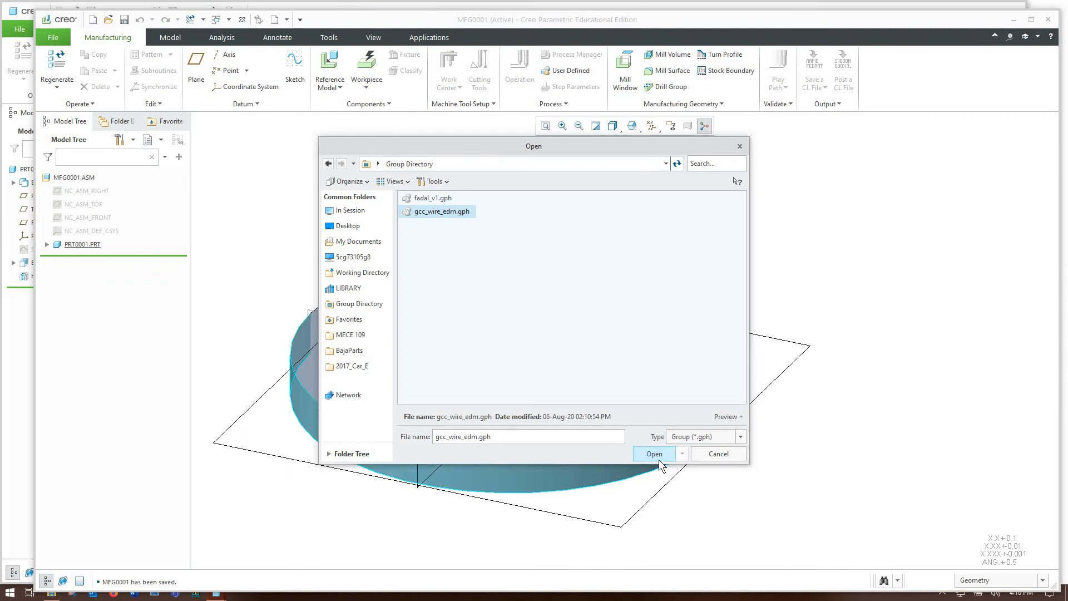
left_click(653, 454)
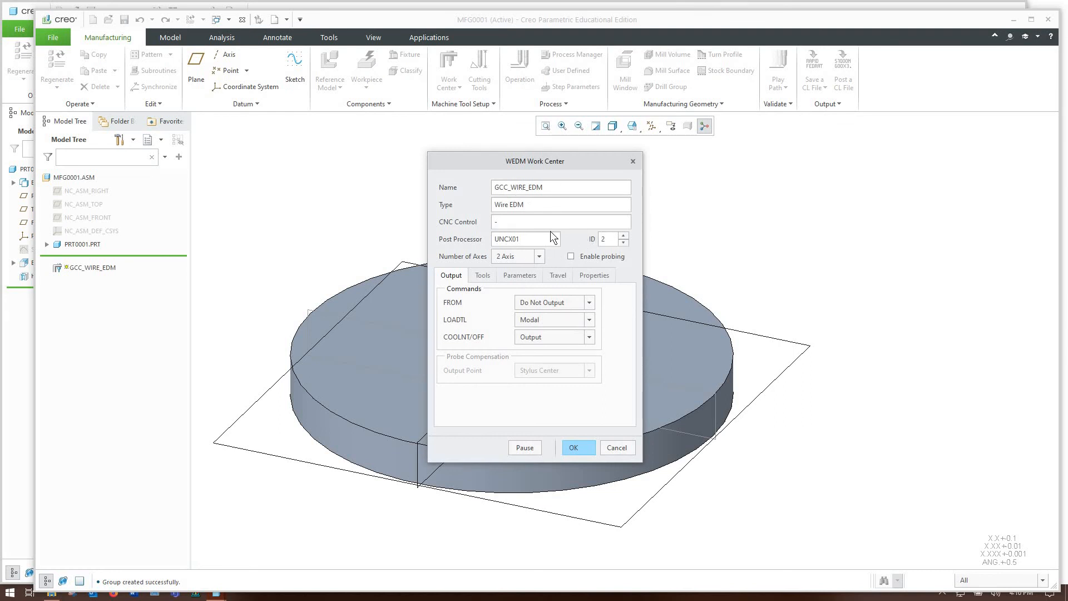
mouse_move(574, 242)
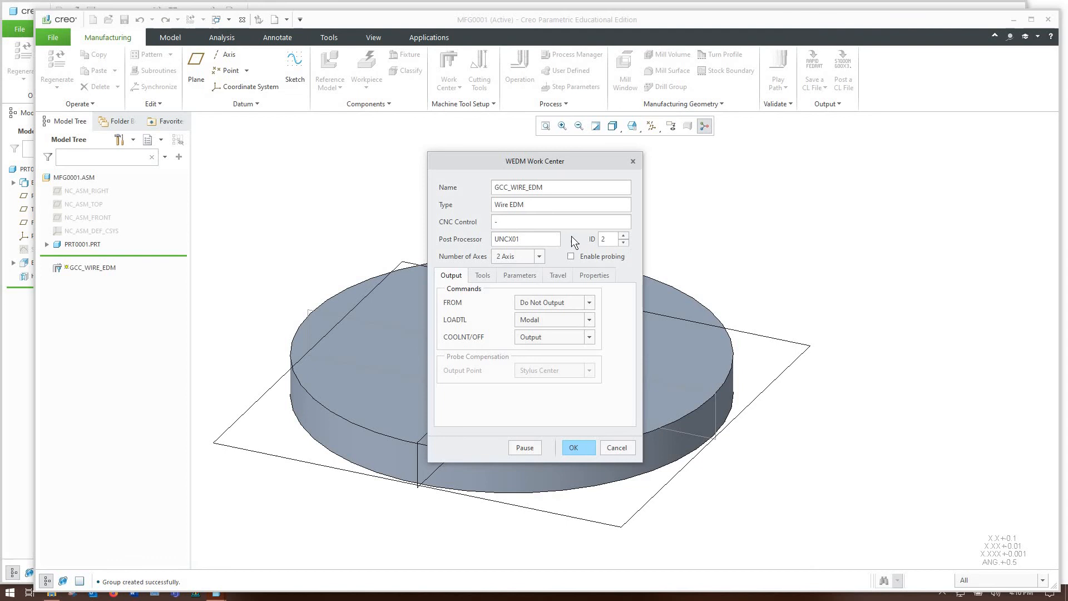
mouse_move(598, 247)
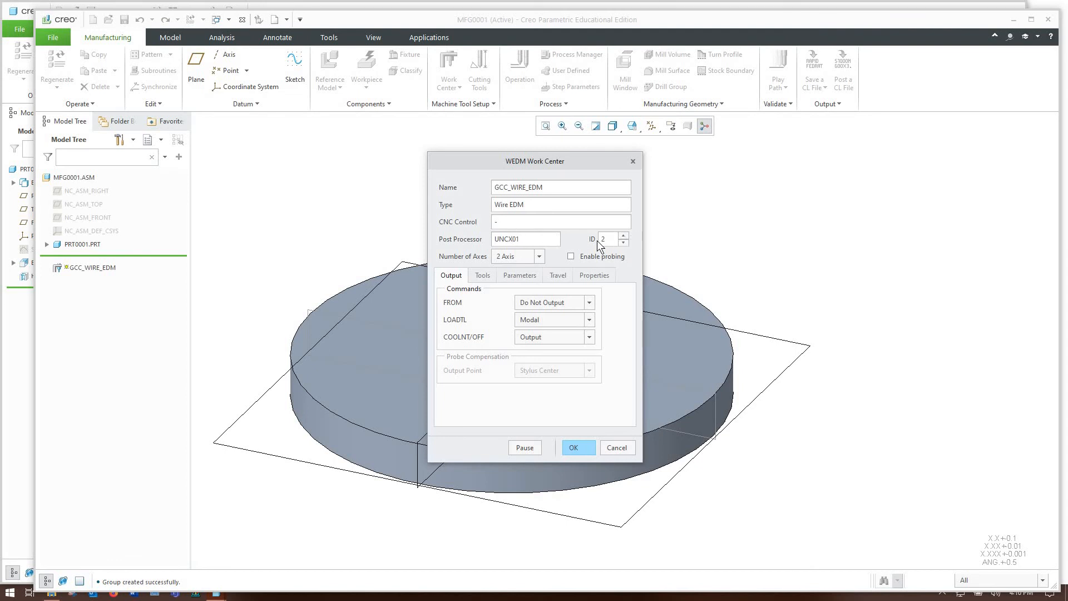
mouse_move(567, 414)
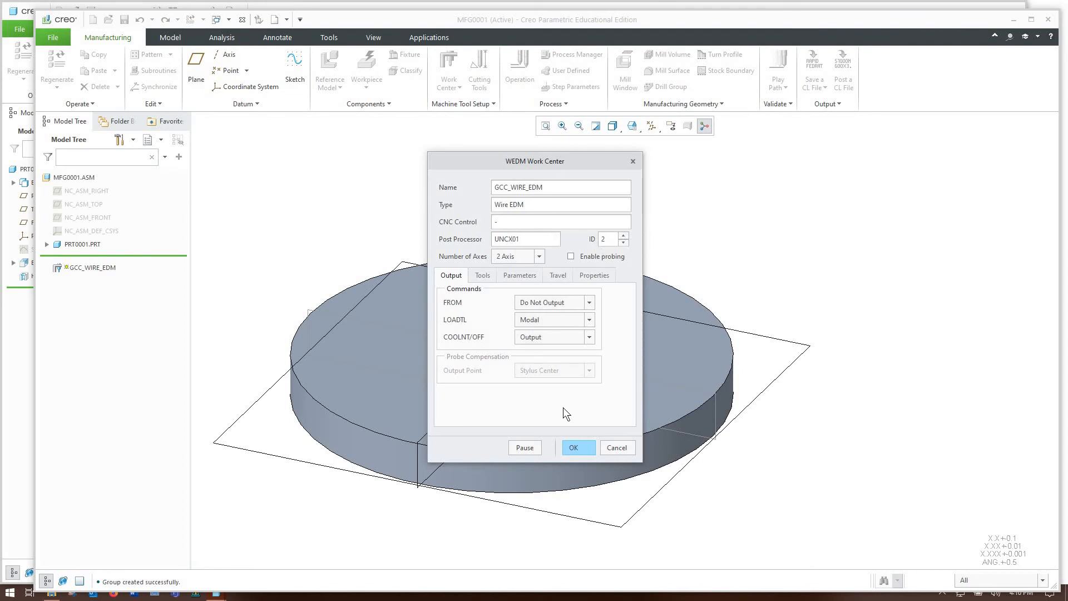
left_click(578, 447)
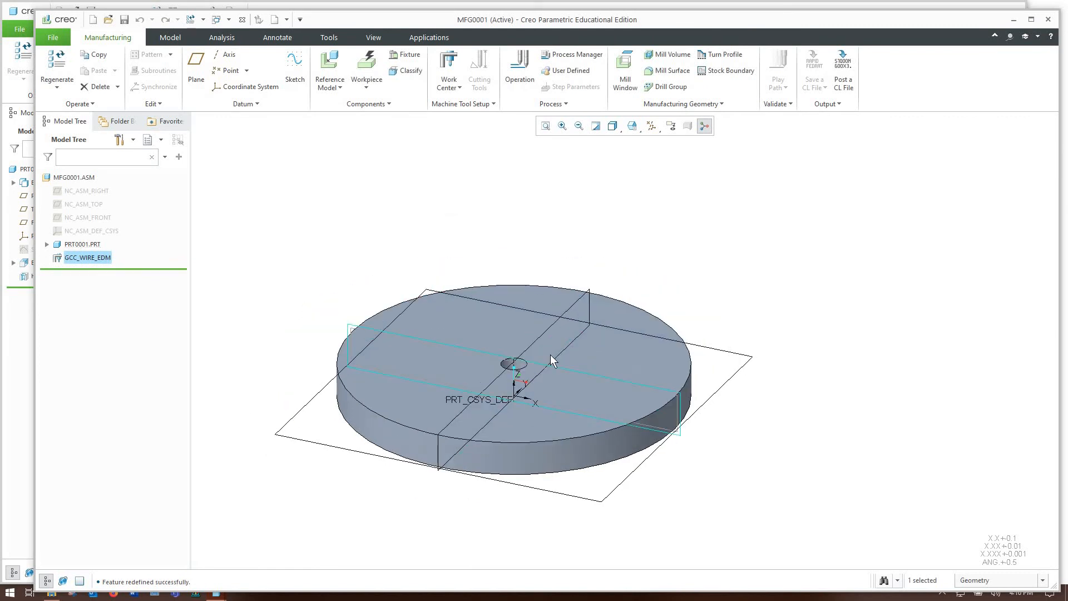
Retrieve the FANUC_WEDM_A.rgr register table for the work center
left_click(462, 103)
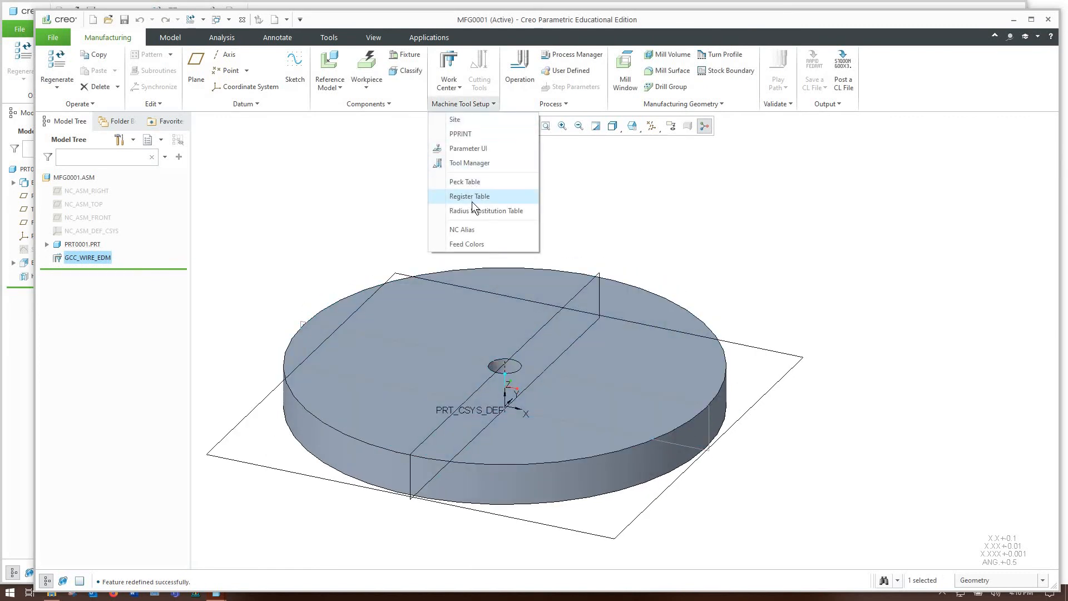
left_click(468, 196)
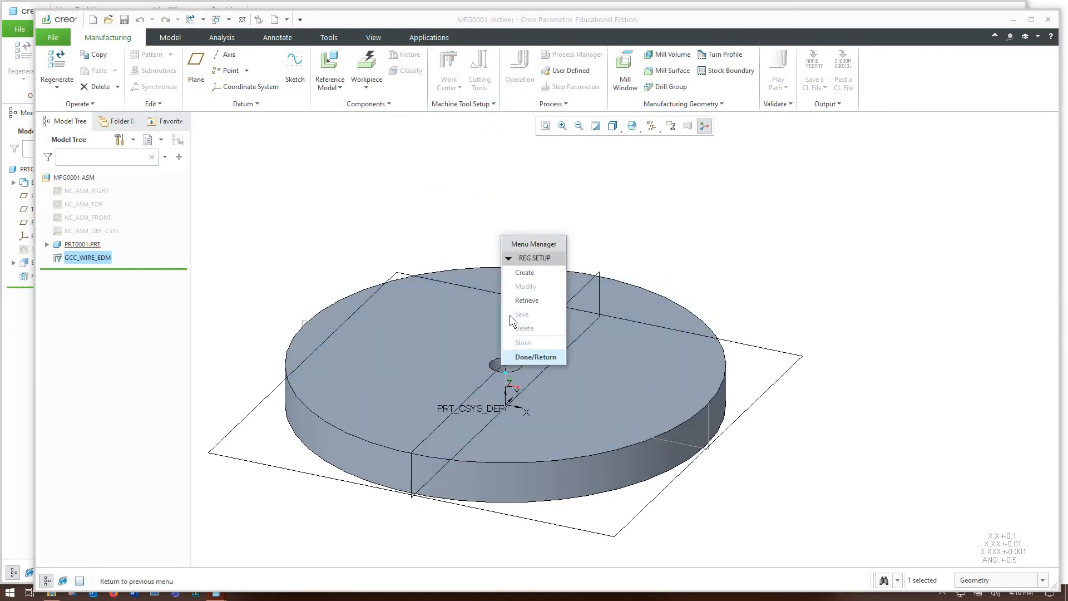
left_click(526, 301)
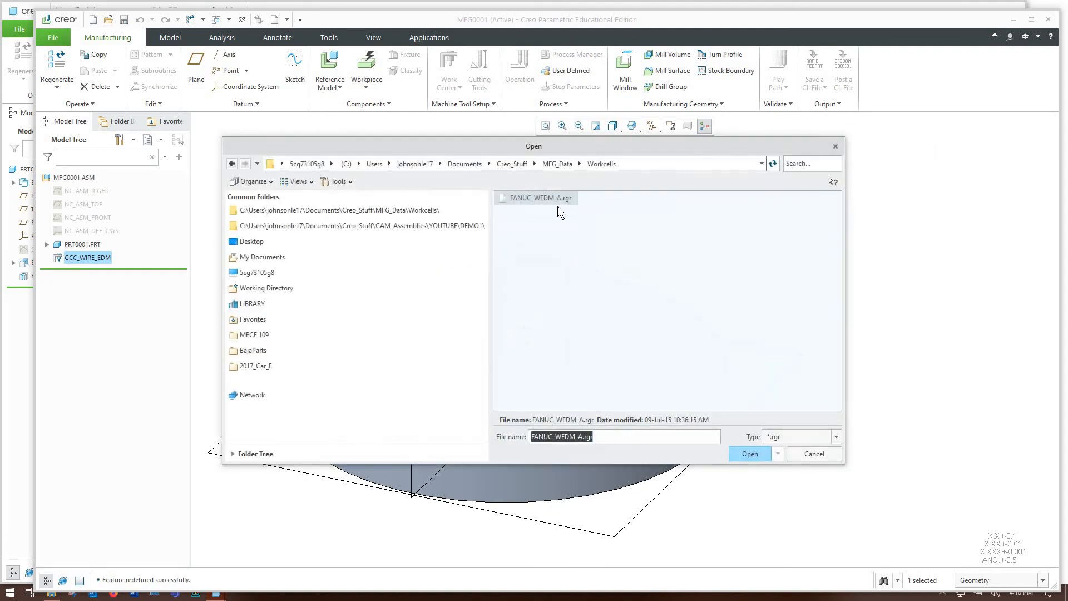
left_click(749, 454)
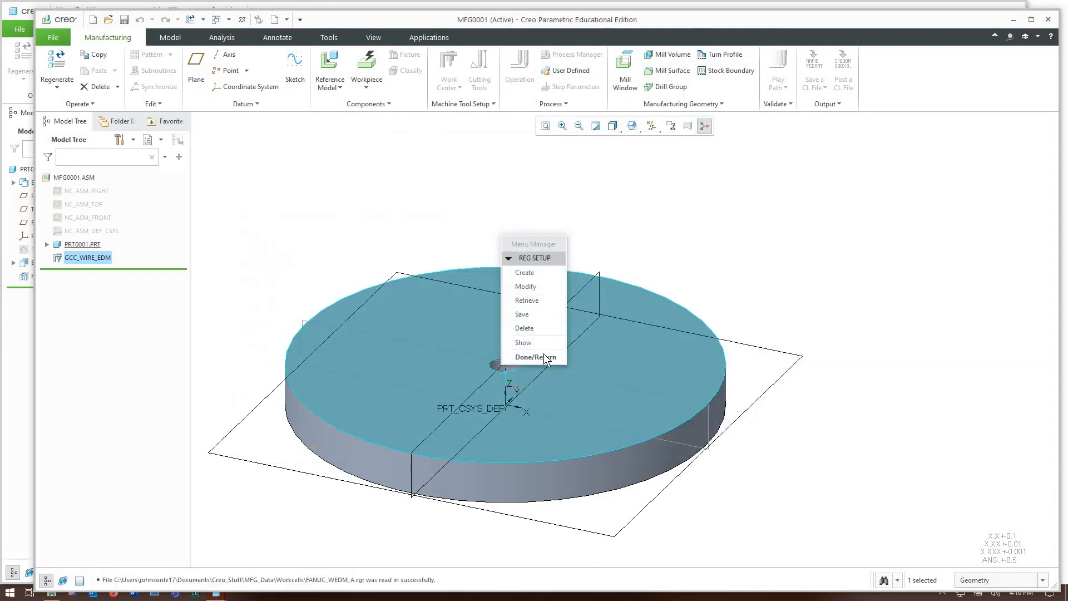
mouse_move(534, 357)
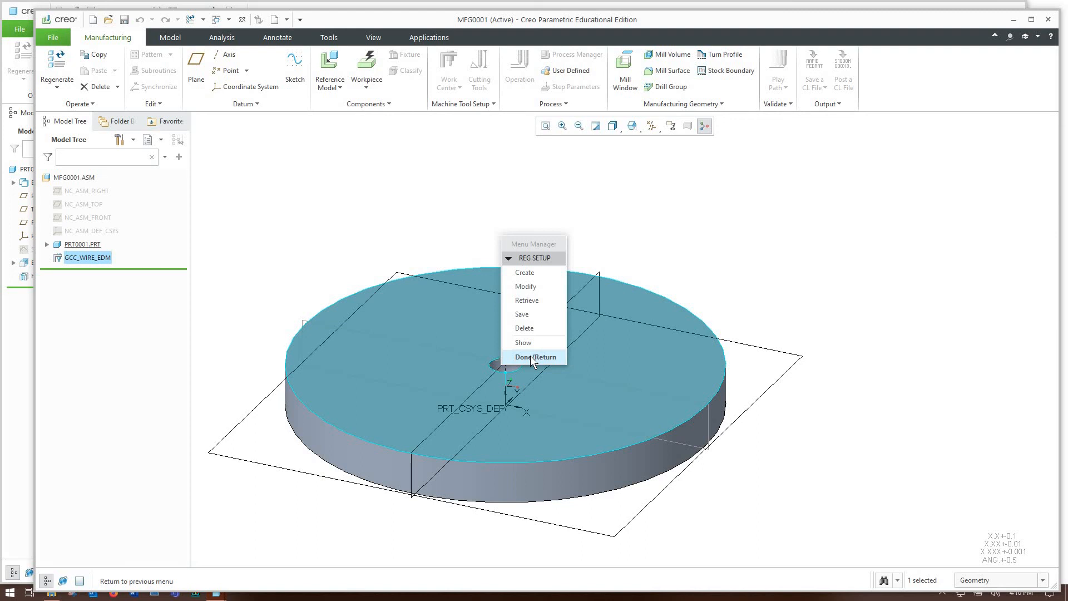
left_click(538, 356)
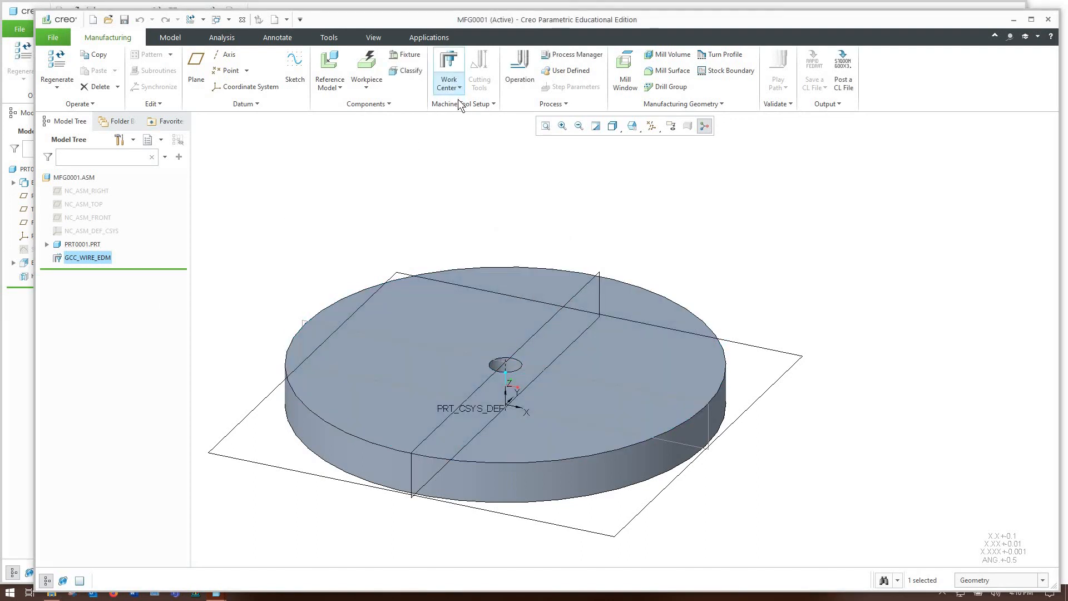
Review the FANUC_WEDM_A register table in Pro/TABLE, then close it
left_click(447, 71)
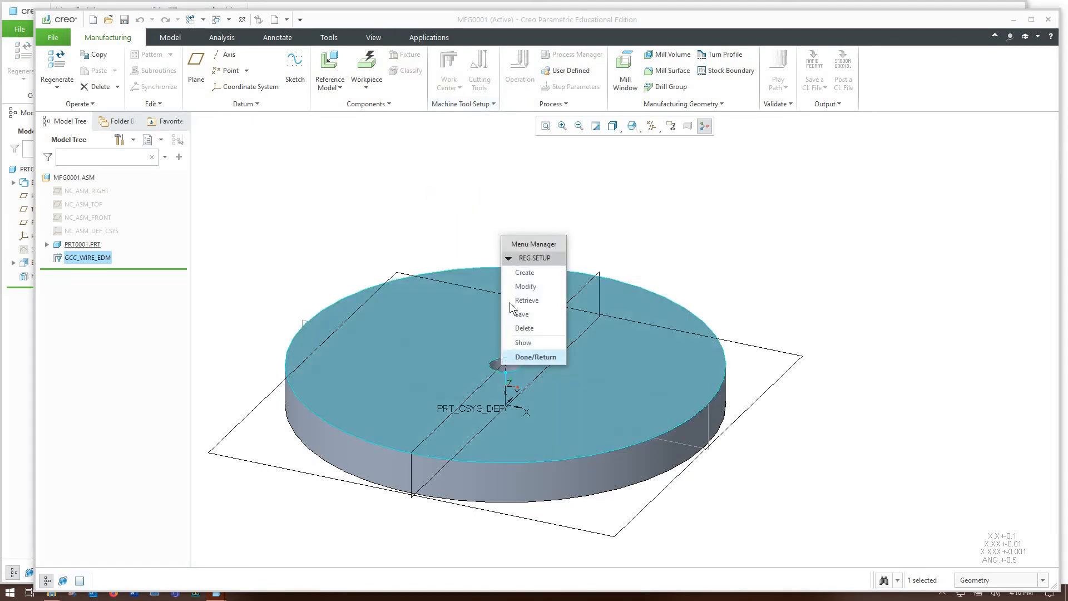
left_click(524, 286)
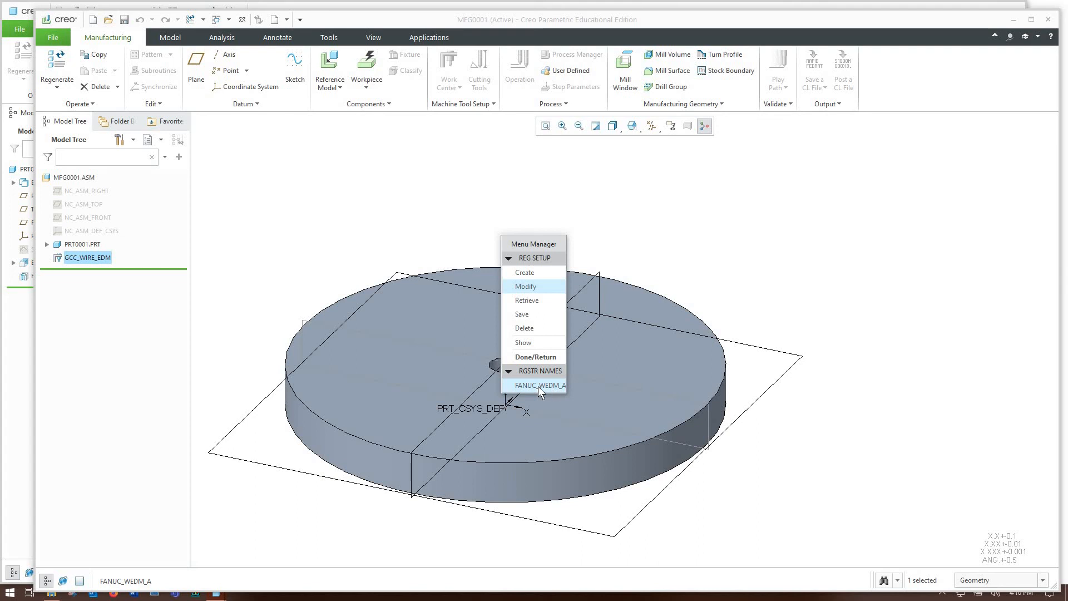
left_click(539, 385)
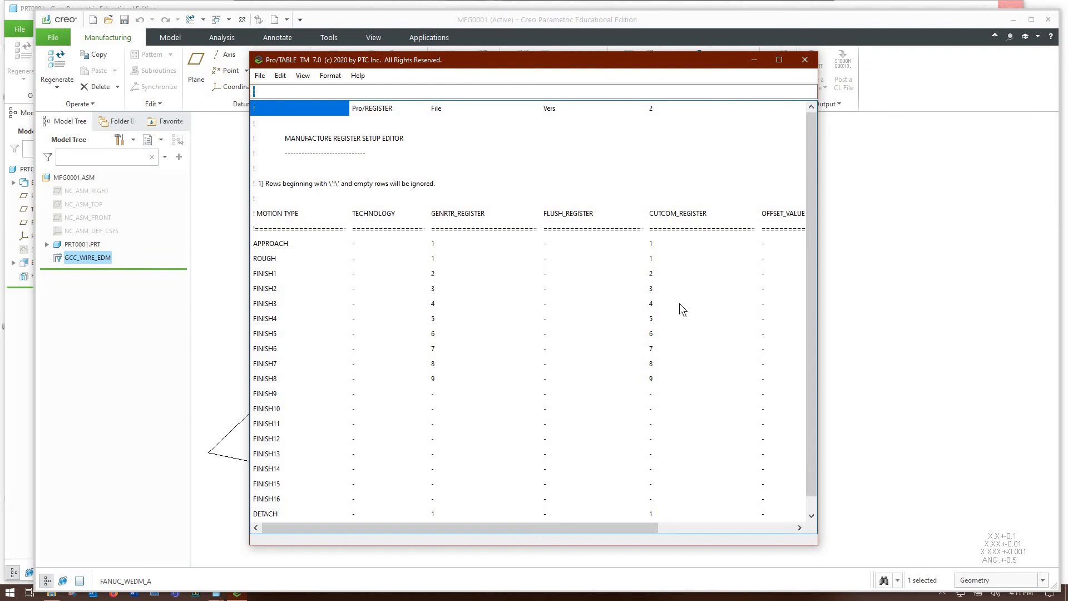
mouse_move(272, 246)
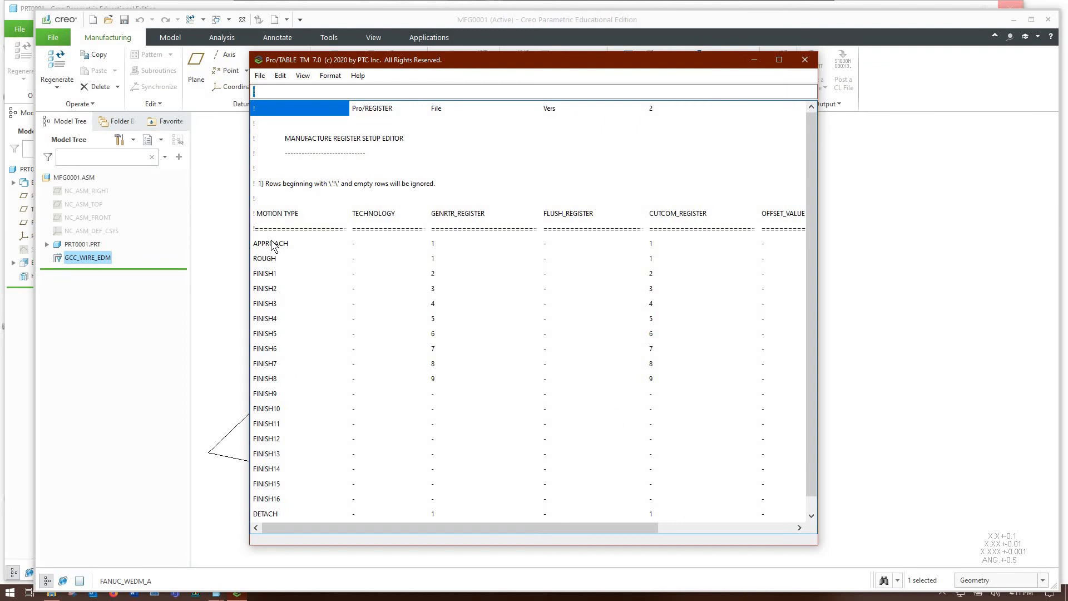
left_click(300, 258)
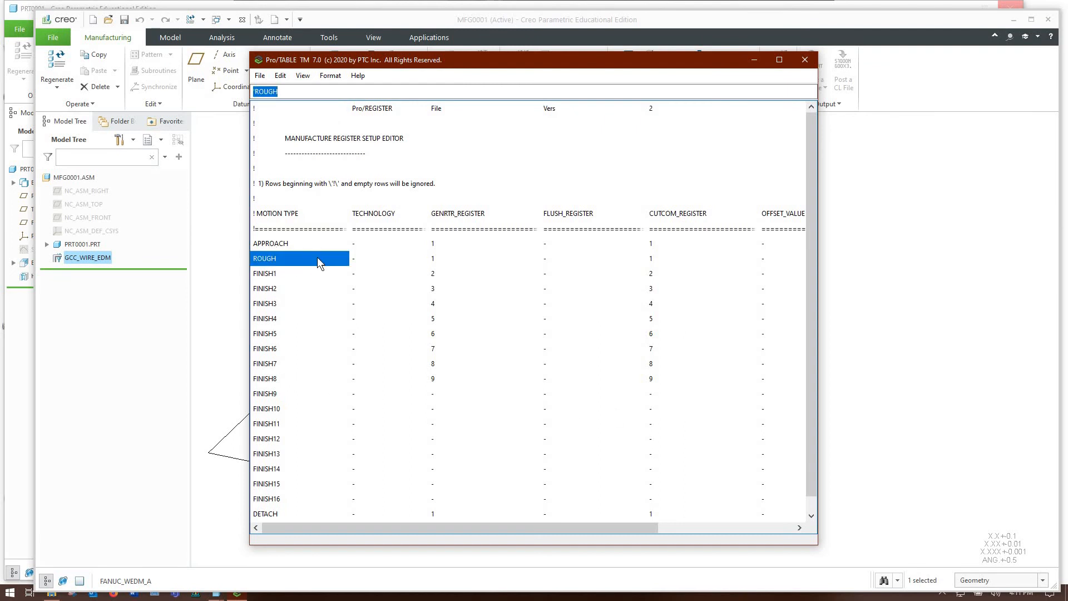
mouse_move(339, 294)
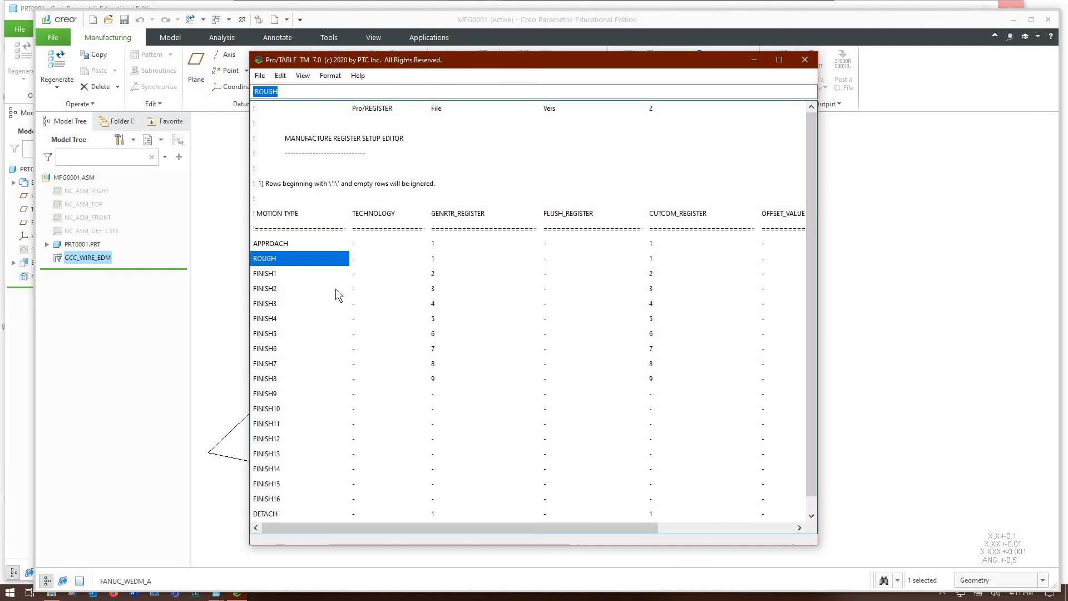
mouse_move(308, 262)
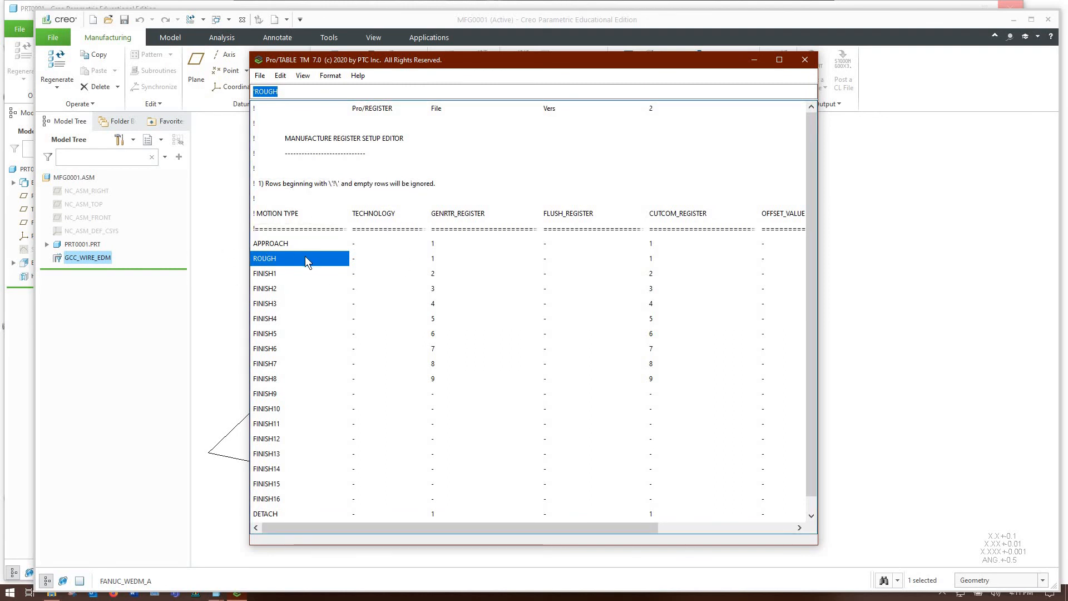
mouse_move(279, 276)
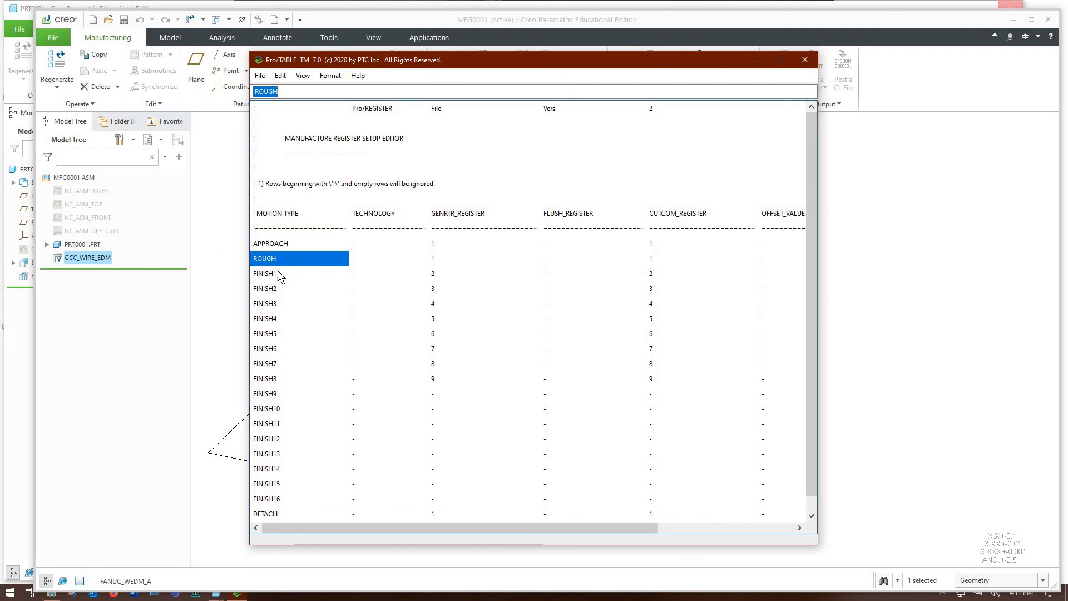
mouse_move(464, 341)
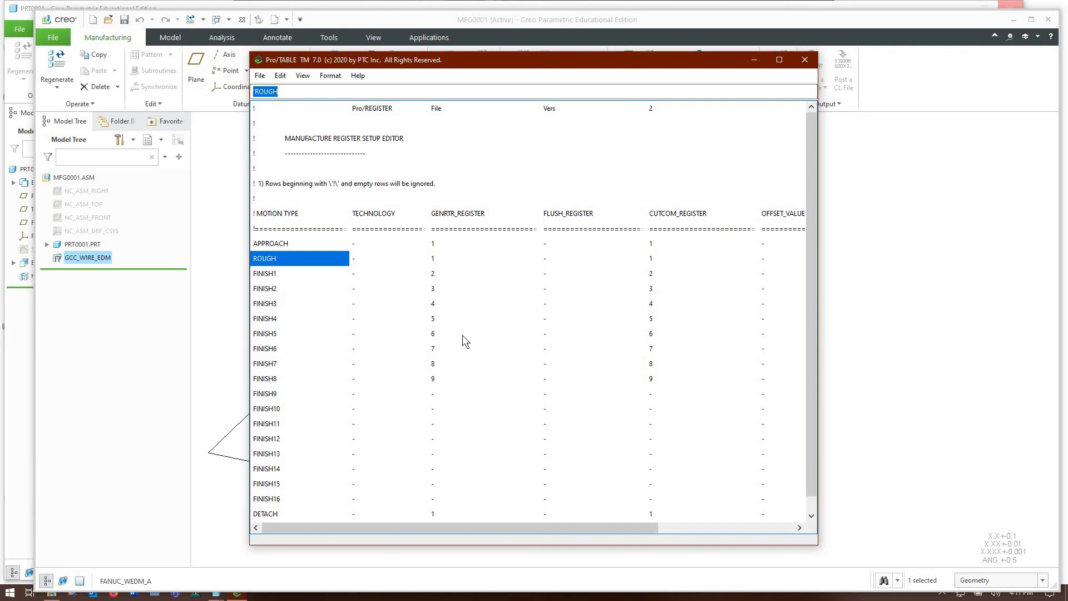
mouse_move(624, 325)
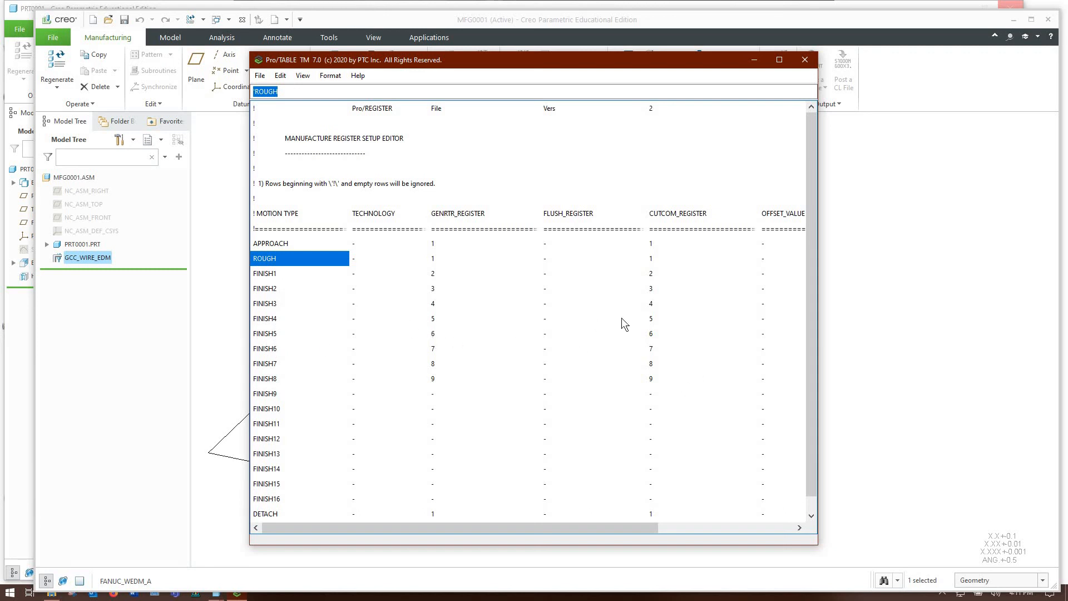
mouse_move(413, 198)
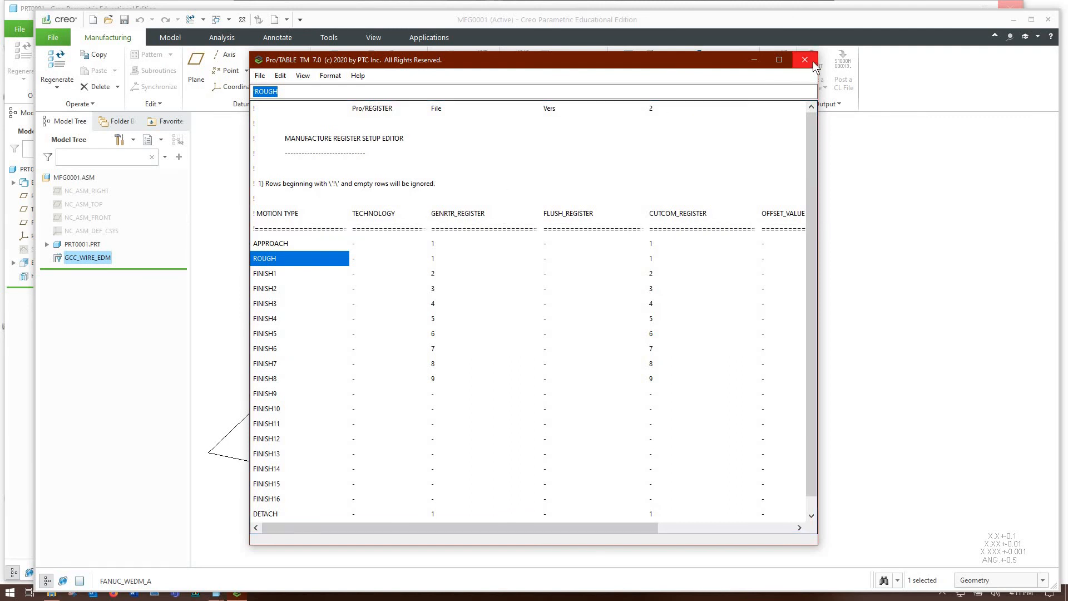
left_click(804, 61)
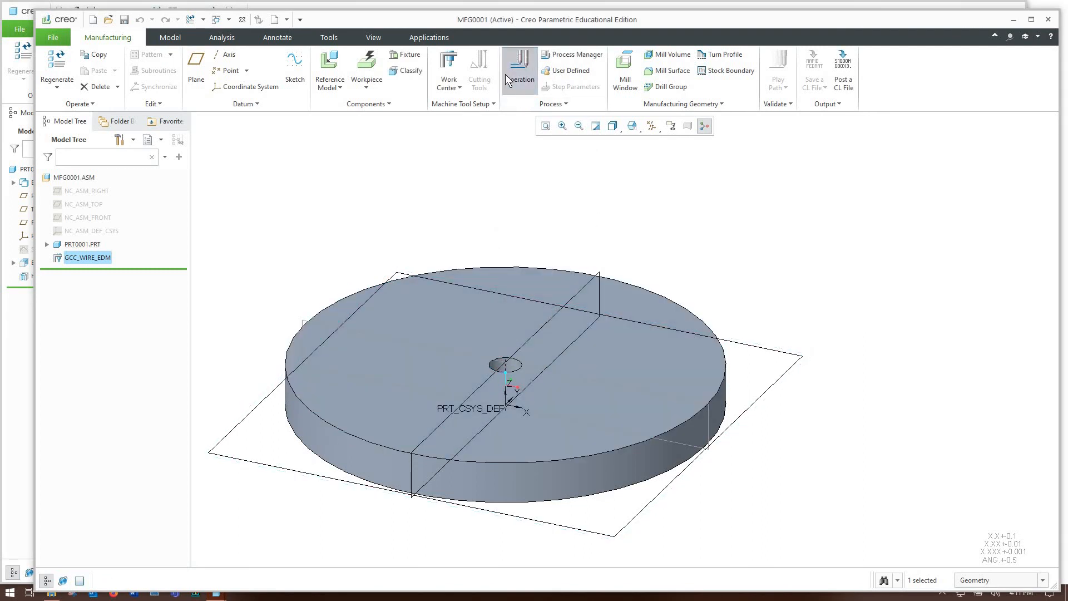
left_click(518, 70)
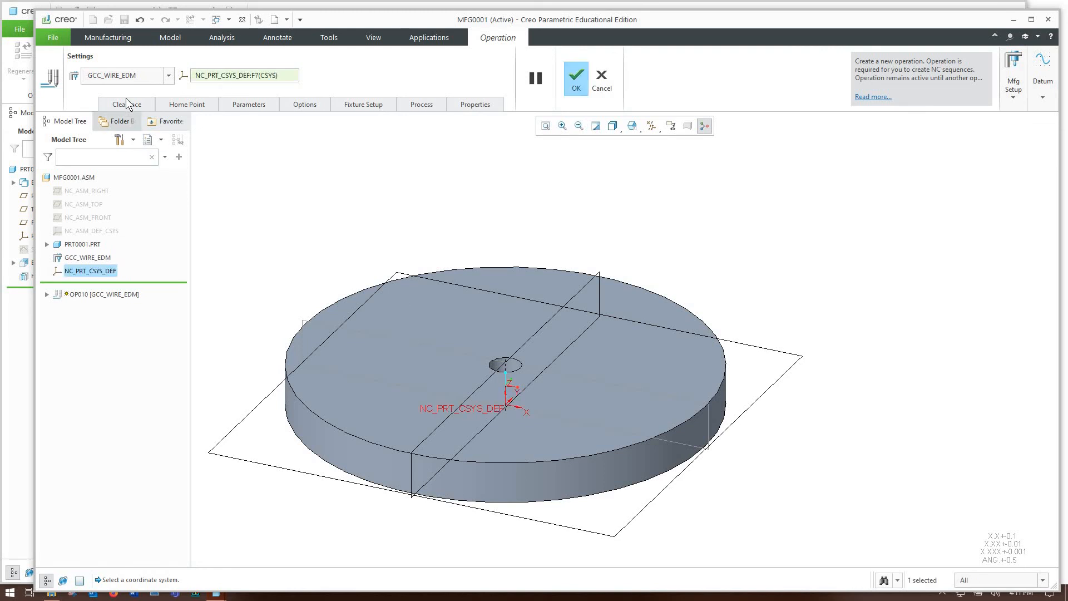
left_click(127, 104)
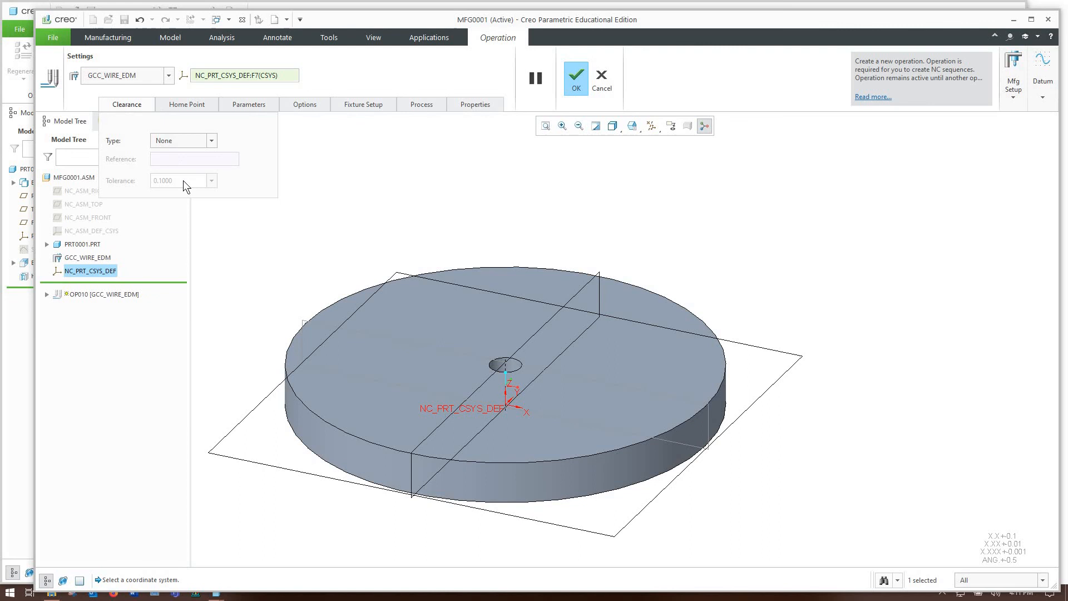
mouse_move(225, 114)
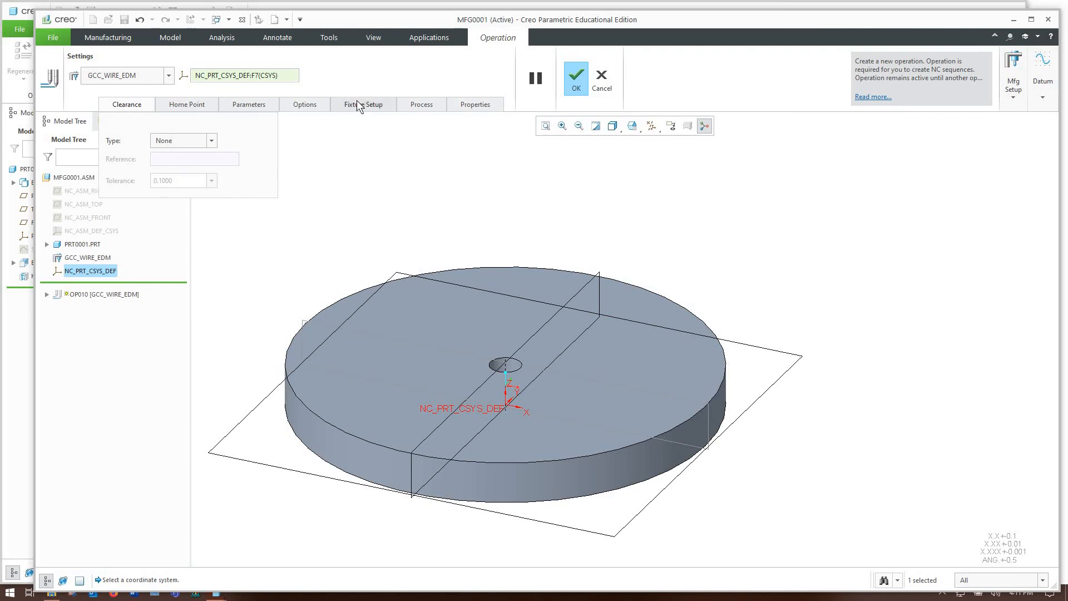
left_click(363, 105)
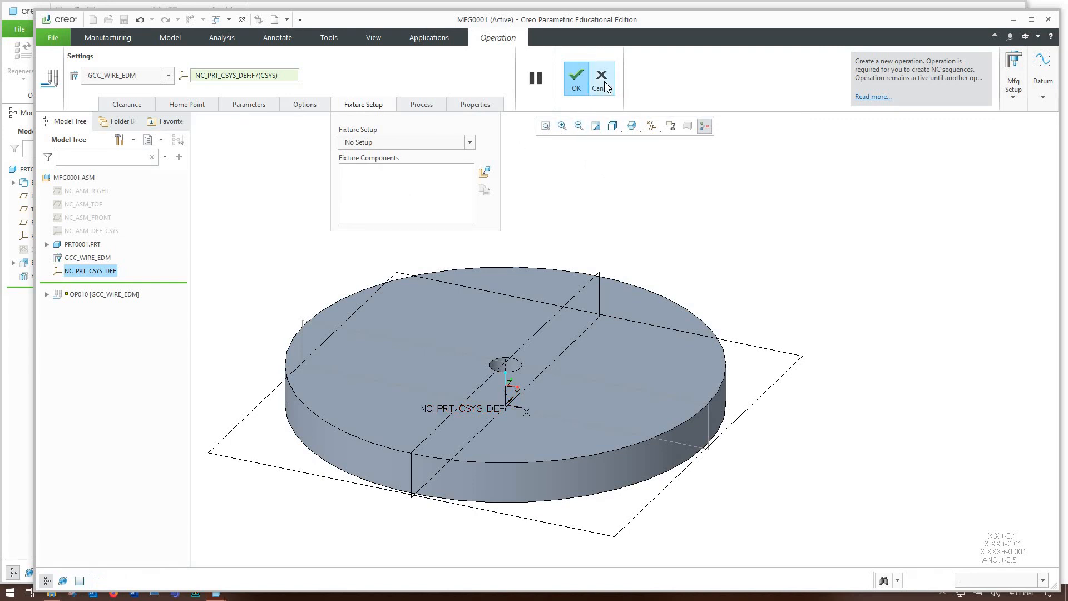
left_click(601, 74)
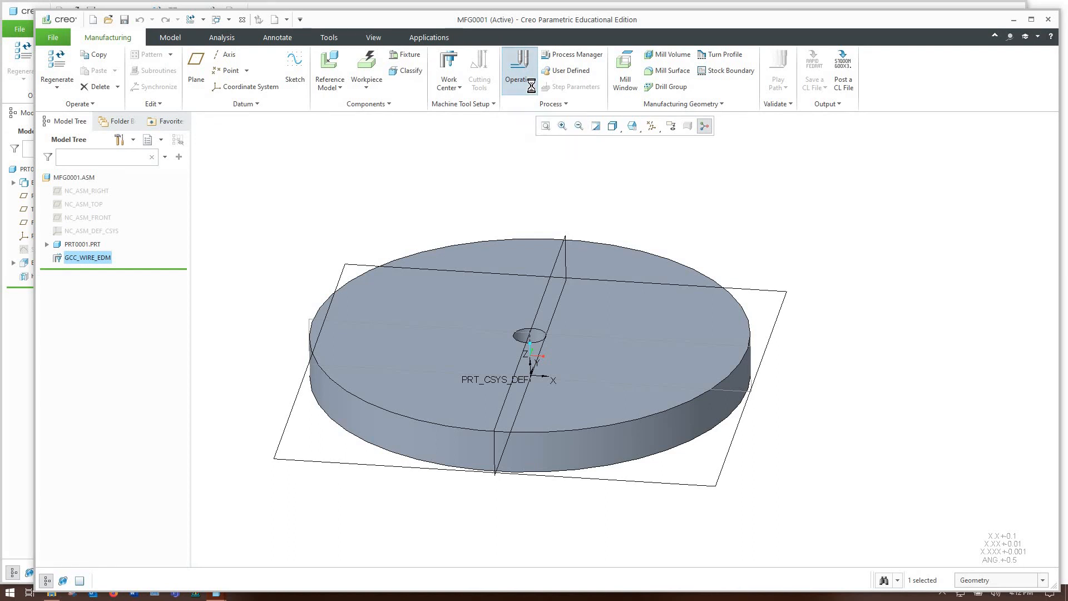
Create operation OP010 referencing NC_PRT_CSYS_DEF and show the Wire EDM commands
left_click(518, 66)
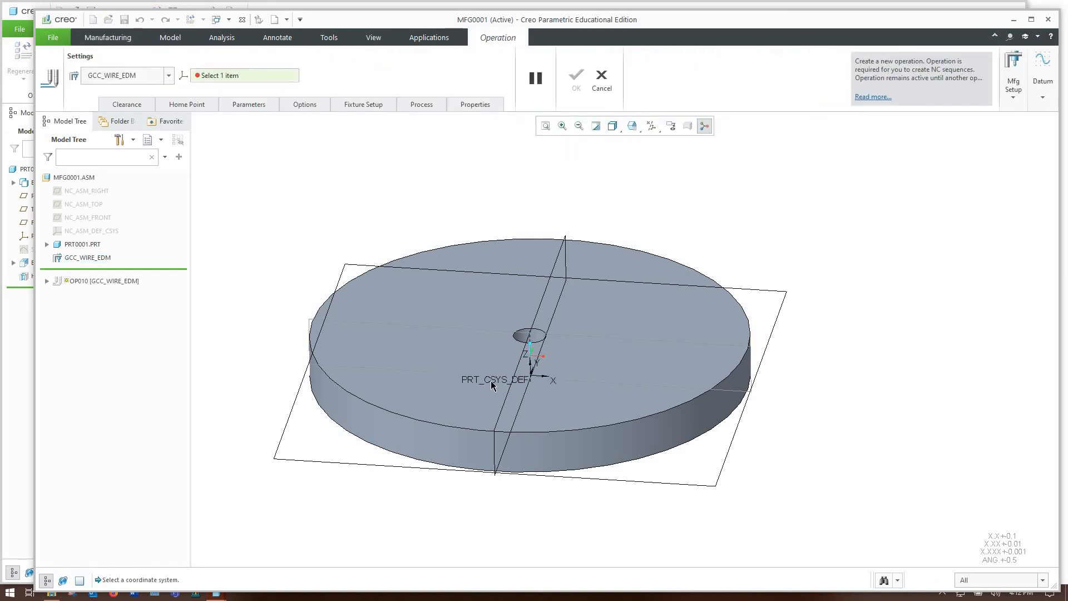
left_click(576, 76)
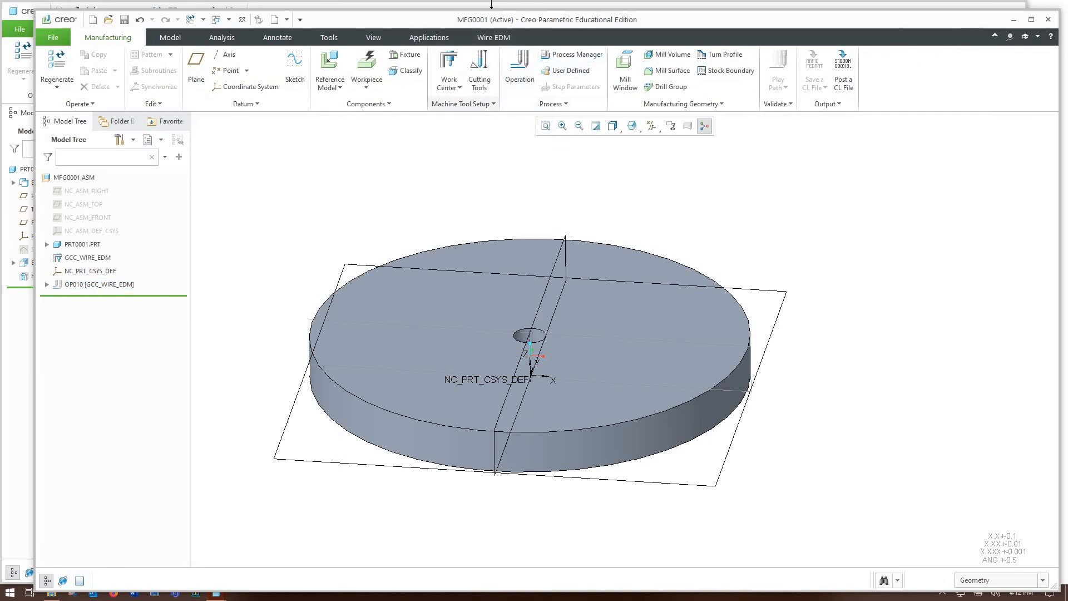
left_click(493, 37)
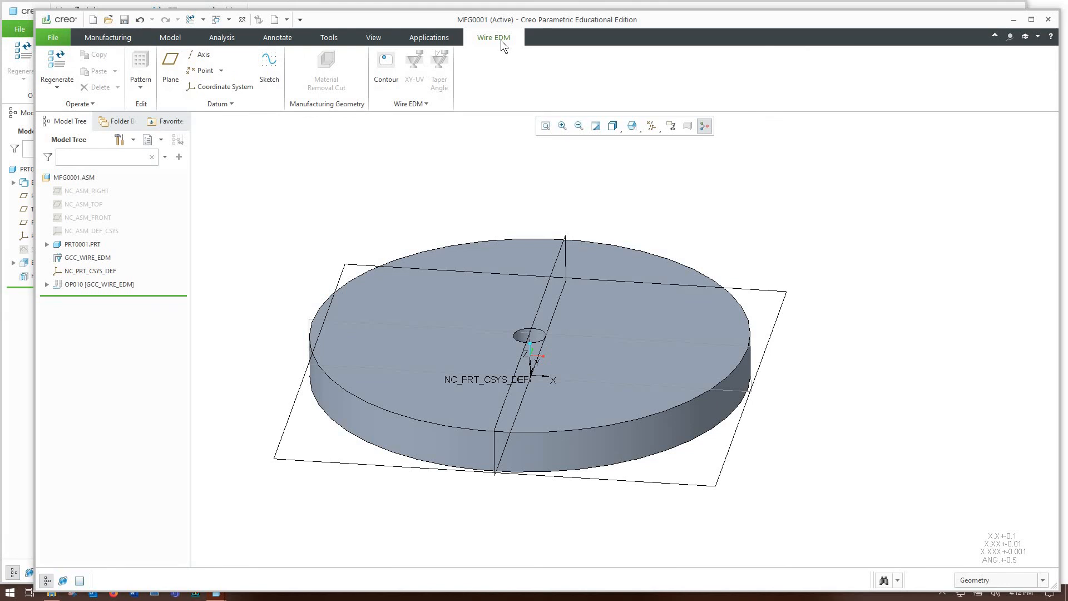
Start a Contour wire EDM sequence with Name selected and begin typing its name
left_click(385, 60)
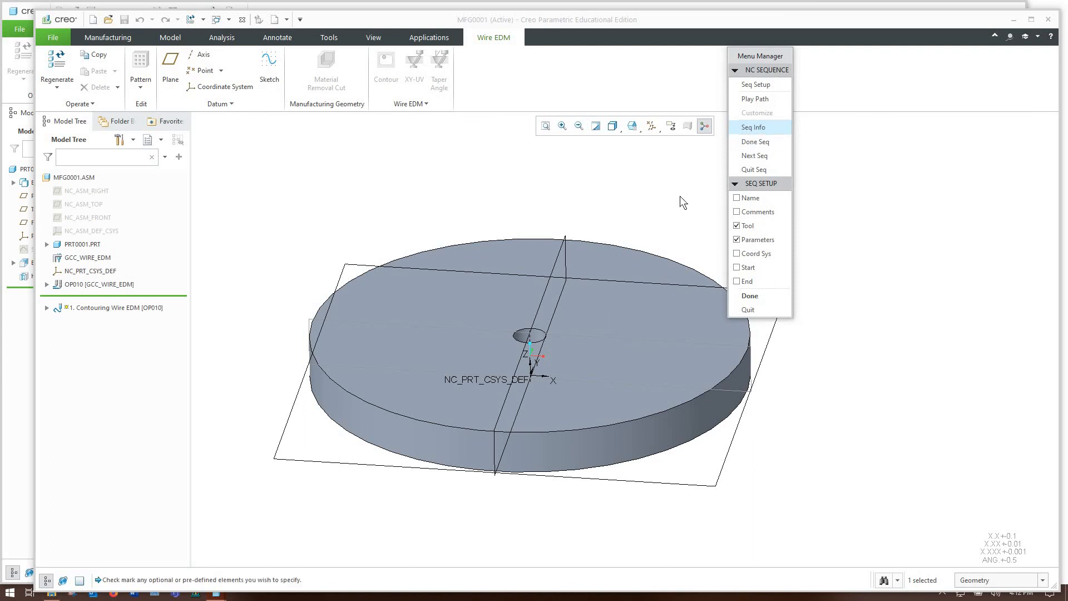
mouse_move(789, 191)
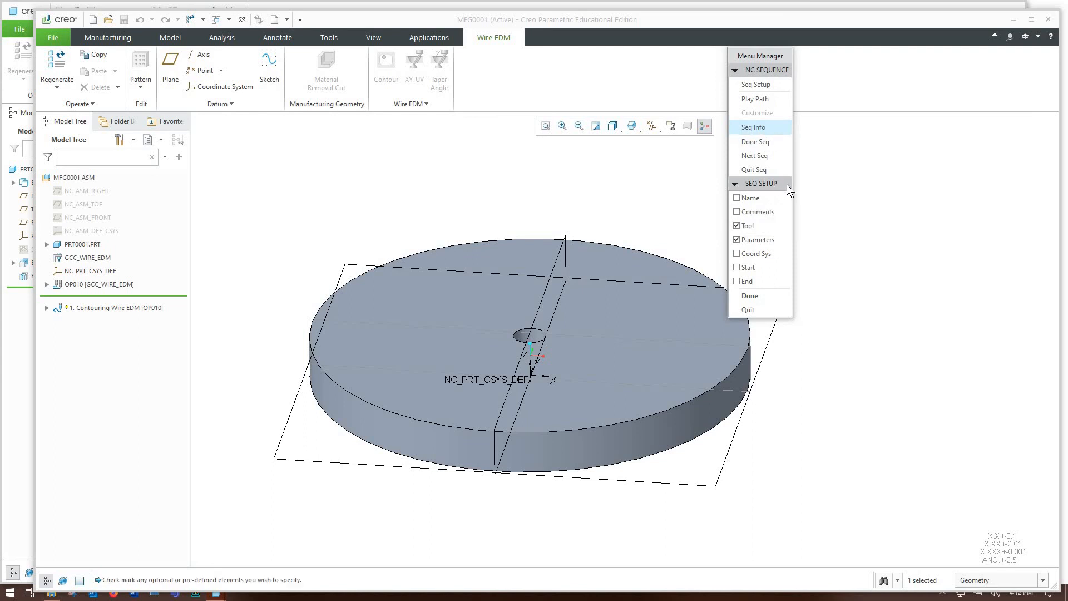
mouse_move(736, 191)
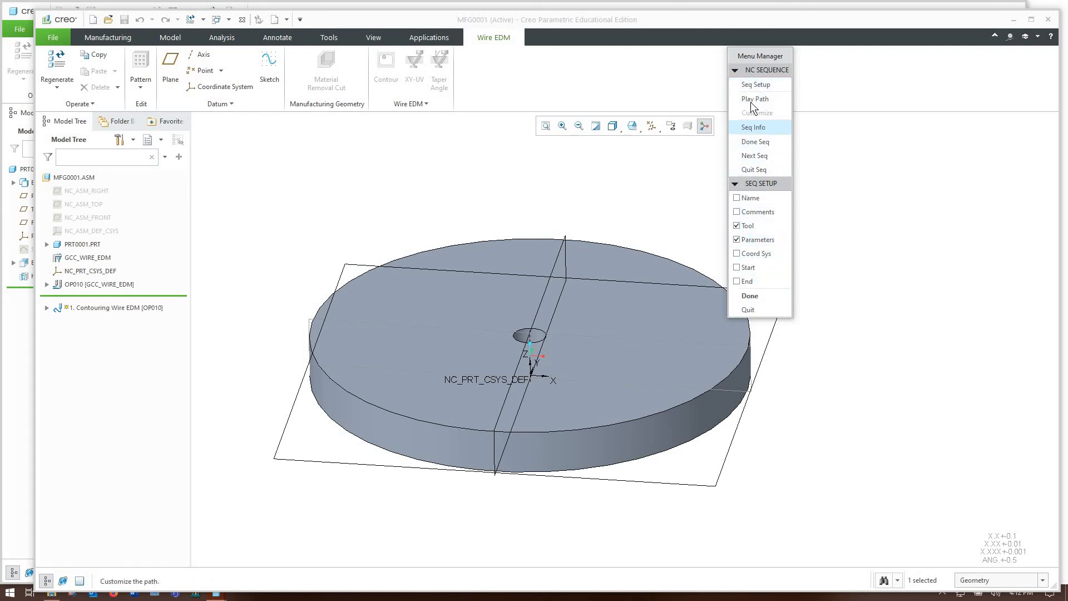
mouse_move(749, 197)
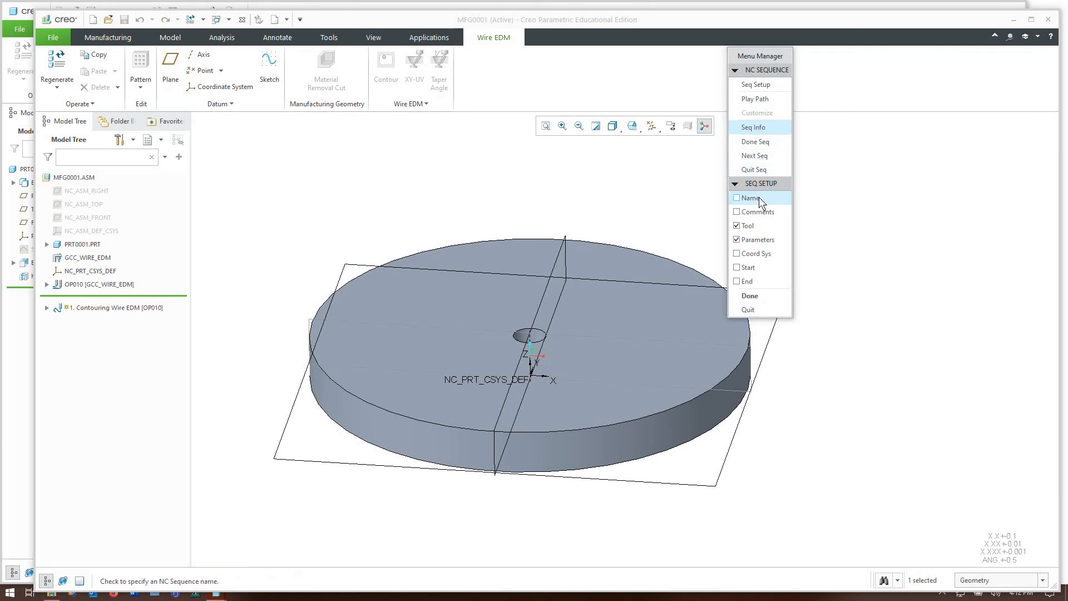
left_click(738, 197)
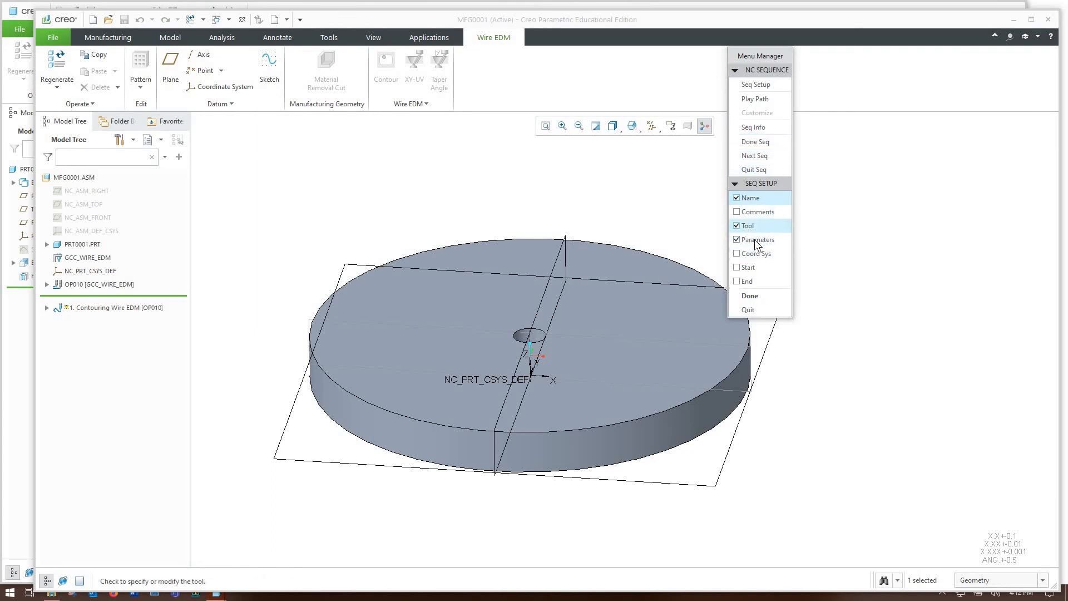
left_click(749, 295)
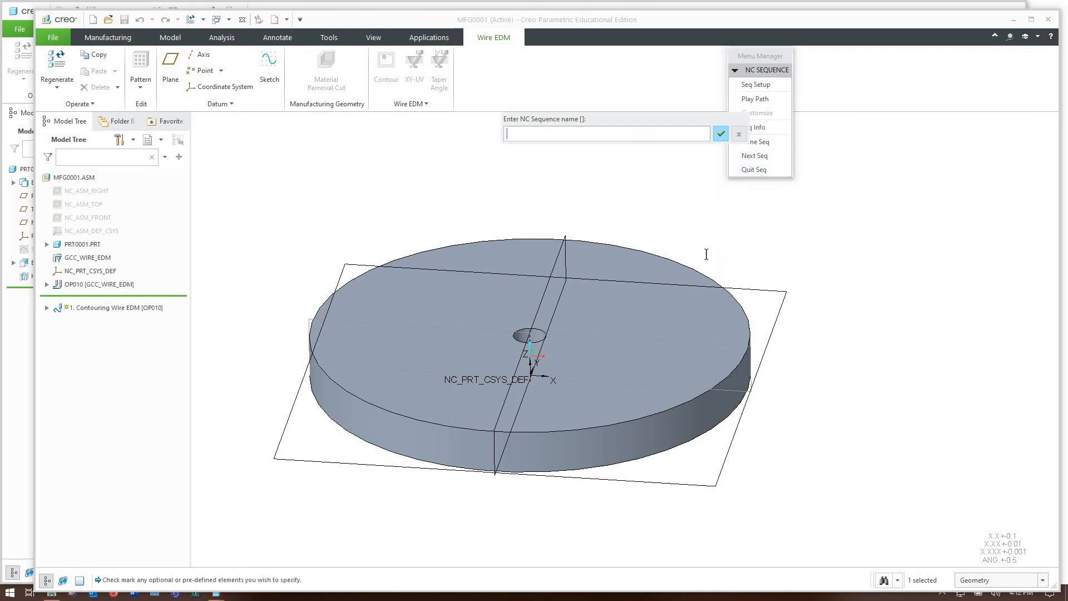
type("c")
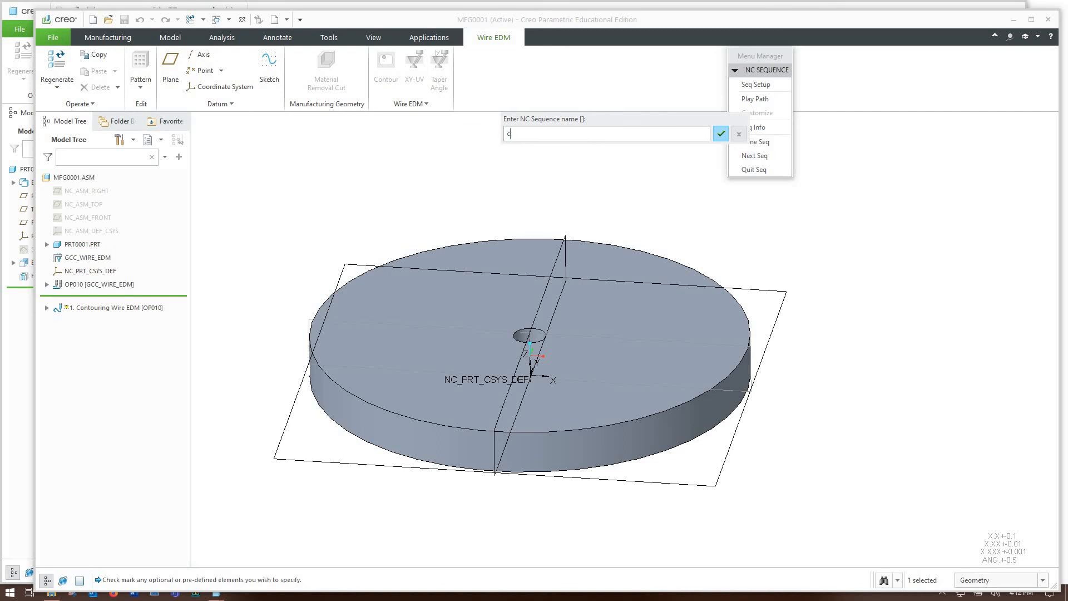
Confirm the sequence name CUT and accept wire tool WIRE_010 (0.01 diameter)
left_click(719, 133)
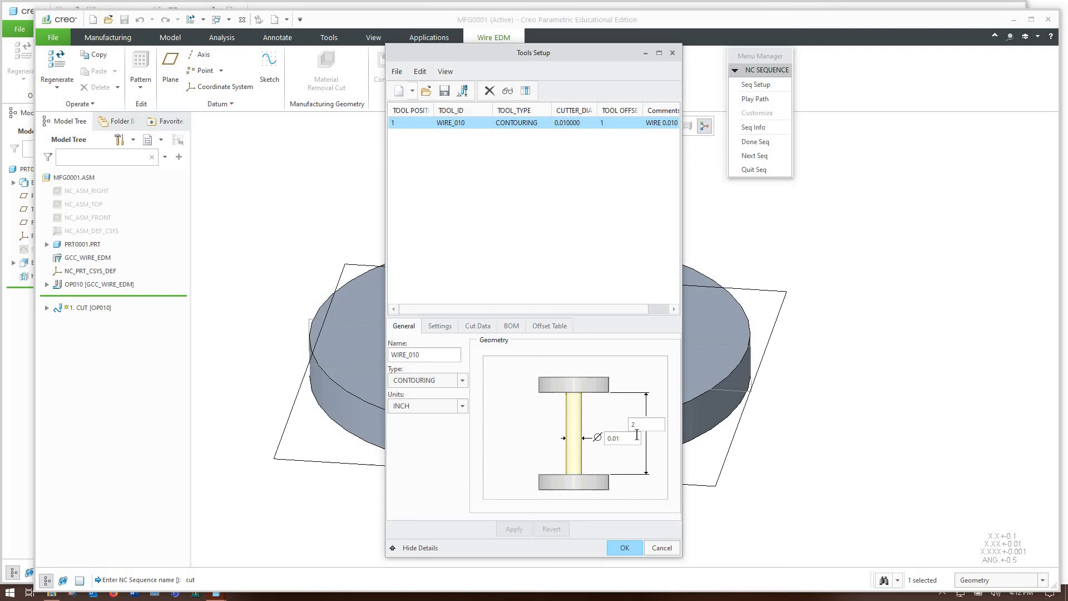
mouse_move(614, 511)
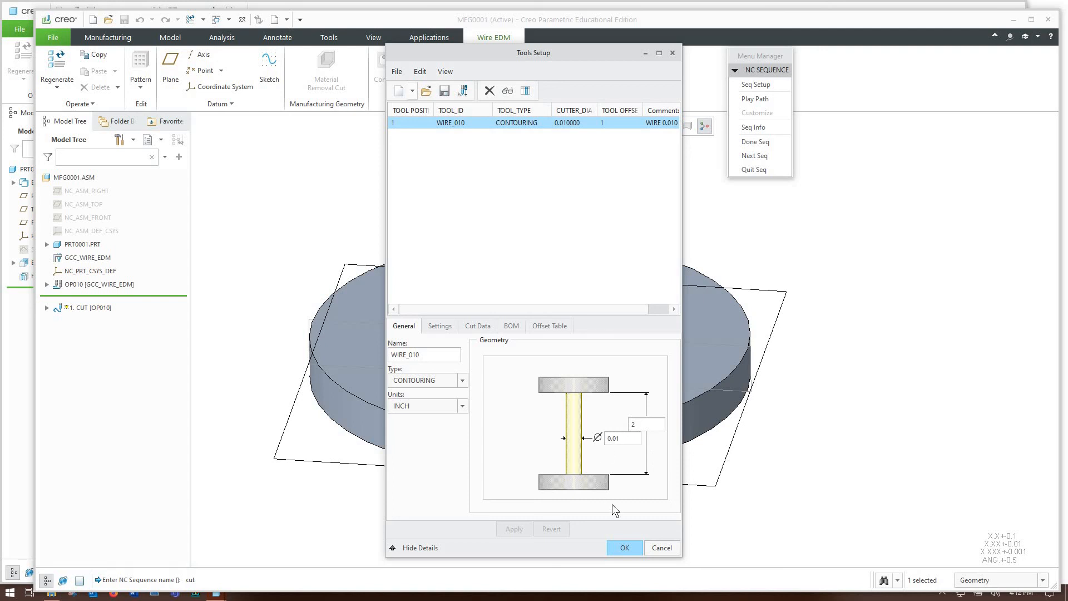
mouse_move(595, 167)
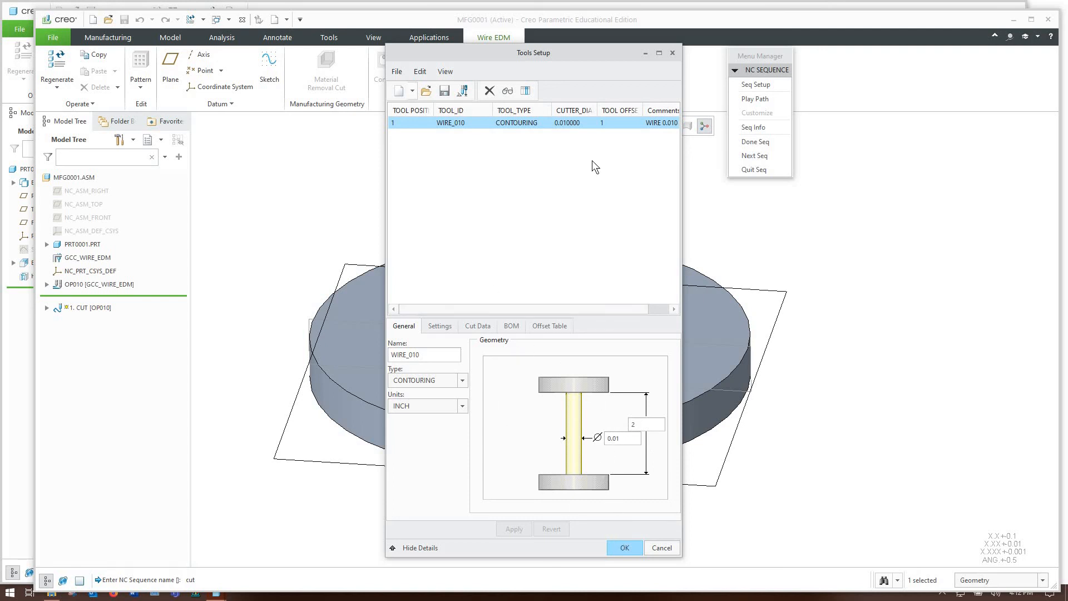
mouse_move(626, 483)
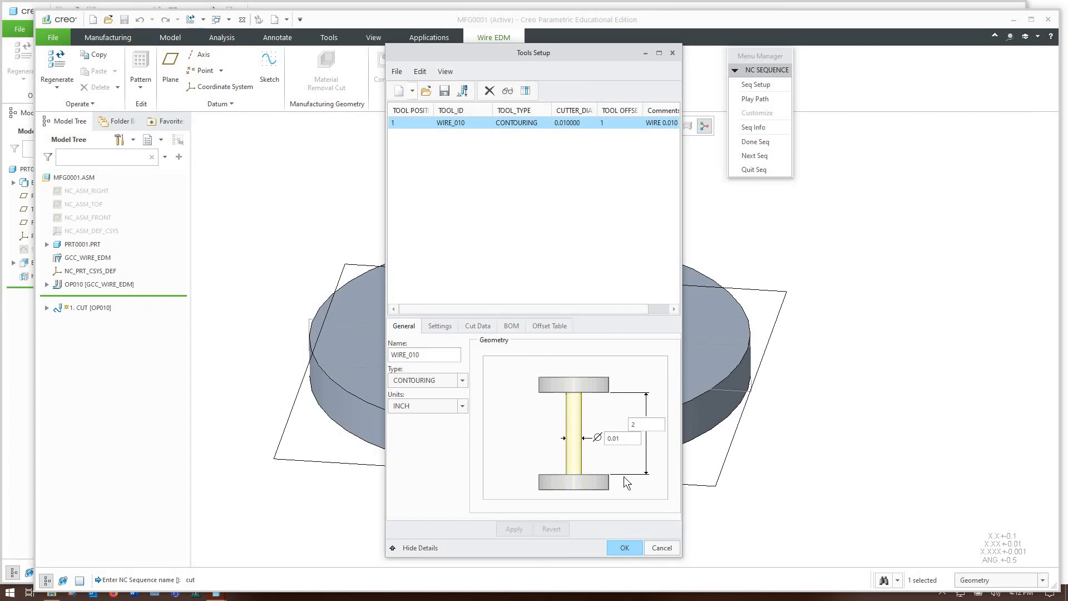
left_click(623, 547)
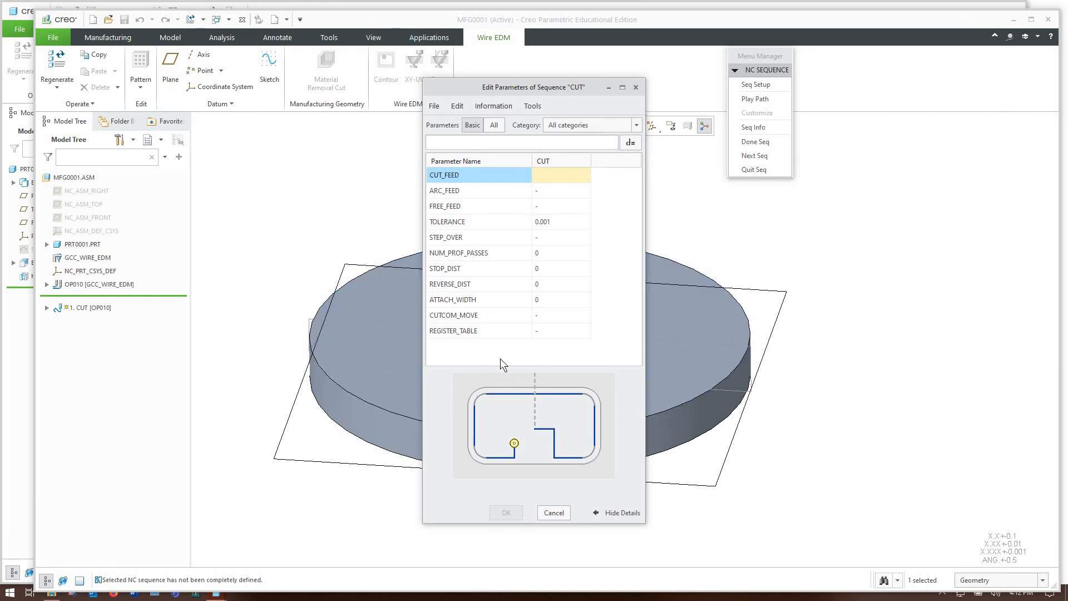
mouse_move(550, 351)
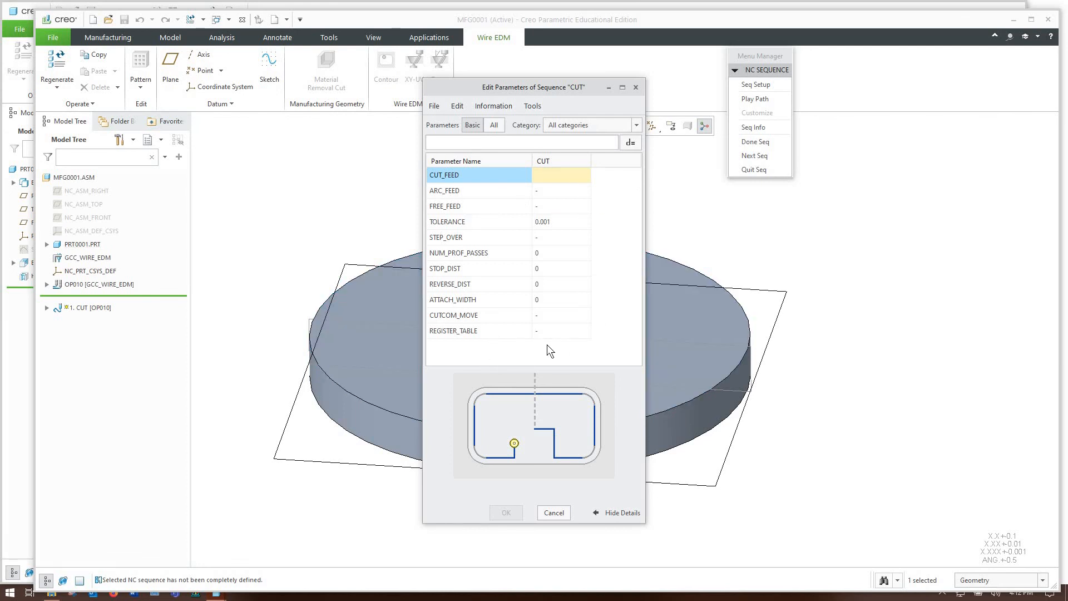
Give the CUT sequence cut feed 1 and register table FANUC_WEDM_A, then confirm
left_click(494, 125)
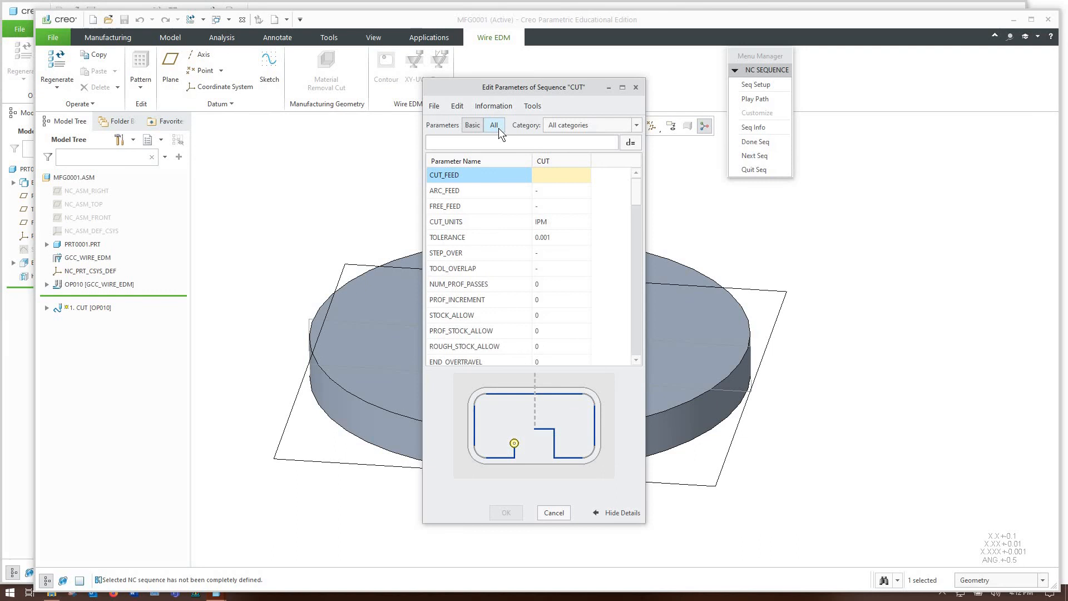
left_click(458, 160)
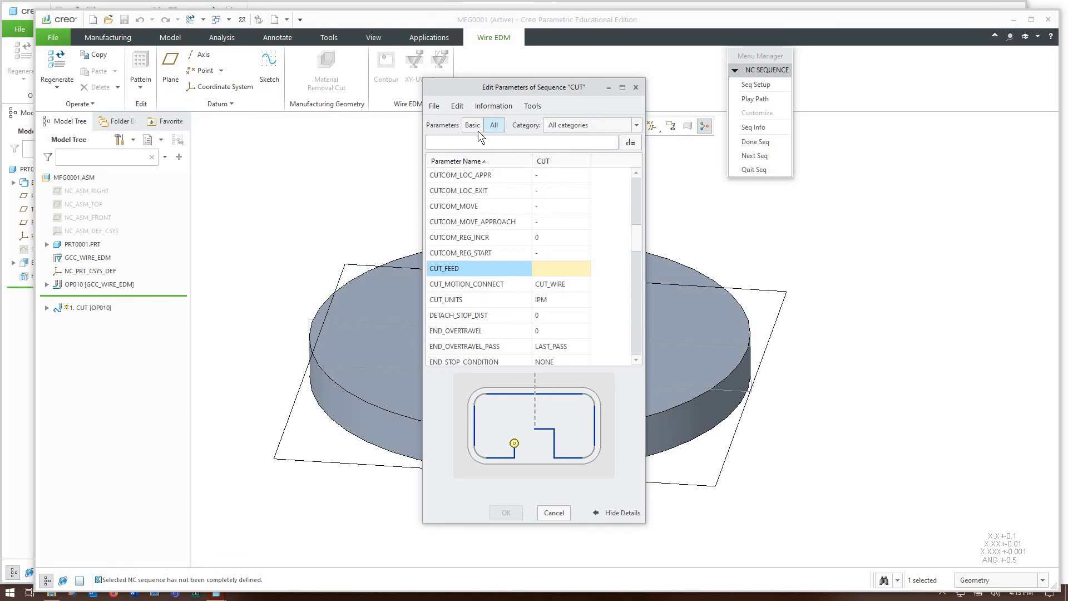
left_click(472, 125)
type("1")
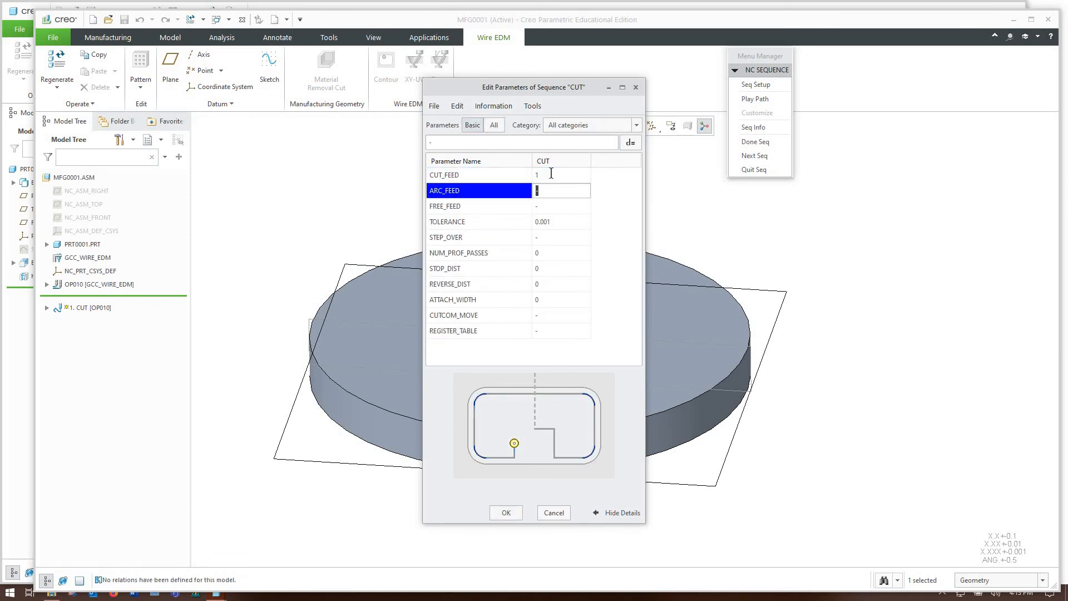
mouse_move(521, 185)
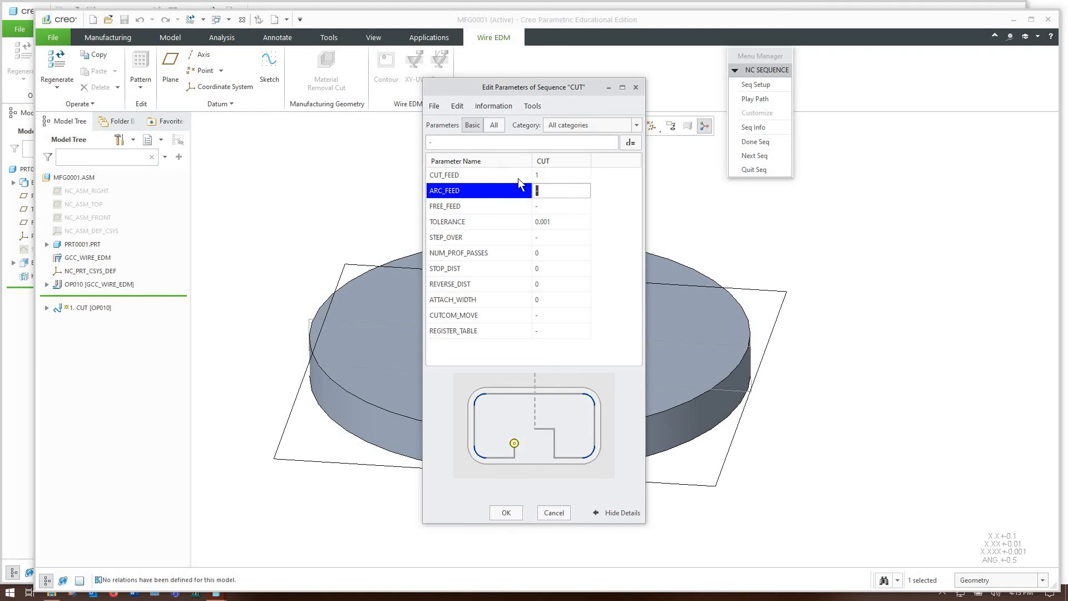
mouse_move(564, 174)
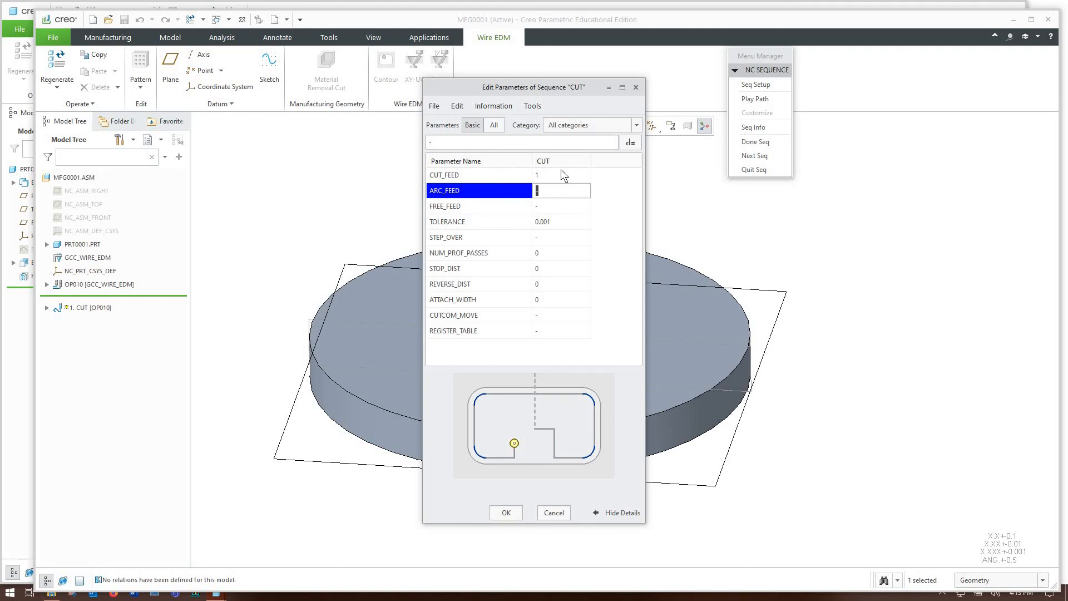
mouse_move(491, 307)
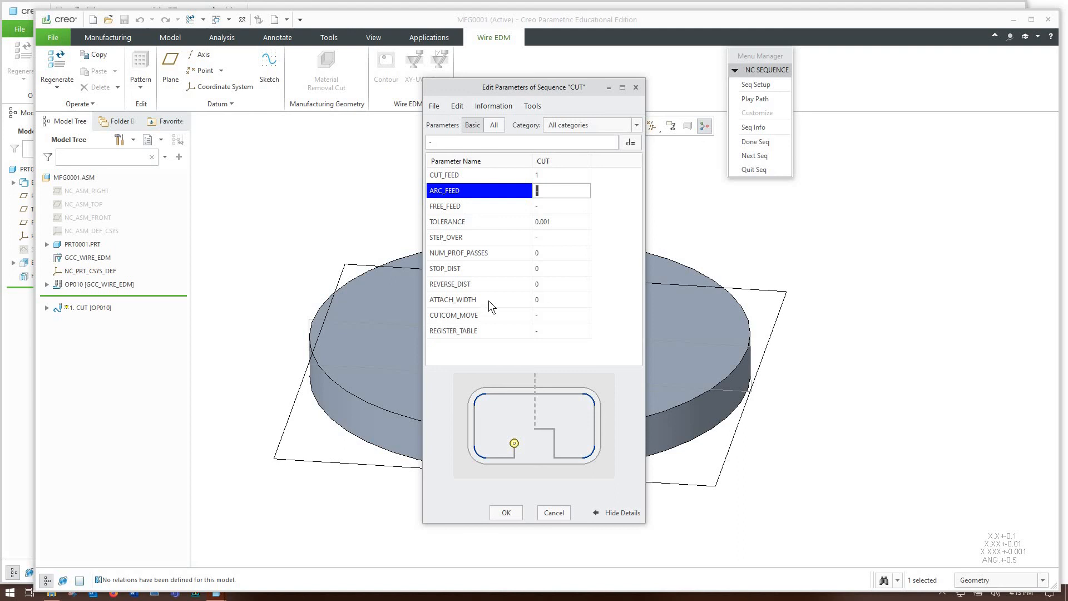
left_click(458, 252)
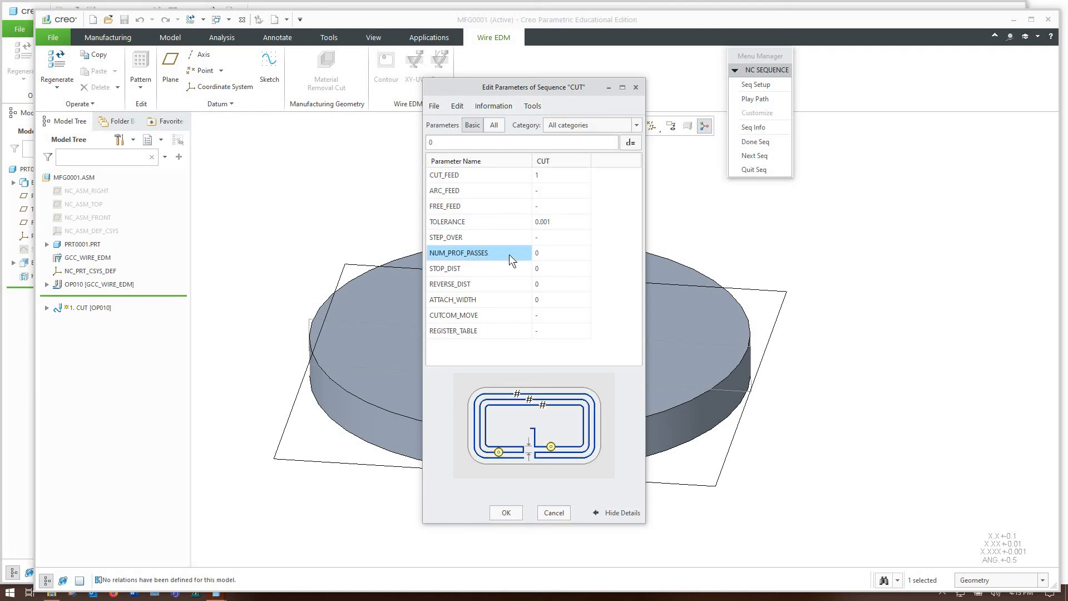
mouse_move(482, 300)
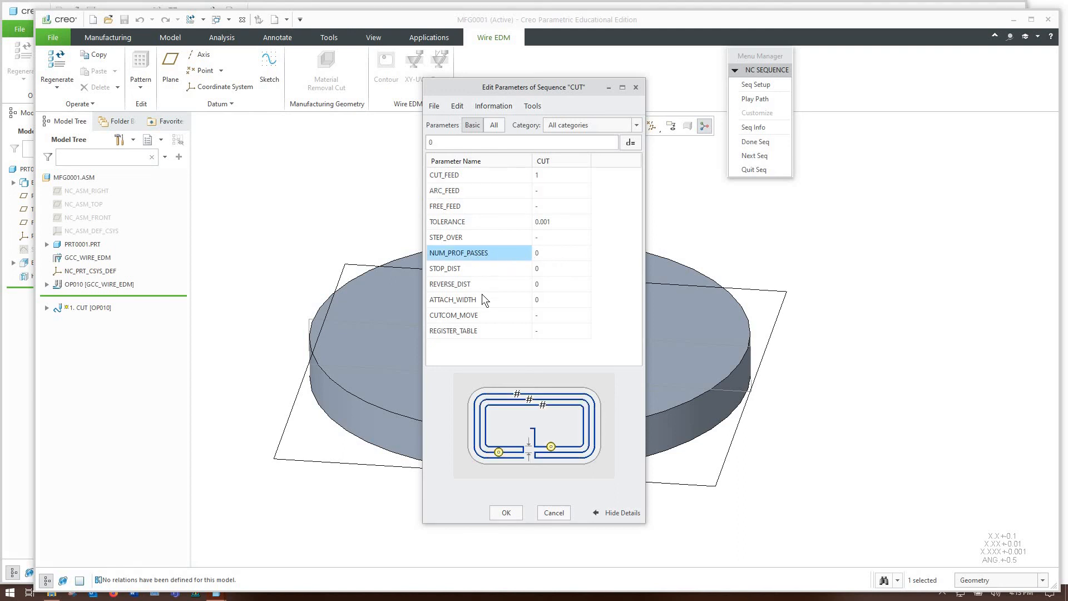
left_click(453, 331)
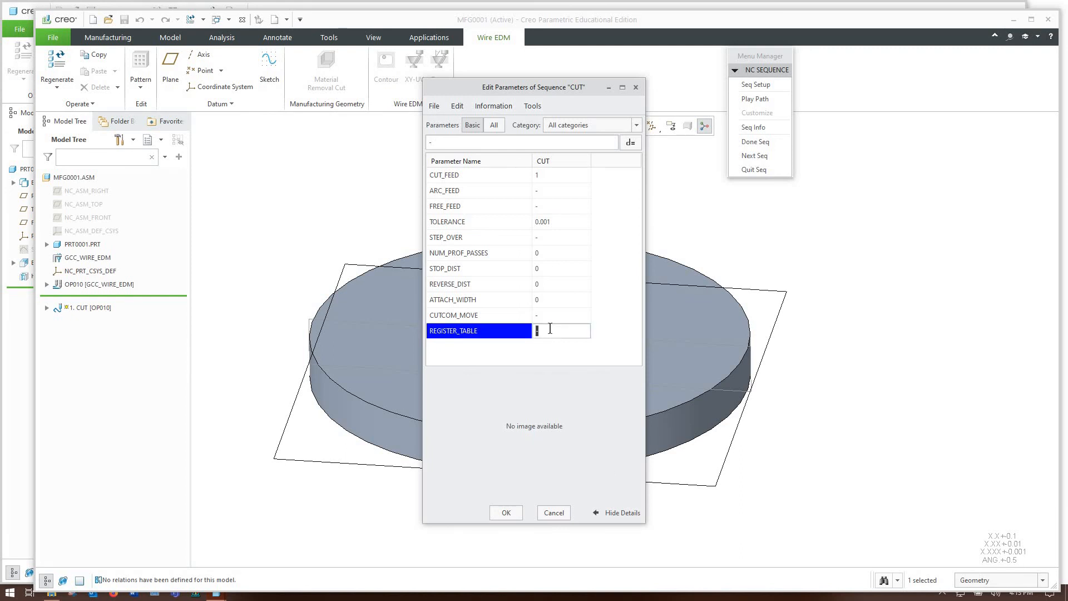
type("FANUC_WEDM_A")
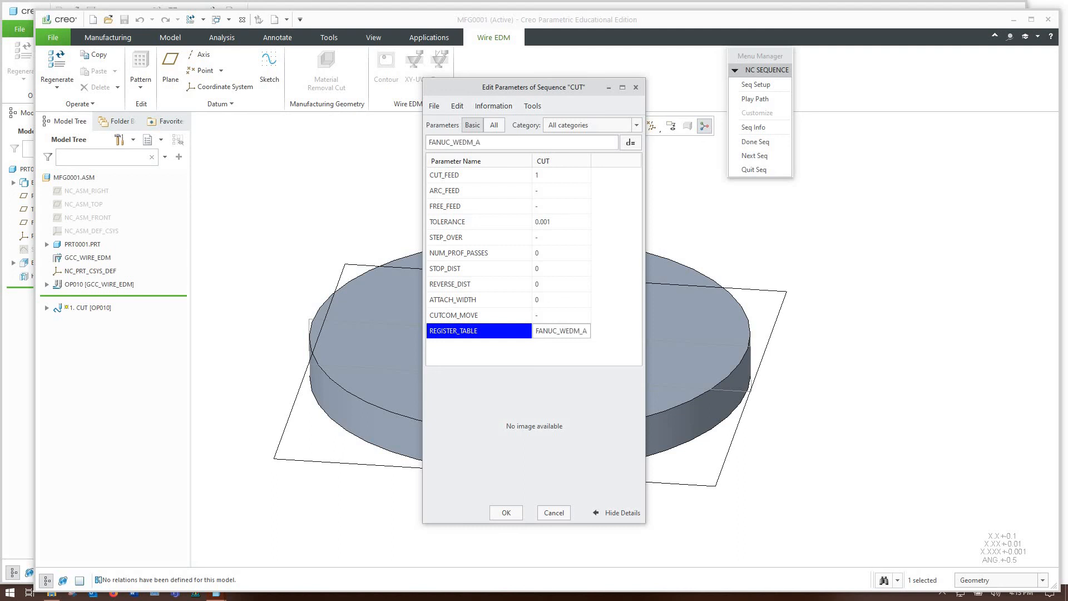
mouse_move(548, 386)
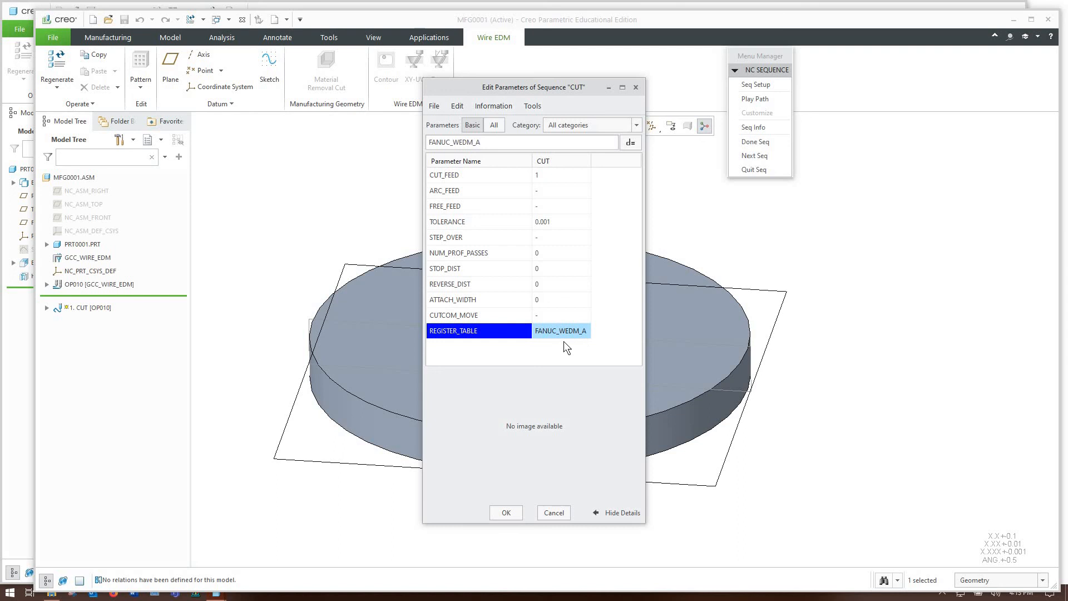
mouse_move(550, 347)
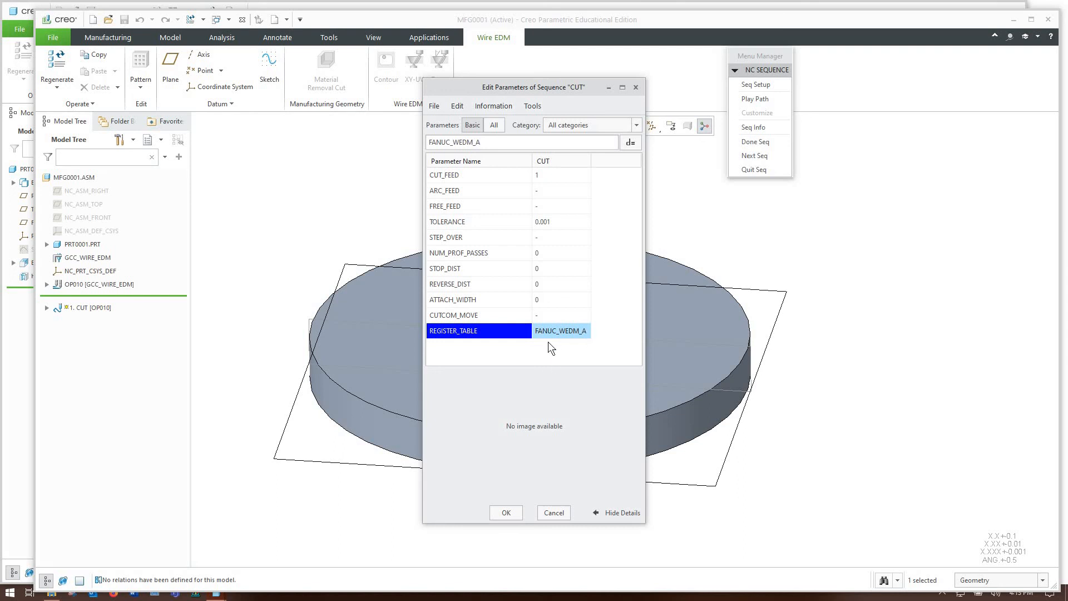
mouse_move(512, 499)
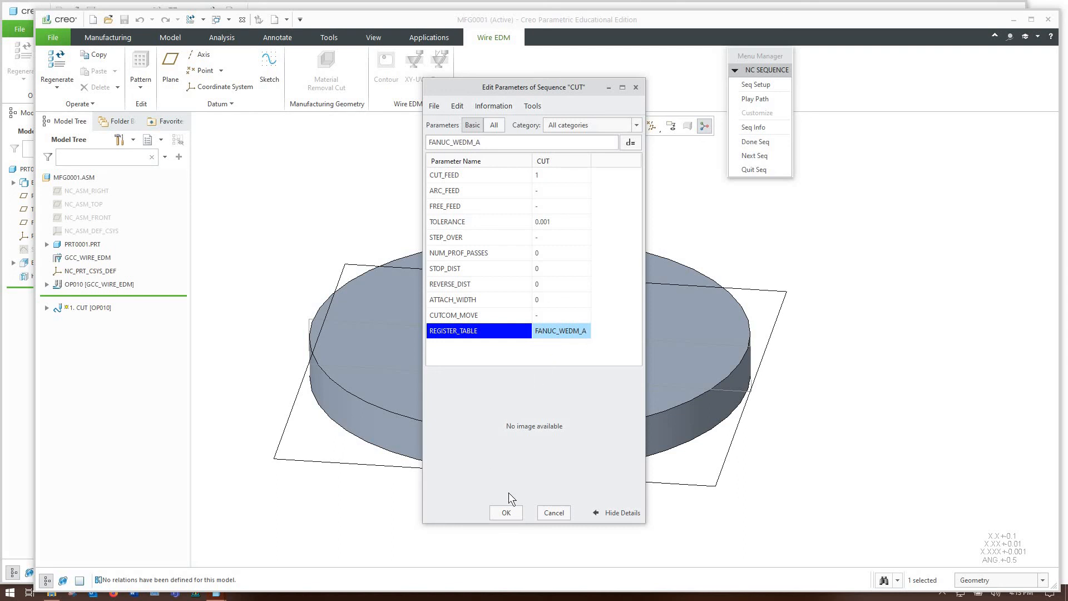
left_click(506, 513)
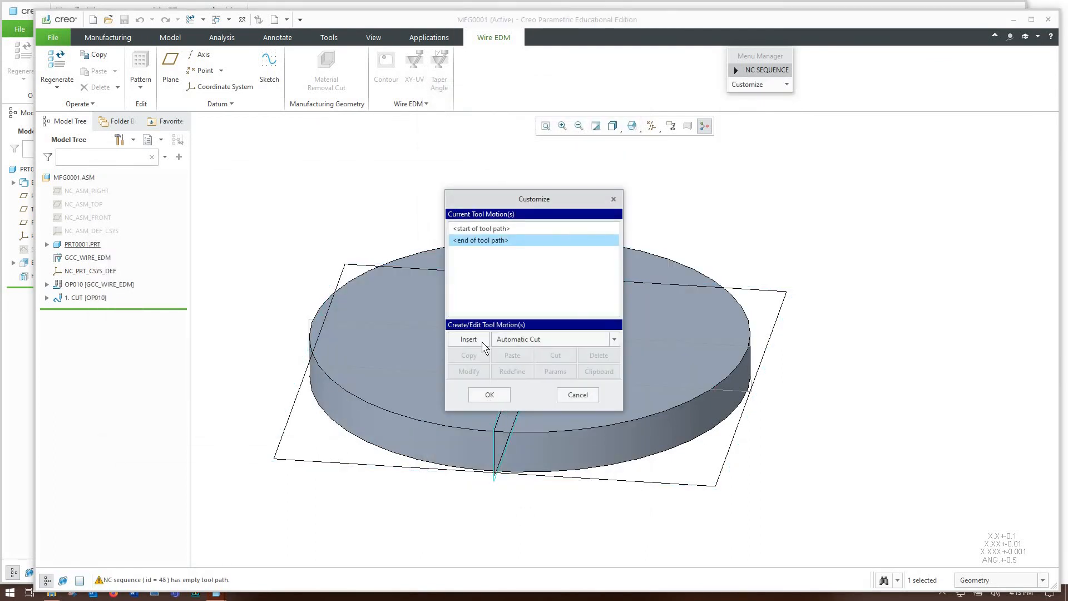
mouse_move(543, 333)
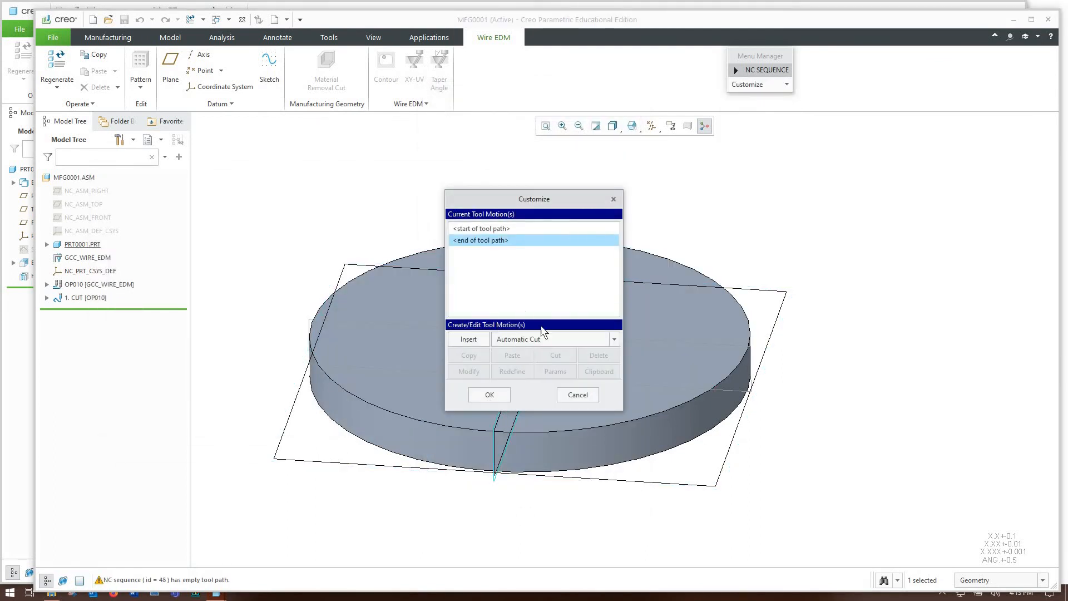
Insert an automatic rough cut motion that cuts along a sketch
left_click(612, 339)
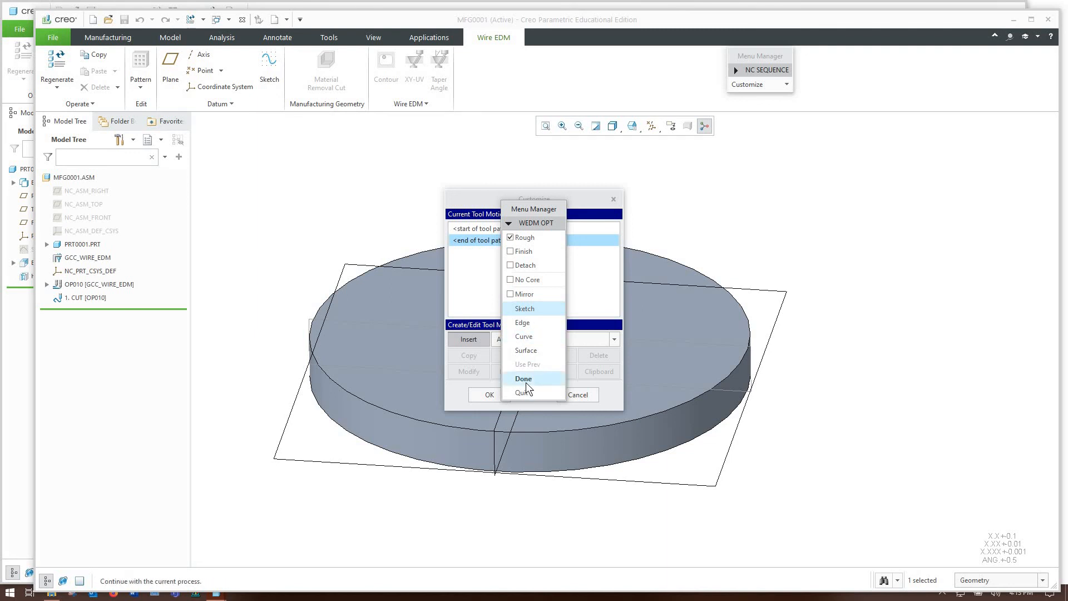
left_click(523, 378)
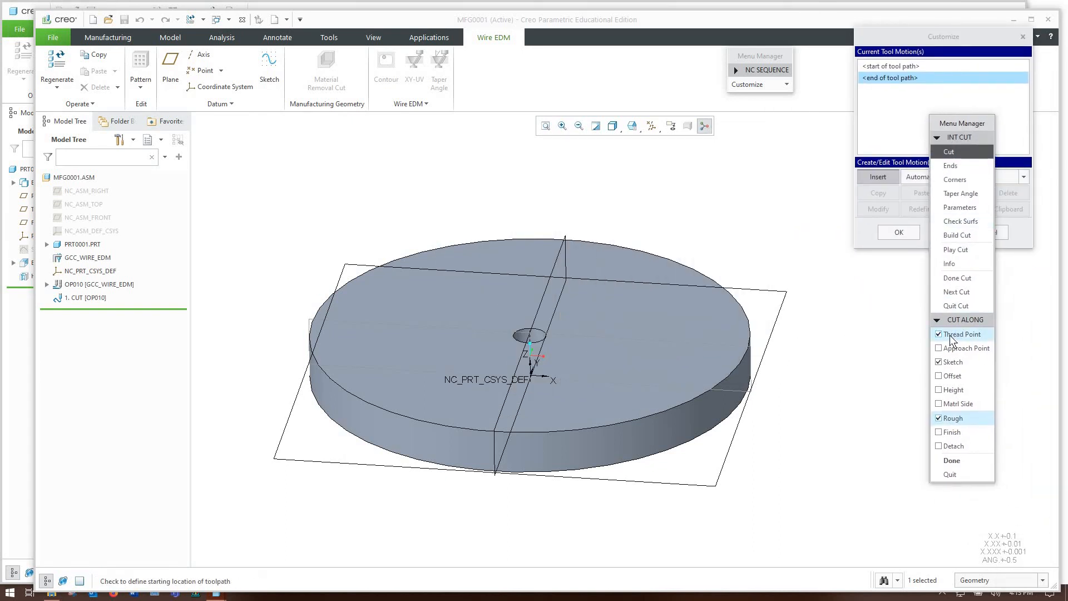
left_click(939, 334)
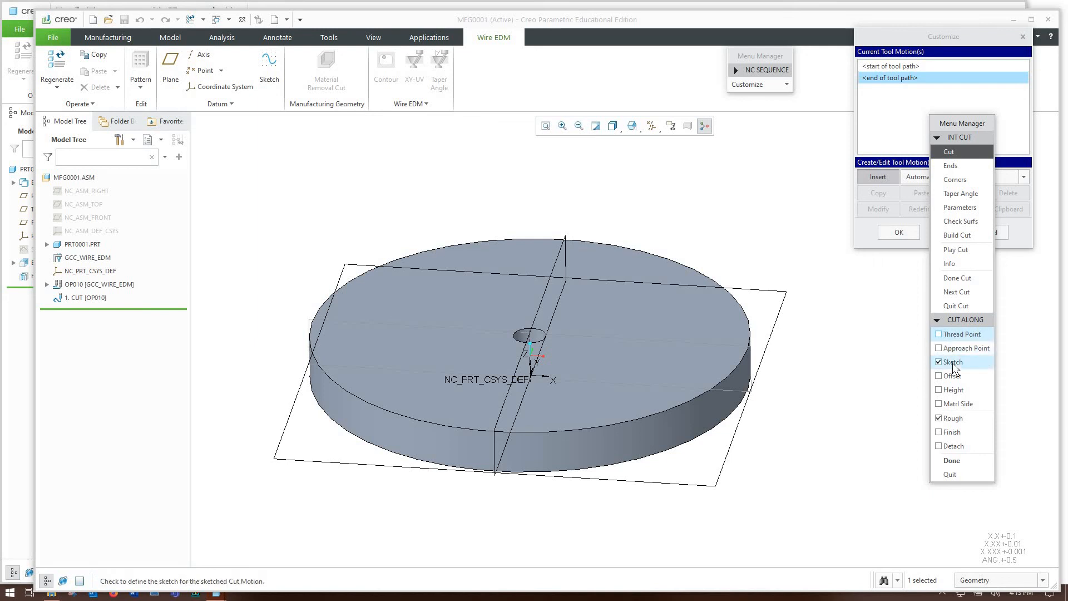
Accept the cut-along options with Sketch and Rough but no thread point
left_click(963, 404)
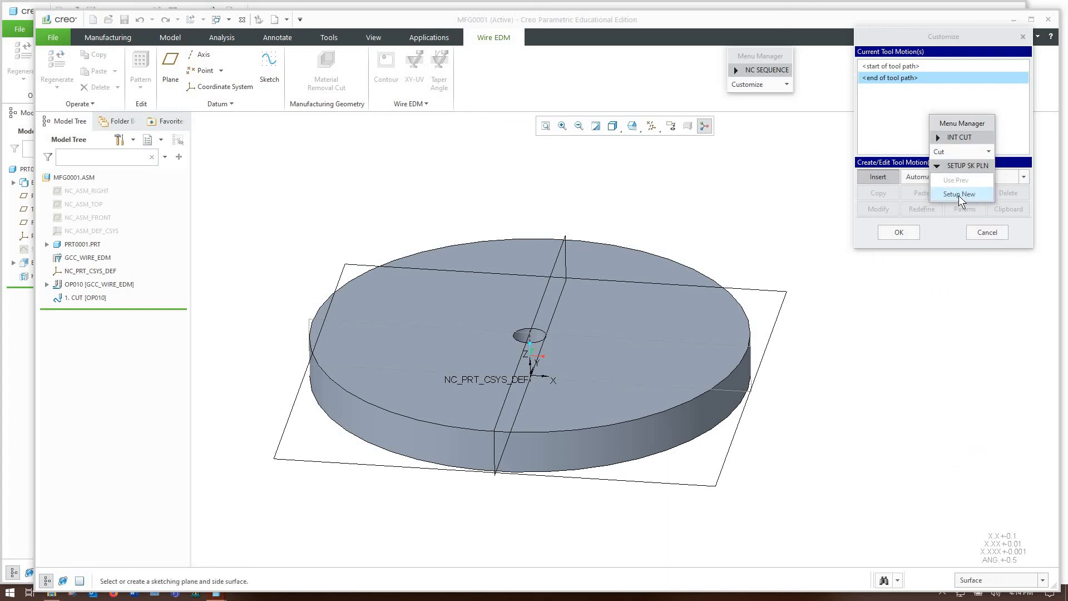
Sketch on the disk's top face, oriented Bottom to the TOP datum plane
left_click(961, 194)
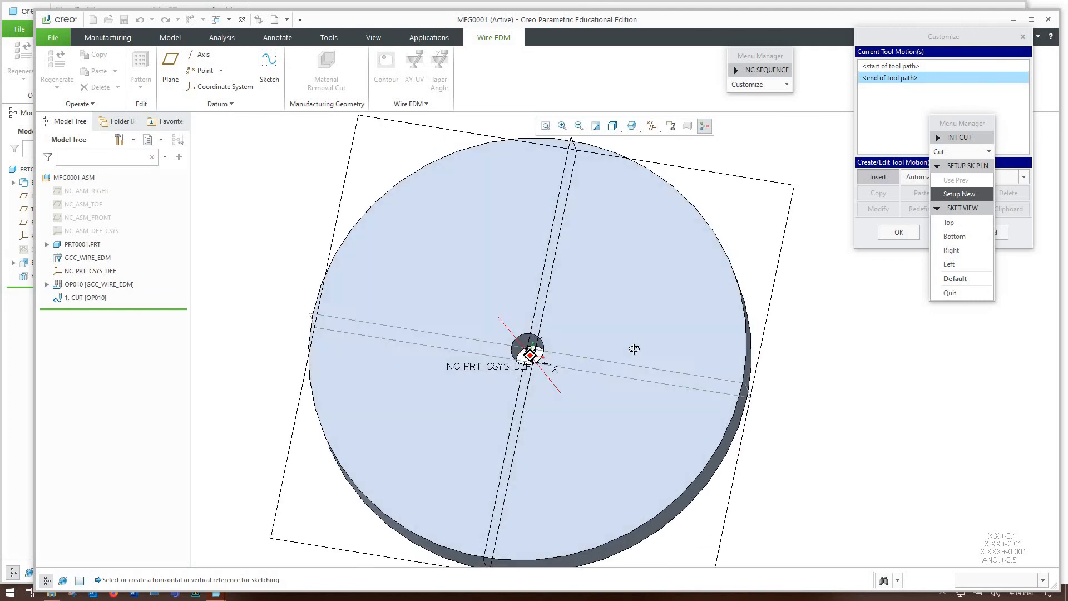
left_click(951, 250)
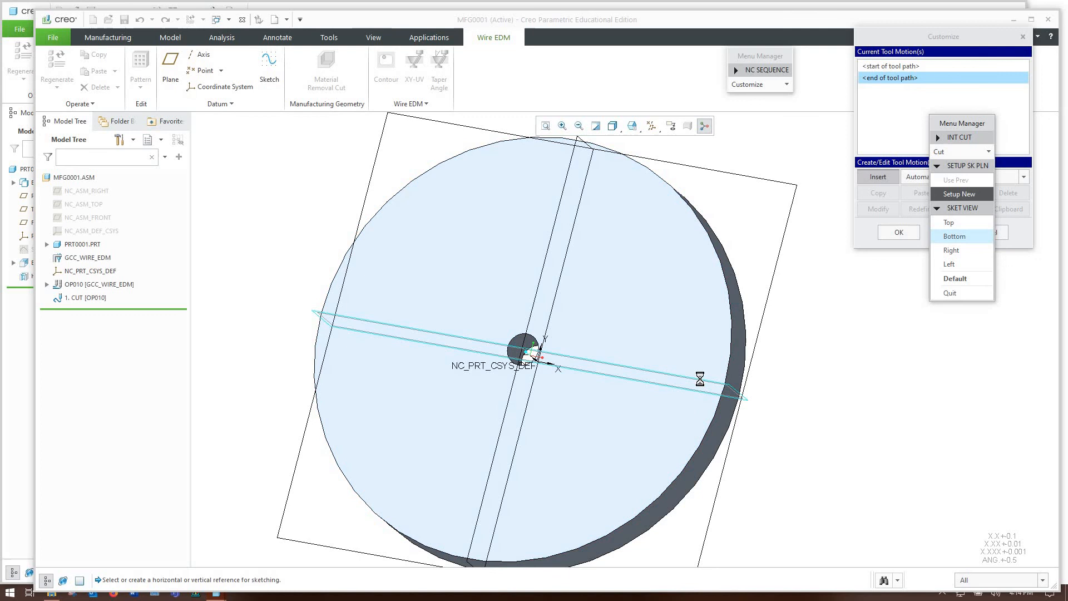
left_click(955, 236)
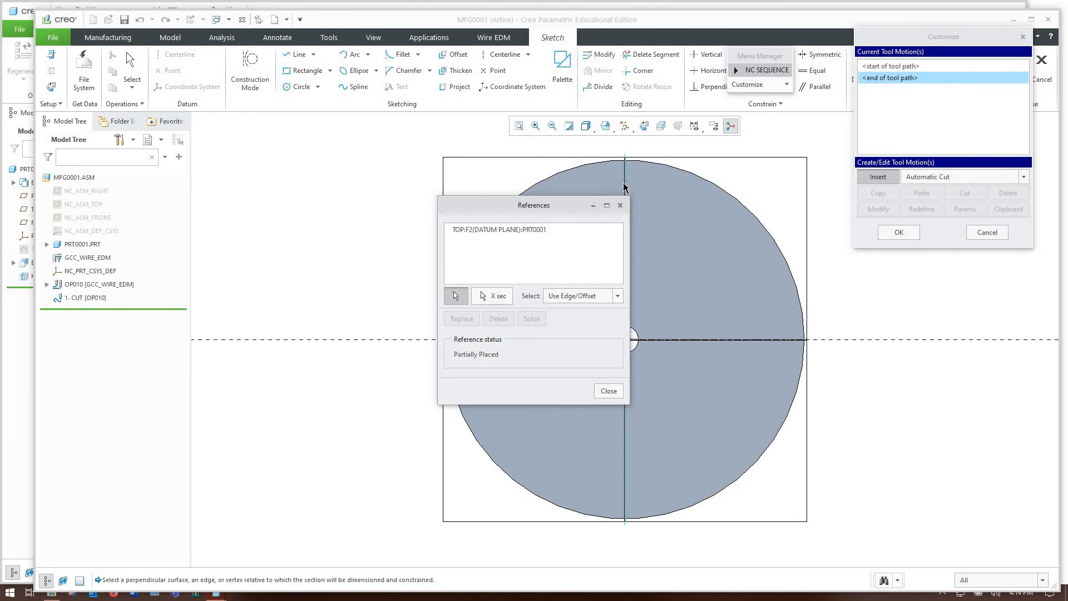
Project the disk's outer edge as a chain and view the sketch flat in 2D
left_click(607, 391)
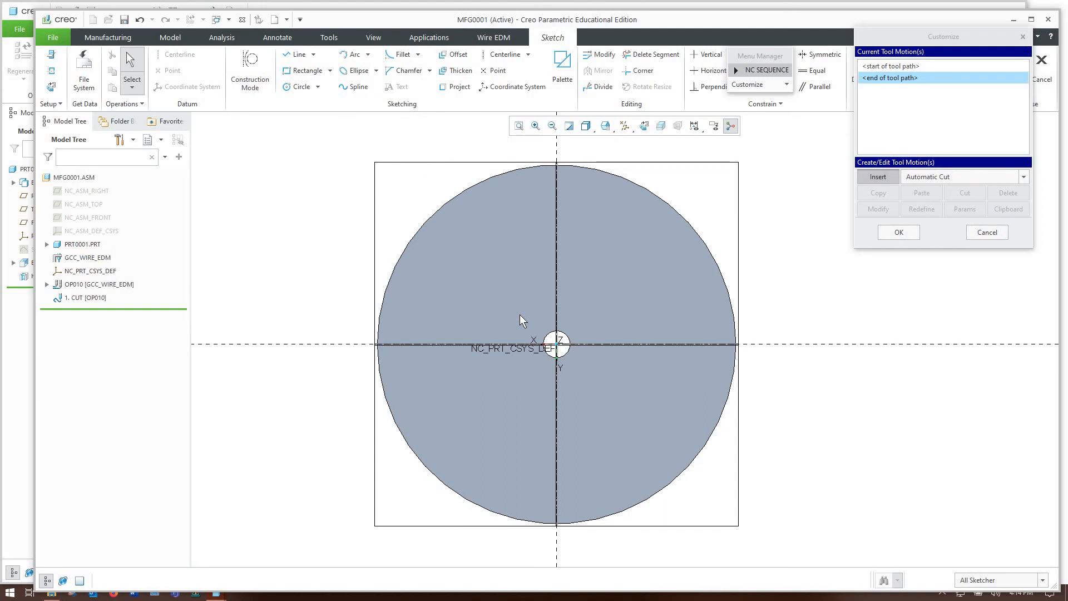
mouse_move(535, 334)
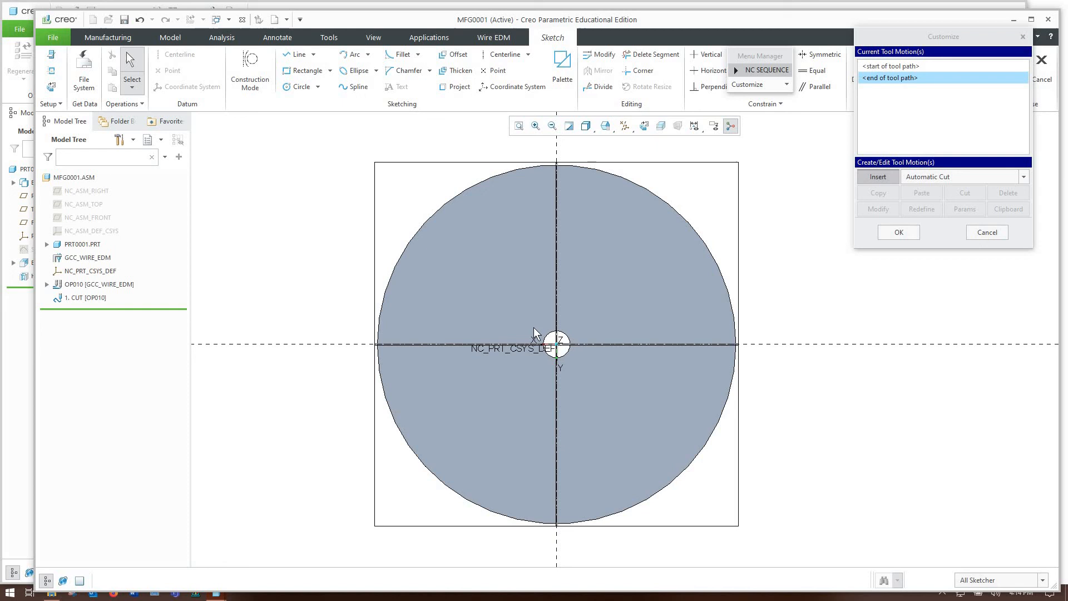
mouse_move(454, 87)
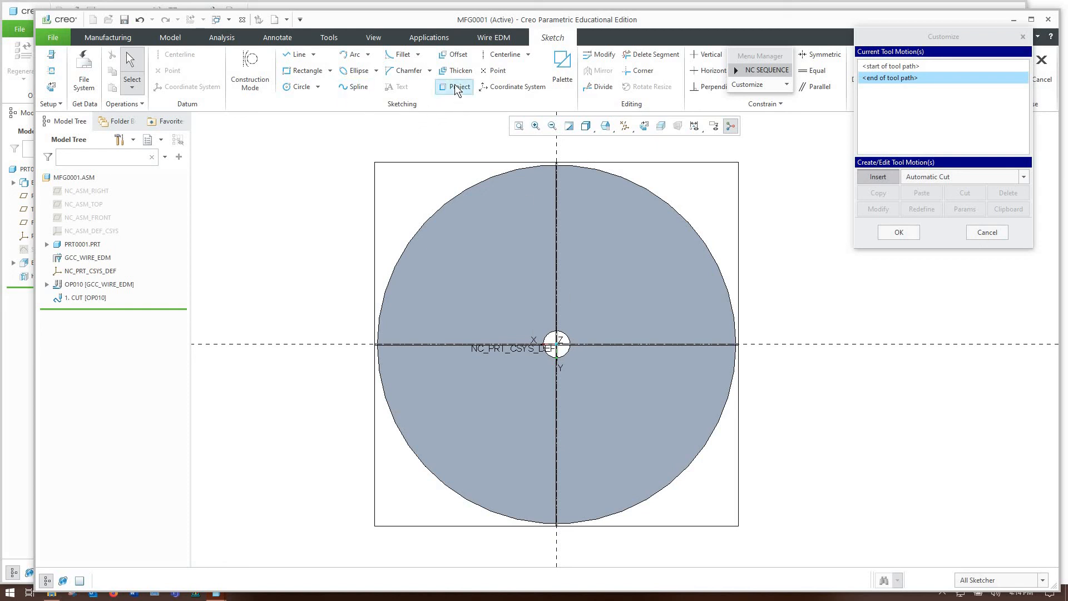
left_click(458, 87)
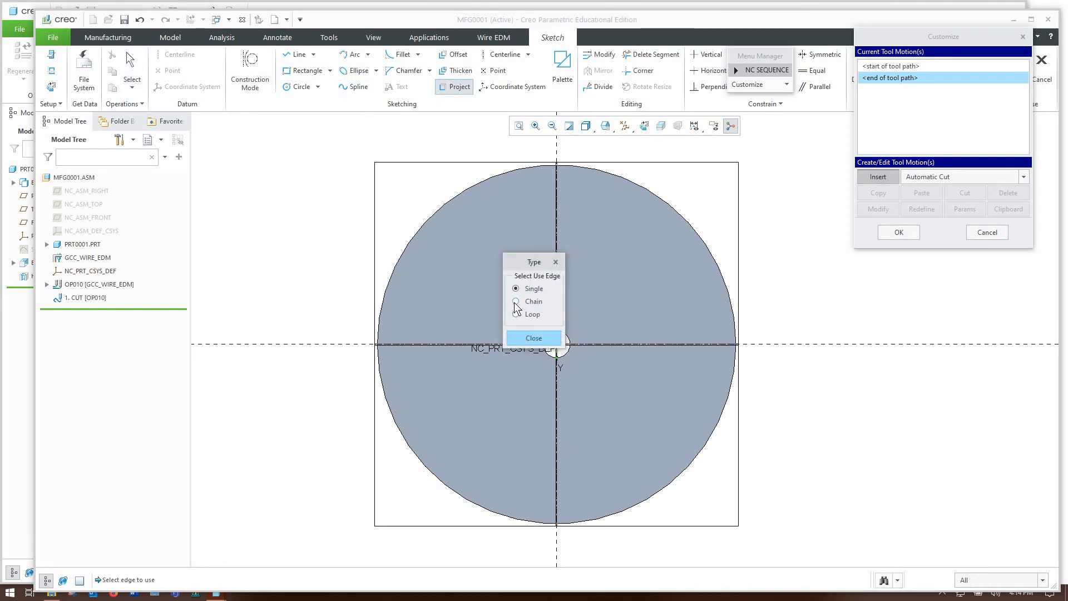
left_click(516, 301)
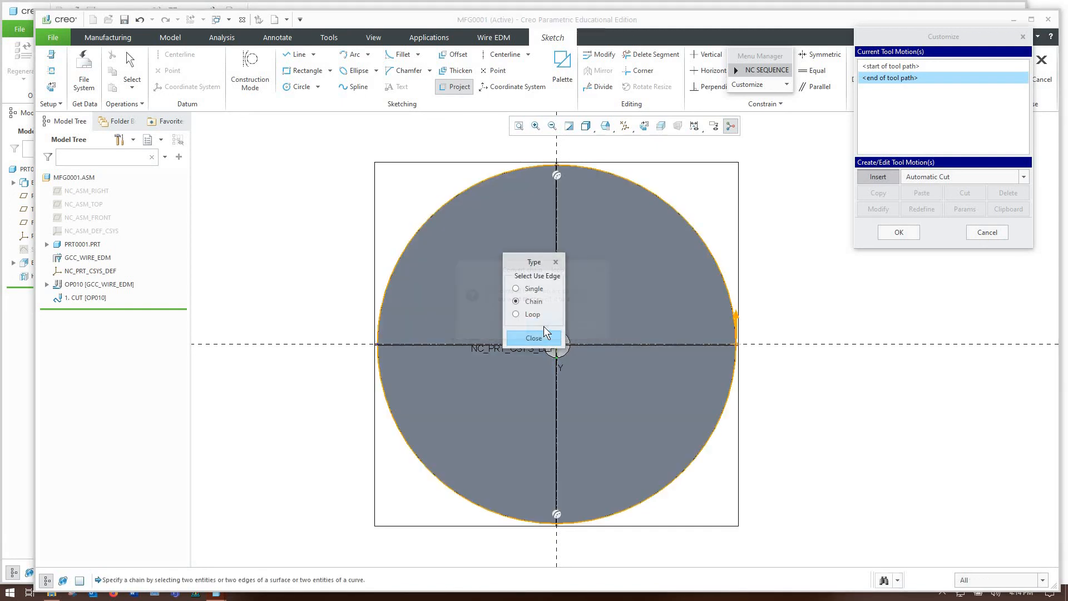
left_click(534, 338)
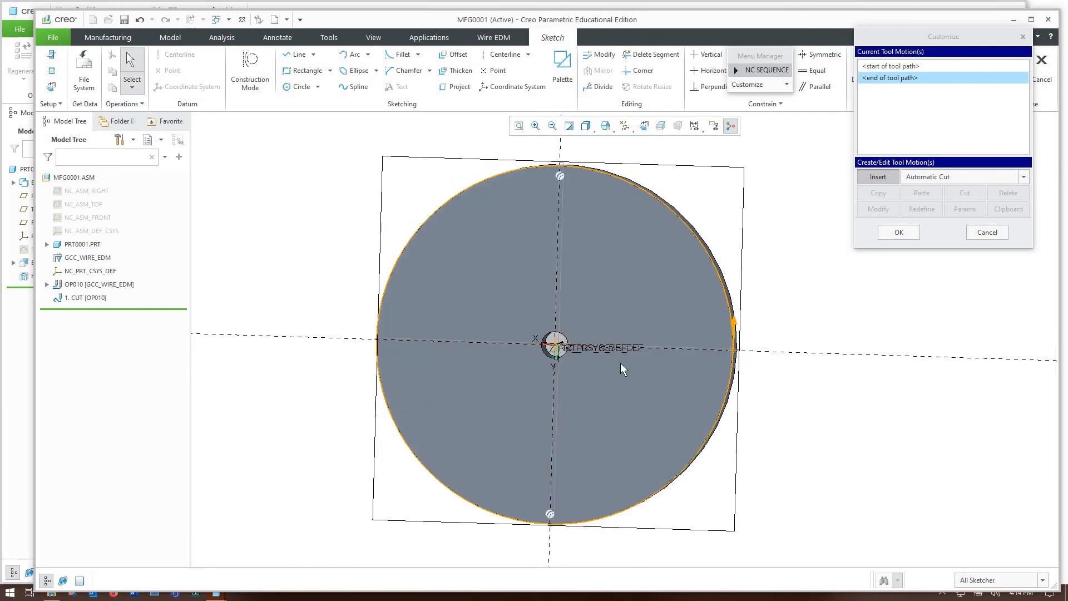
left_click(642, 125)
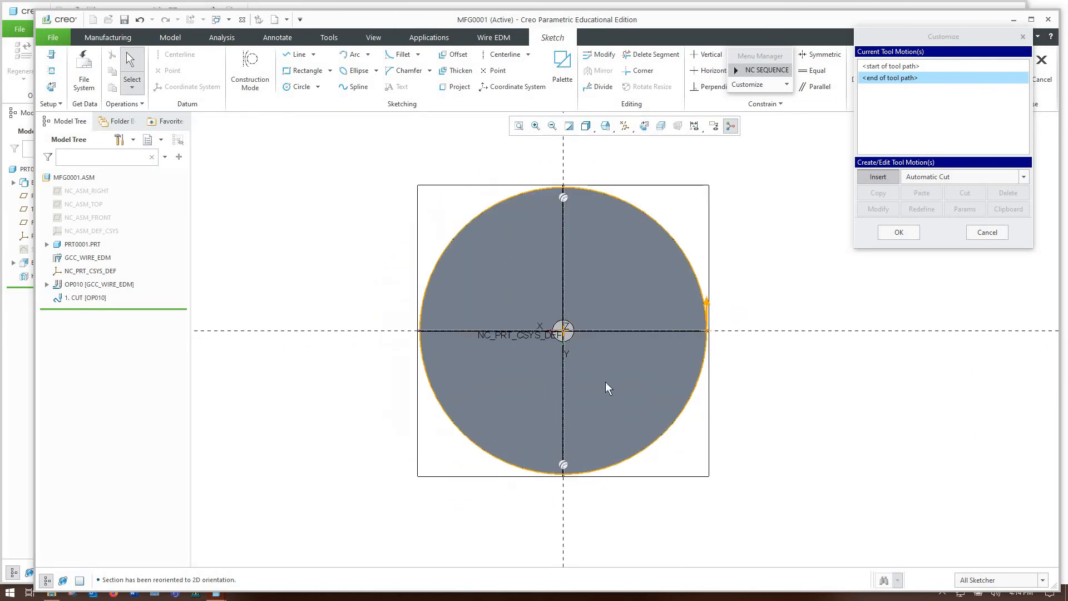
mouse_move(295, 55)
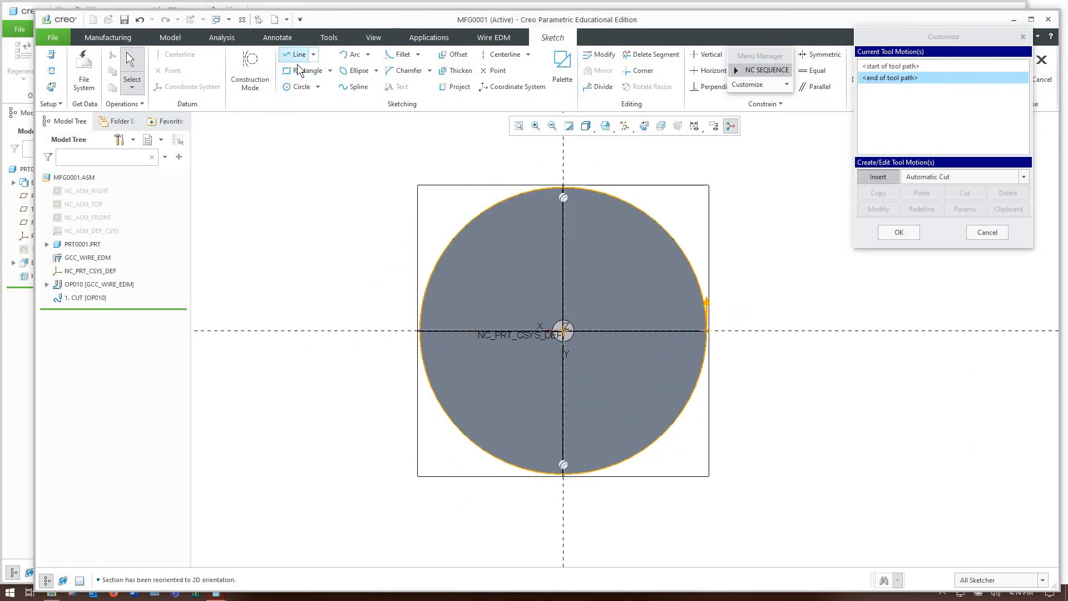
Rebuild the edge as arcs, re-projecting the disk's lower arc edge
left_click(305, 70)
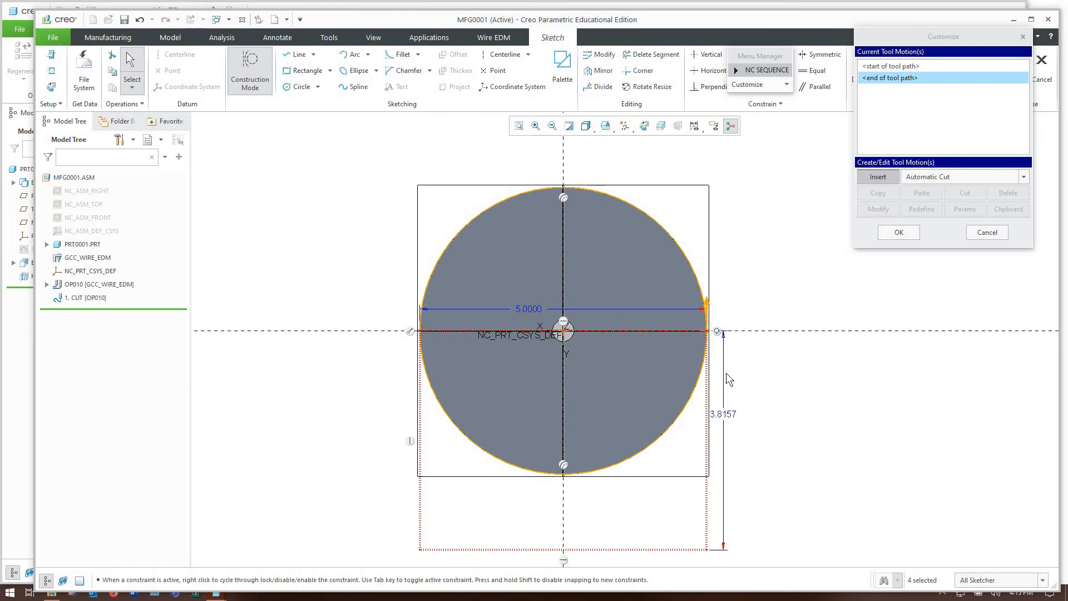
mouse_move(325, 380)
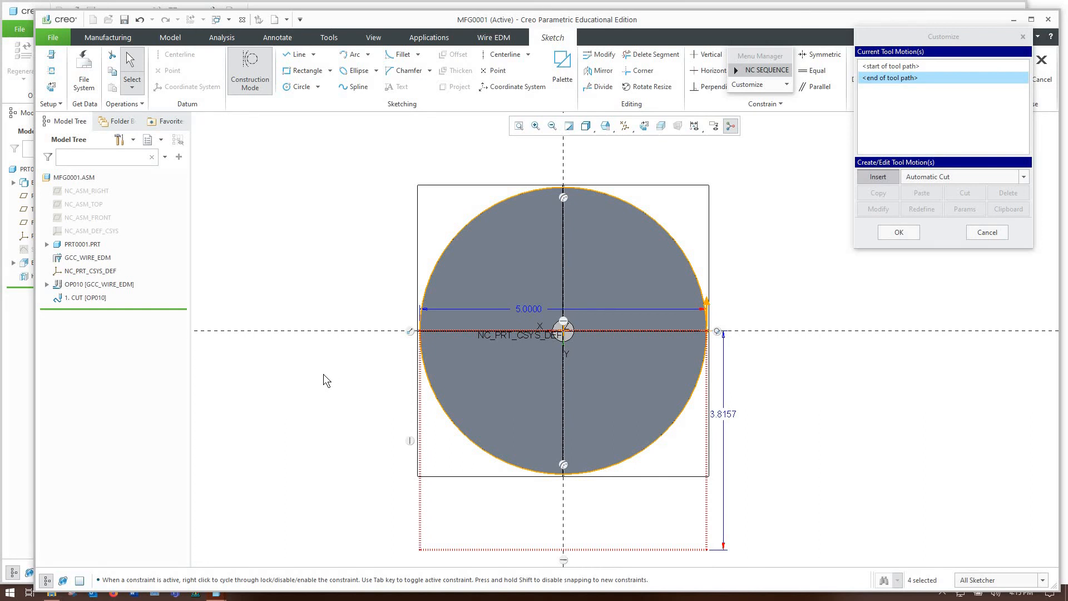
mouse_move(506, 372)
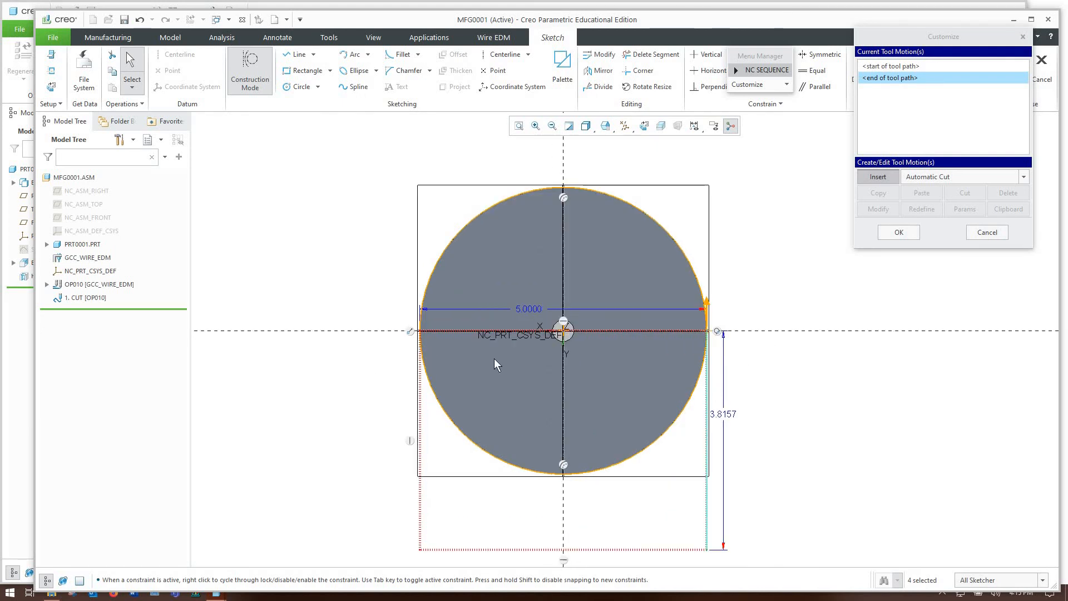
mouse_move(410, 521)
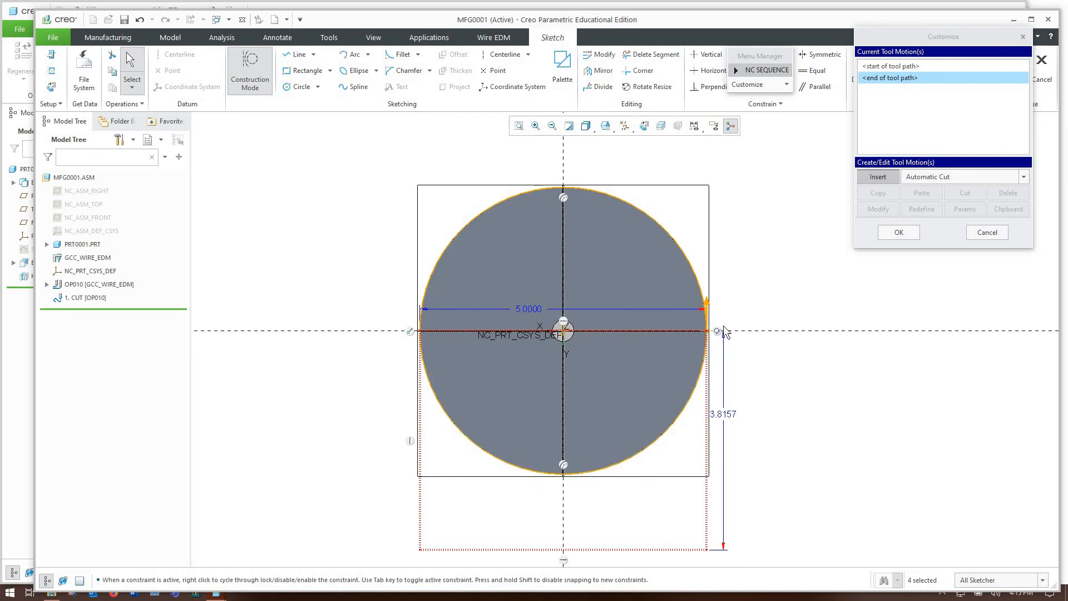
mouse_move(779, 313)
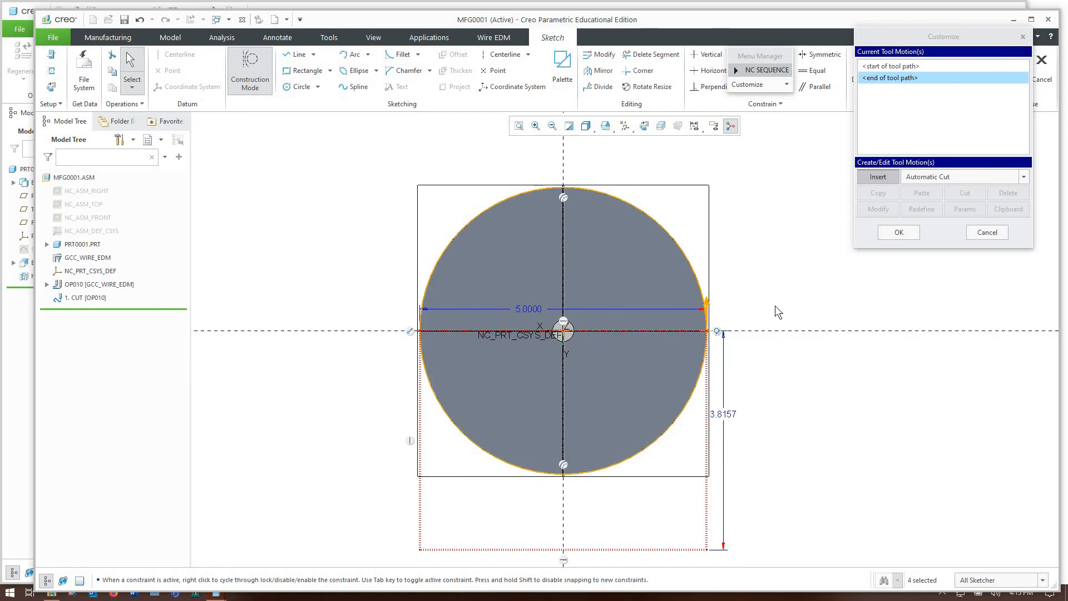
mouse_move(753, 334)
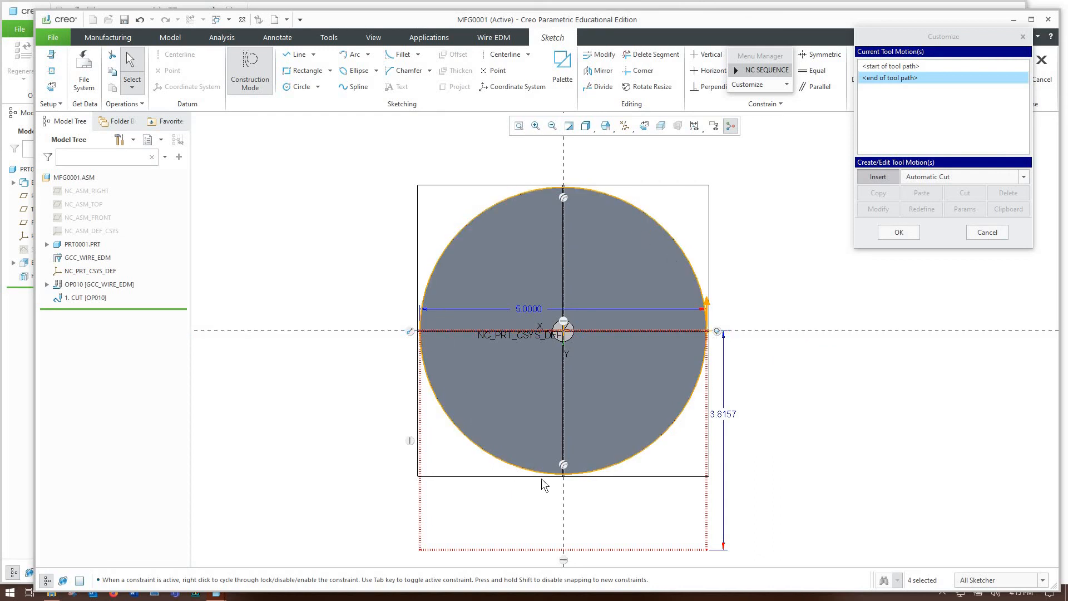
mouse_move(563, 474)
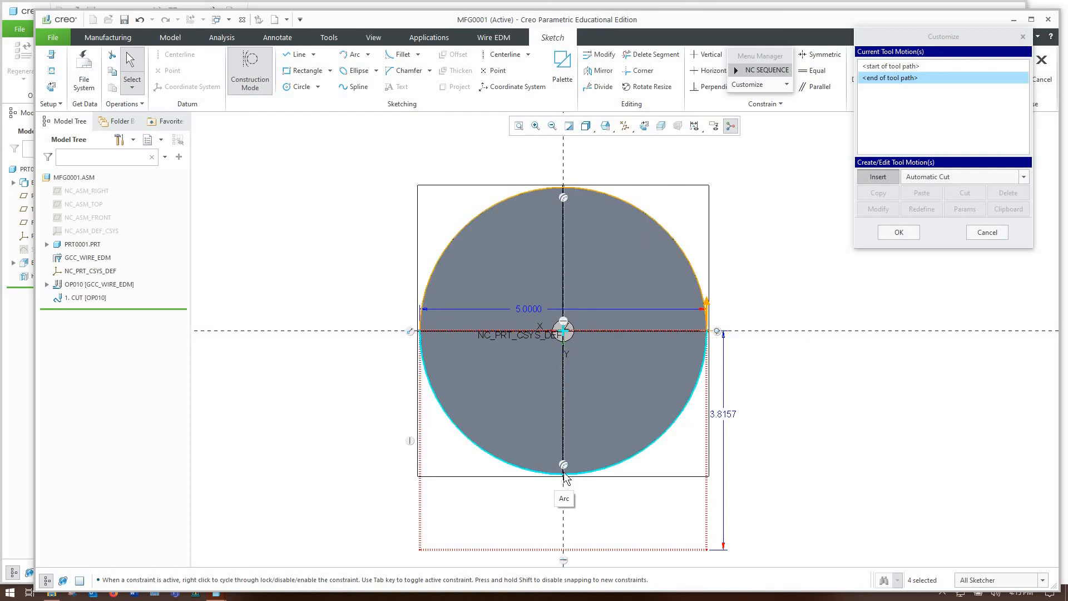
mouse_move(568, 482)
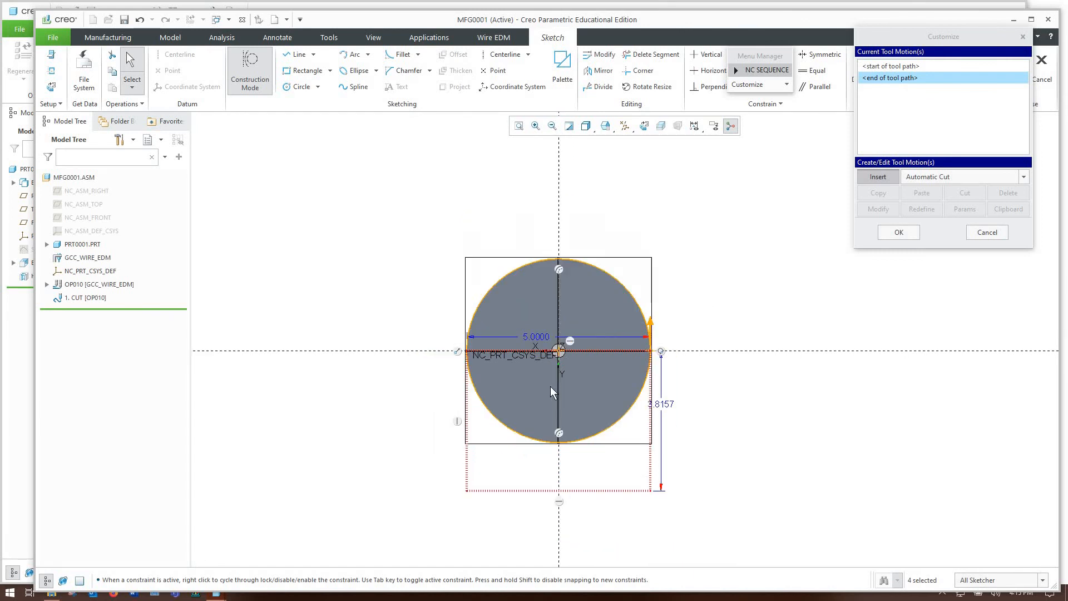
scroll("up", 3)
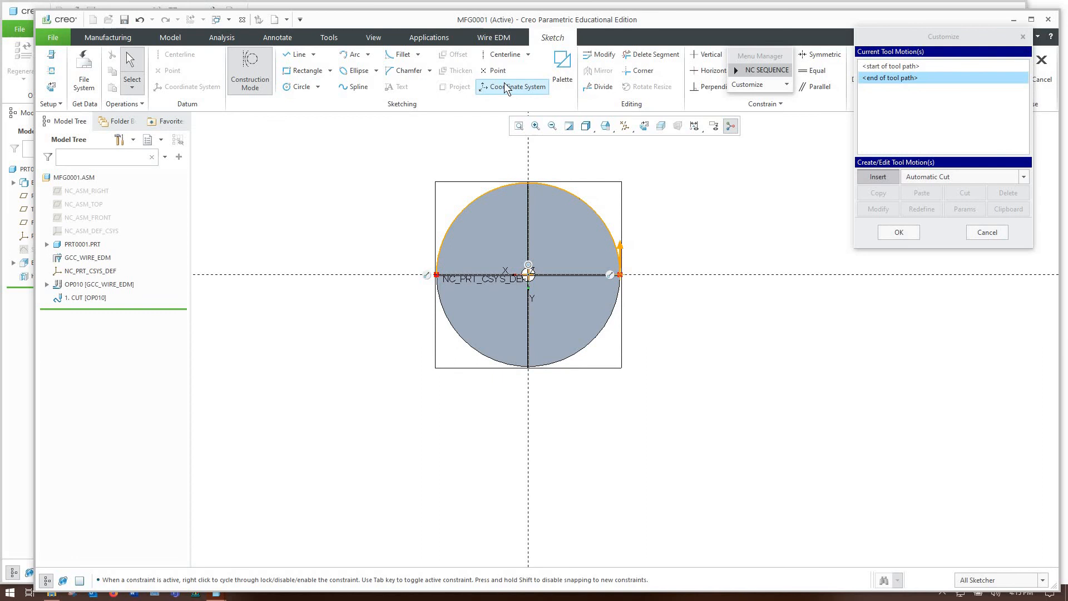
mouse_move(454, 89)
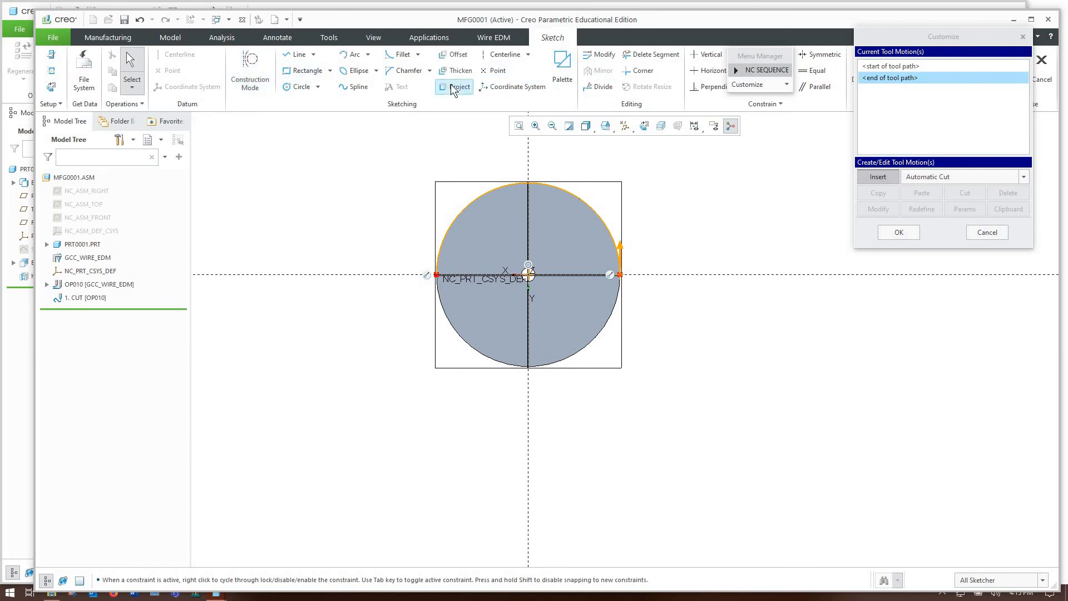
left_click(460, 87)
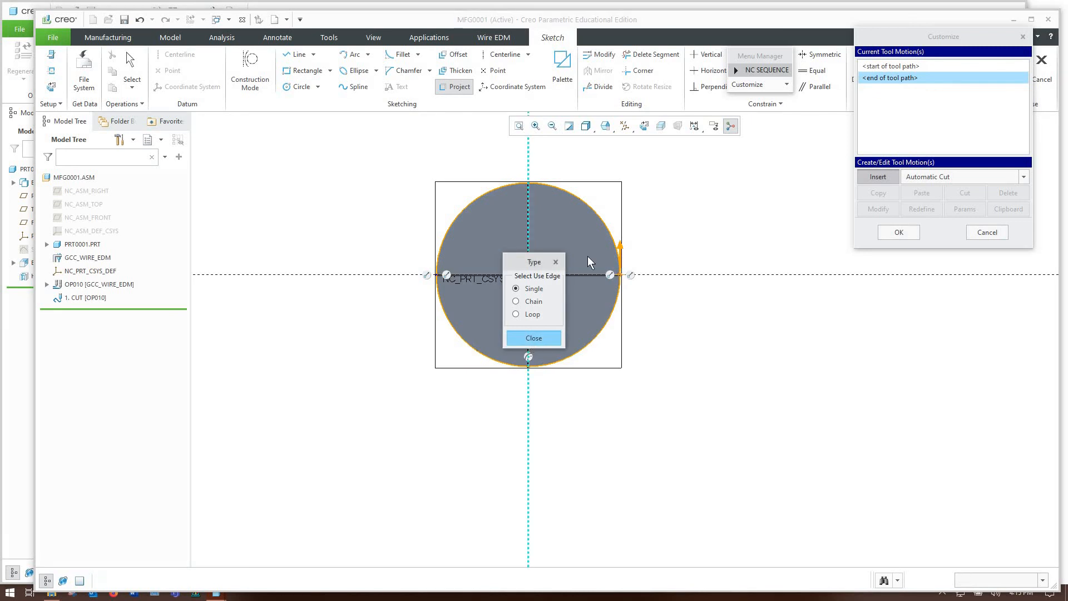
left_click(533, 338)
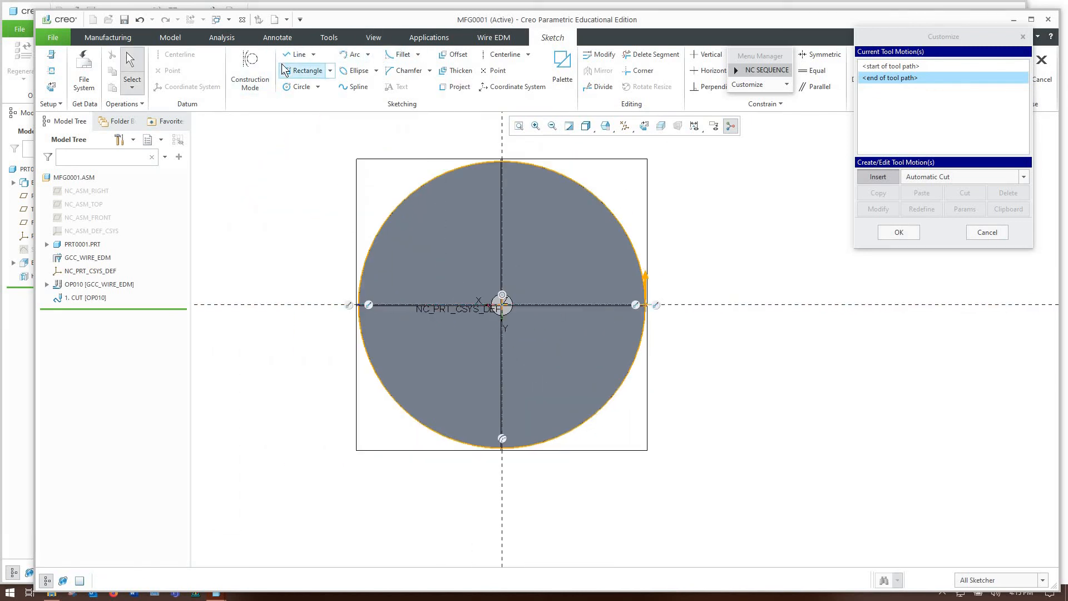
Draw an L-shaped lead-in line down from the disk bottom and left
left_click(297, 54)
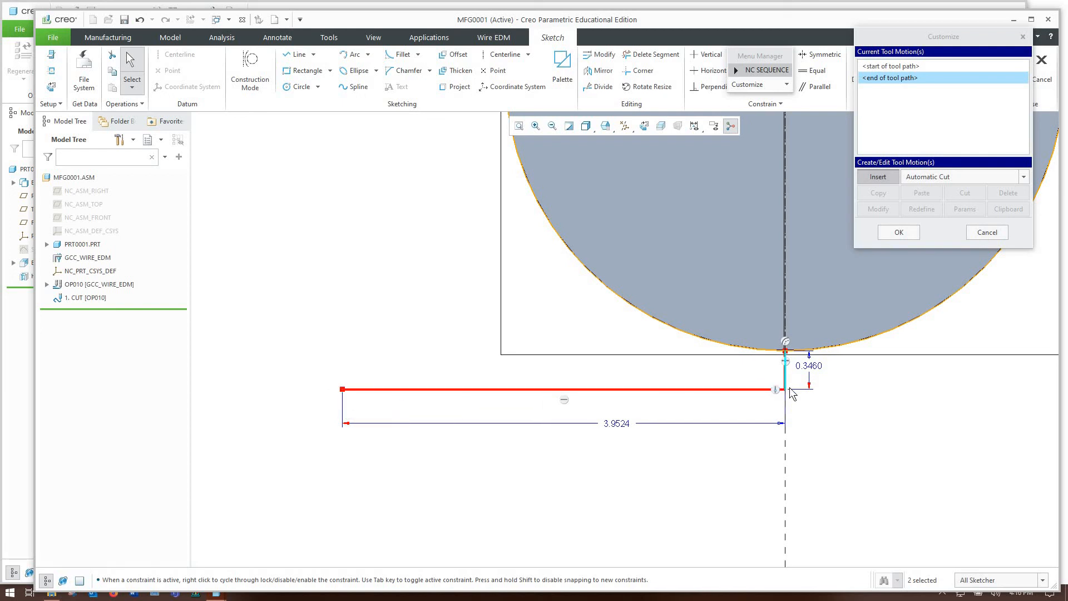
mouse_move(789, 388)
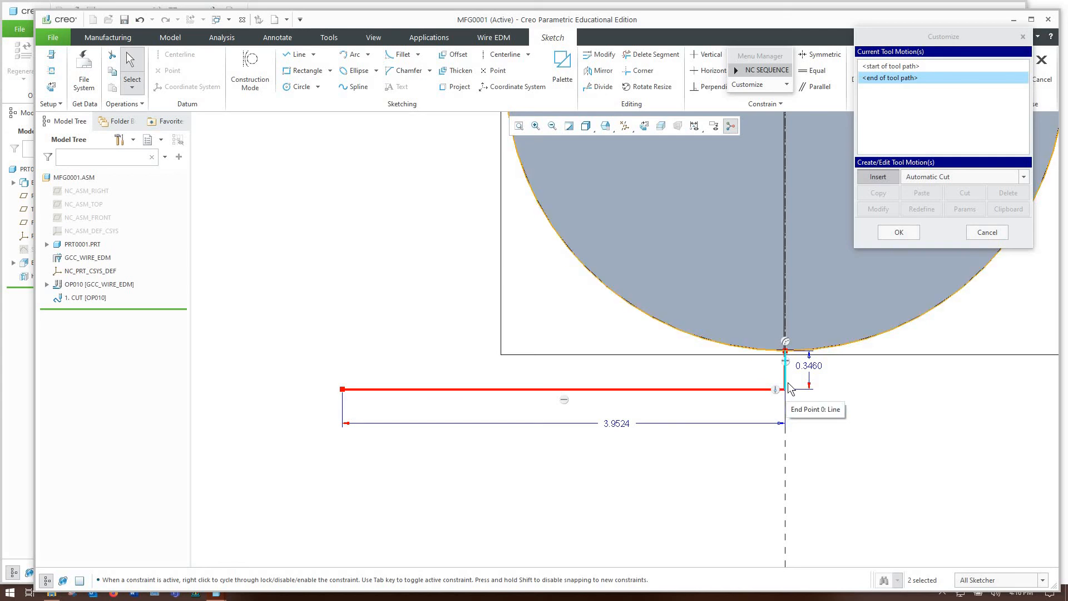
mouse_move(758, 401)
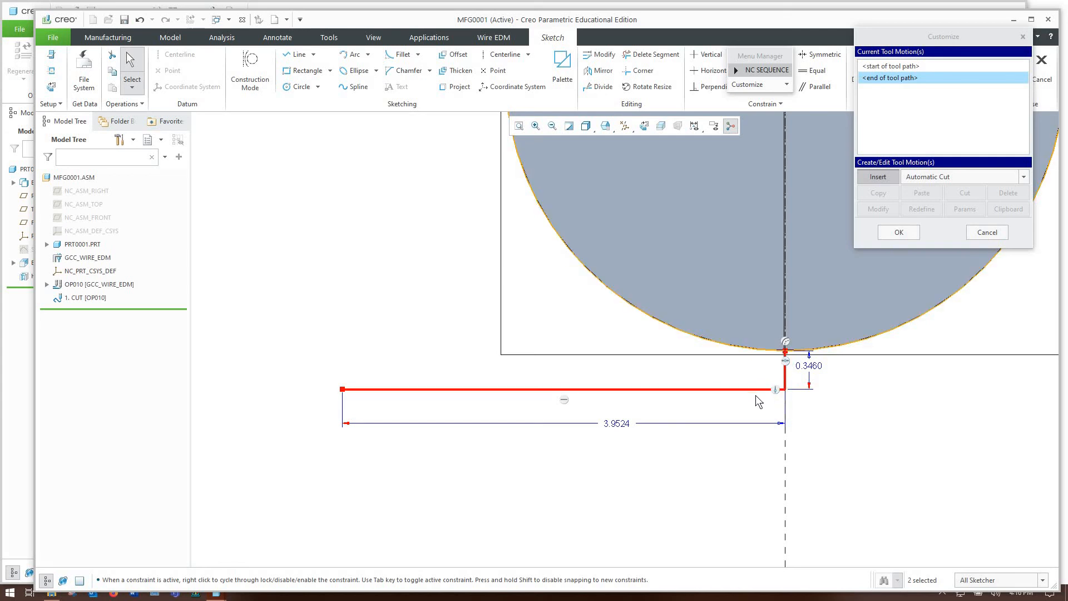
mouse_move(521, 397)
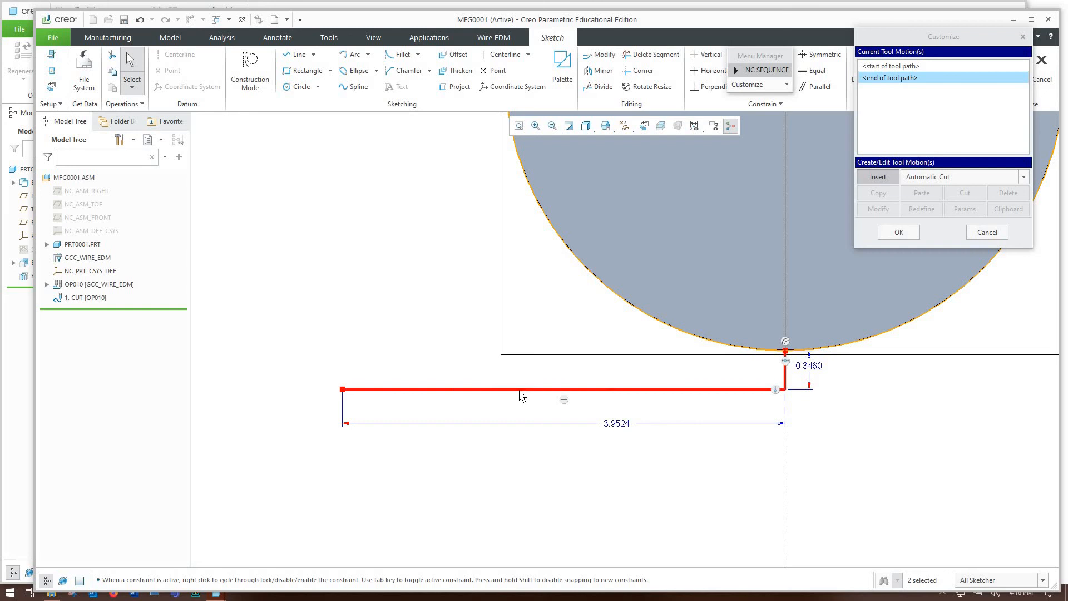
mouse_move(789, 393)
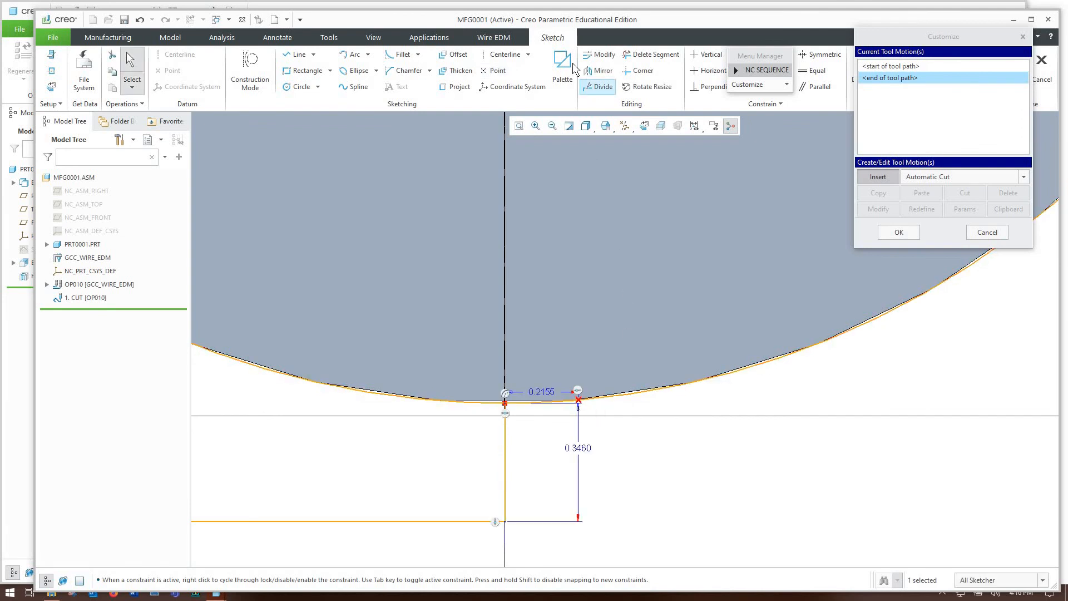
Dimension the lead-in line 0.1000 below the disk and 2.6000 long
left_click(650, 54)
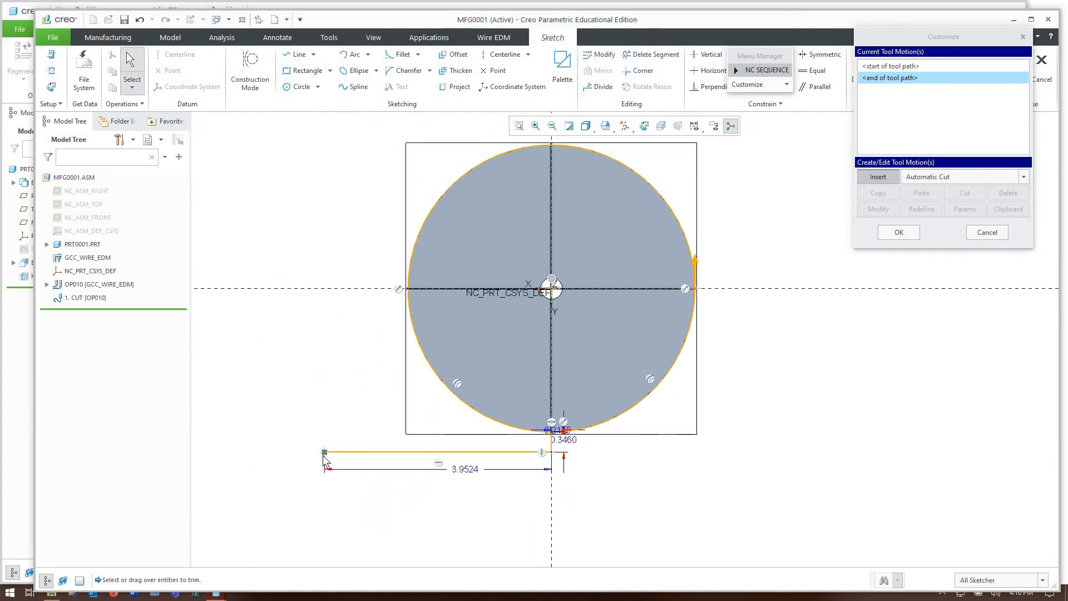
left_click(436, 451)
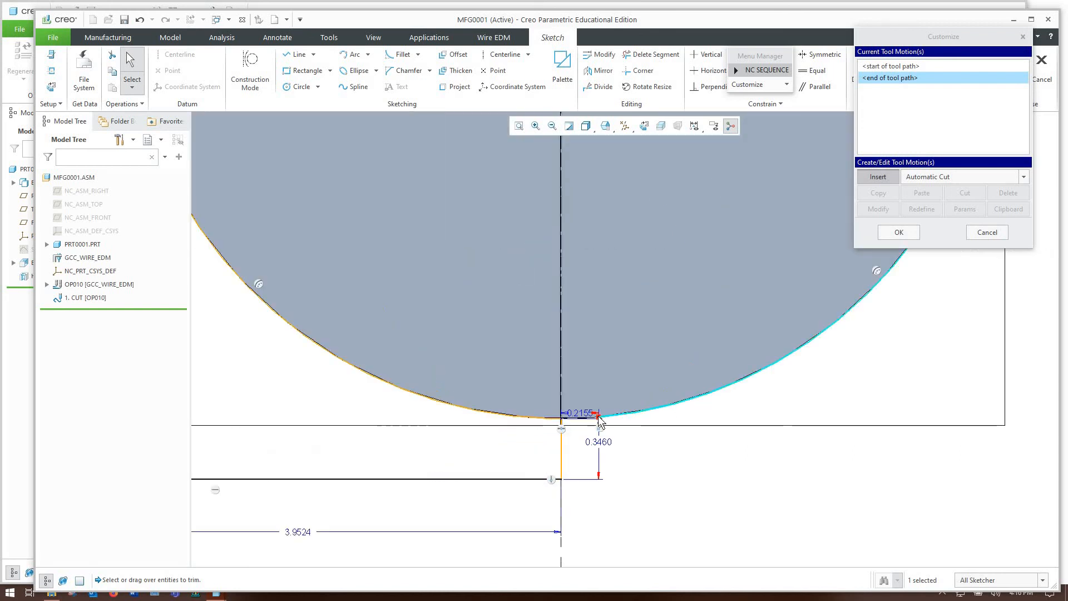
mouse_move(598, 422)
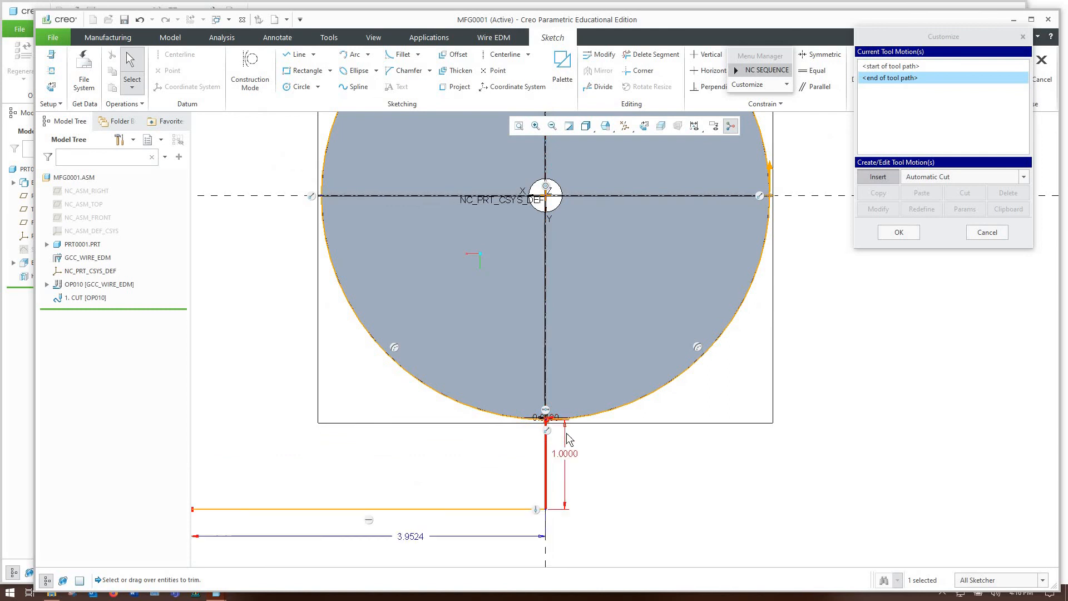
double_click(564, 454)
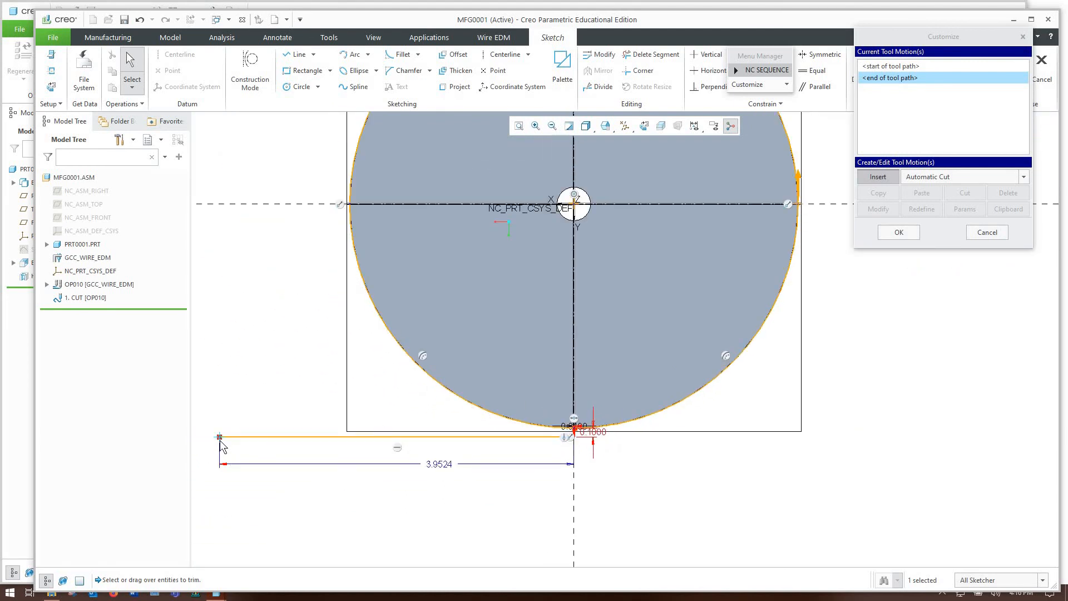
left_click(438, 464)
type("2.6000")
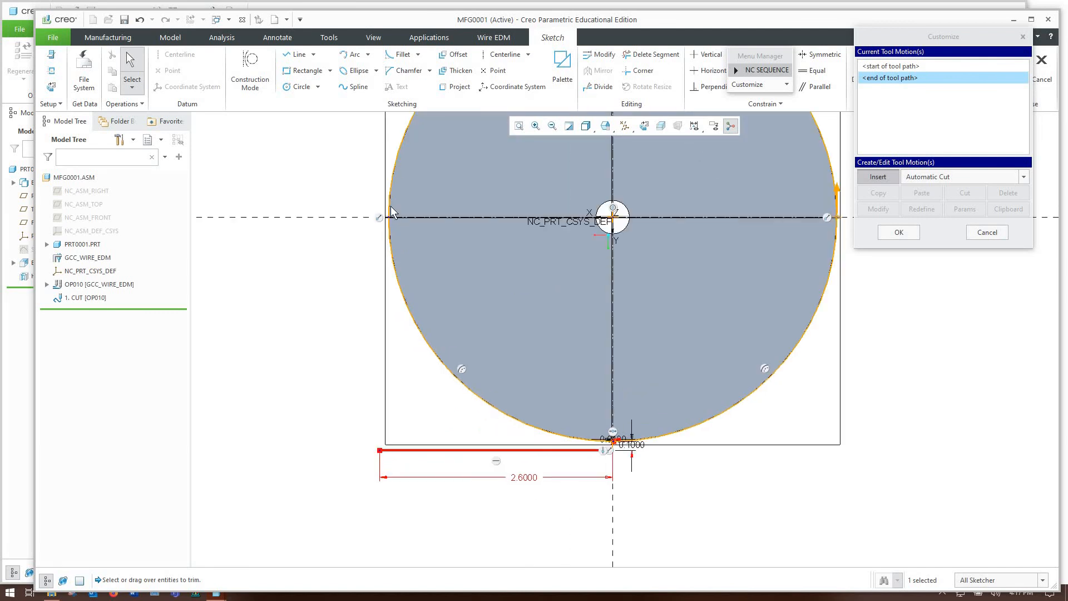
mouse_move(400, 400)
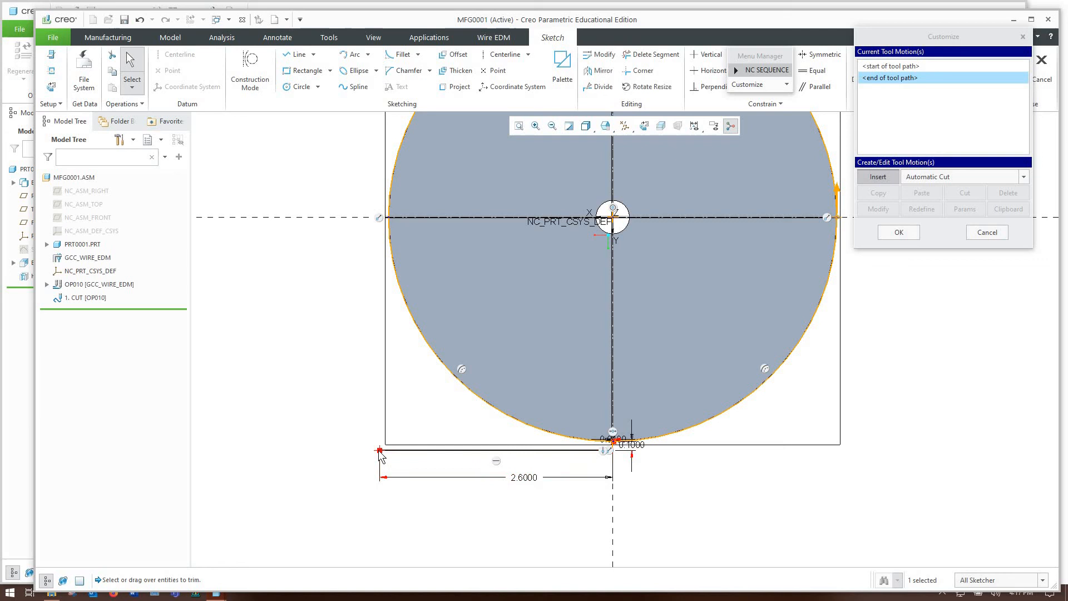
Make the lead-in line's left endpoint the cut path's start point
right_click(380, 456)
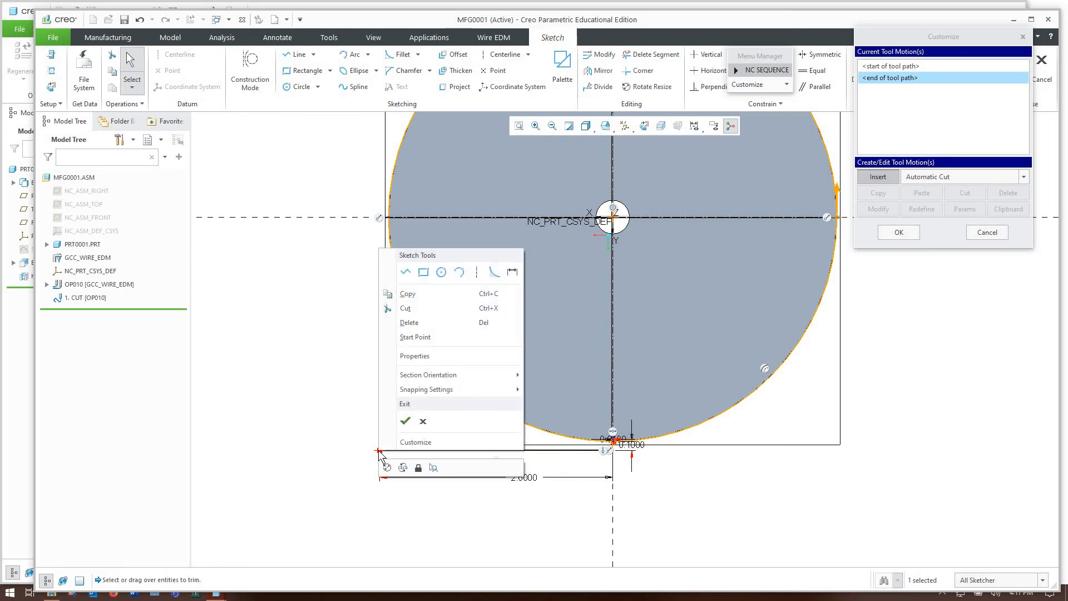
mouse_move(416, 337)
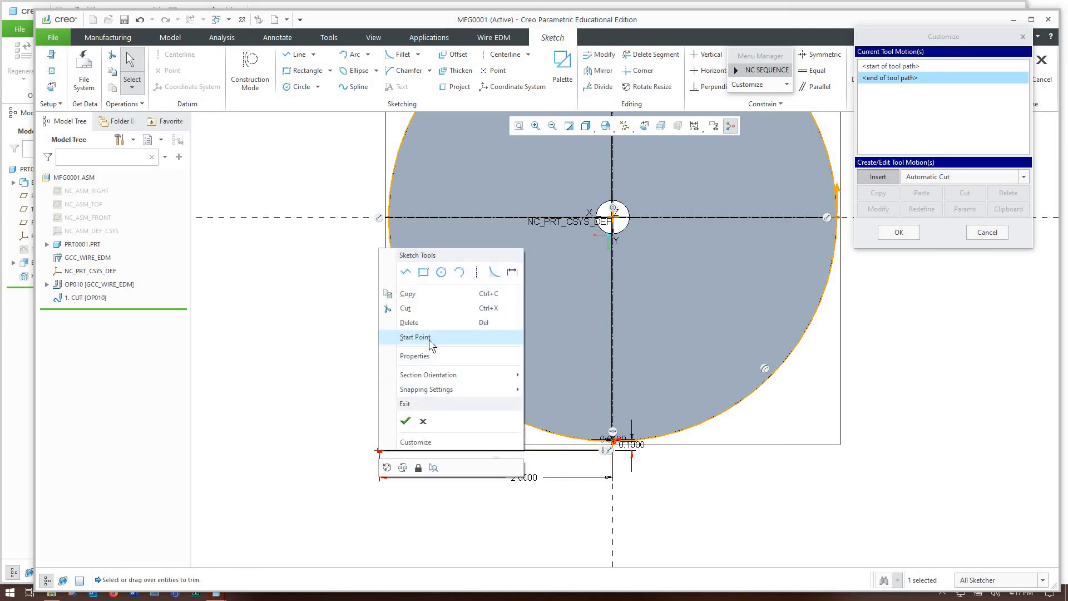
left_click(415, 337)
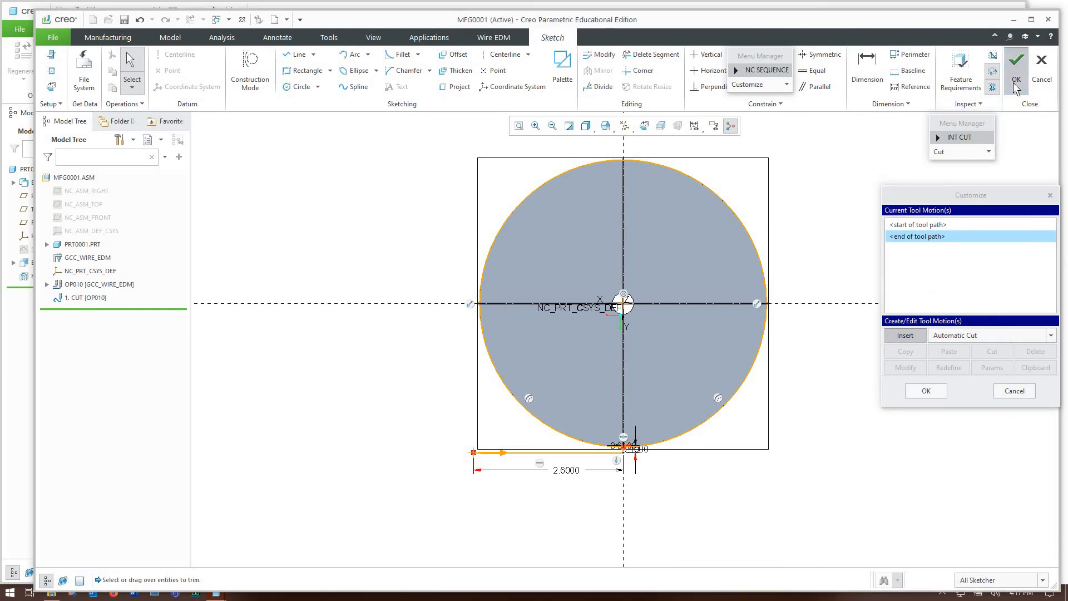
Accept the profile sketch and remove material on the left side
left_click(1016, 61)
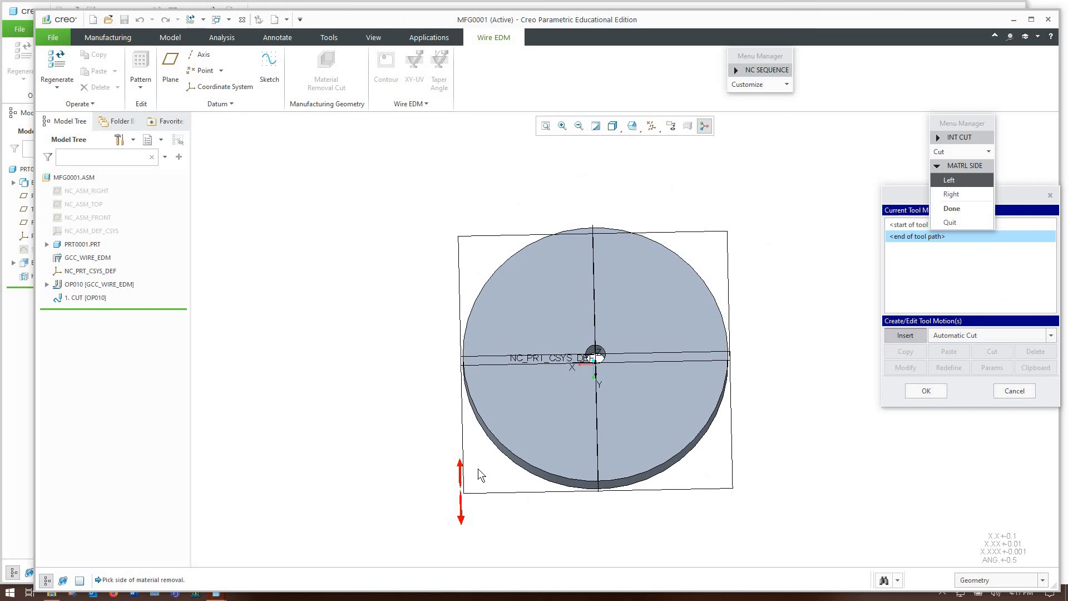
mouse_move(454, 501)
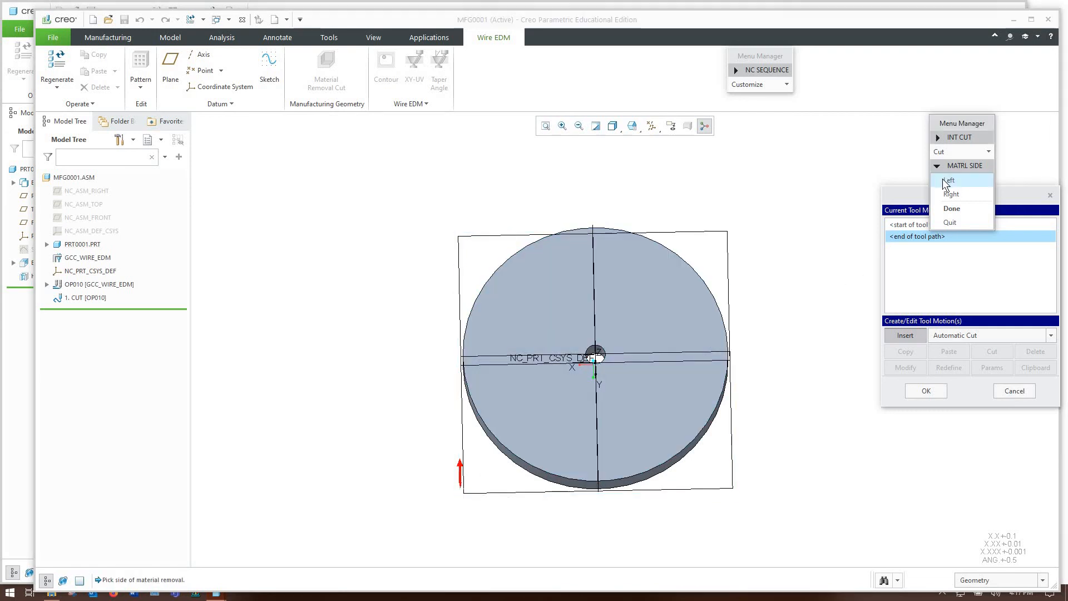
left_click(950, 180)
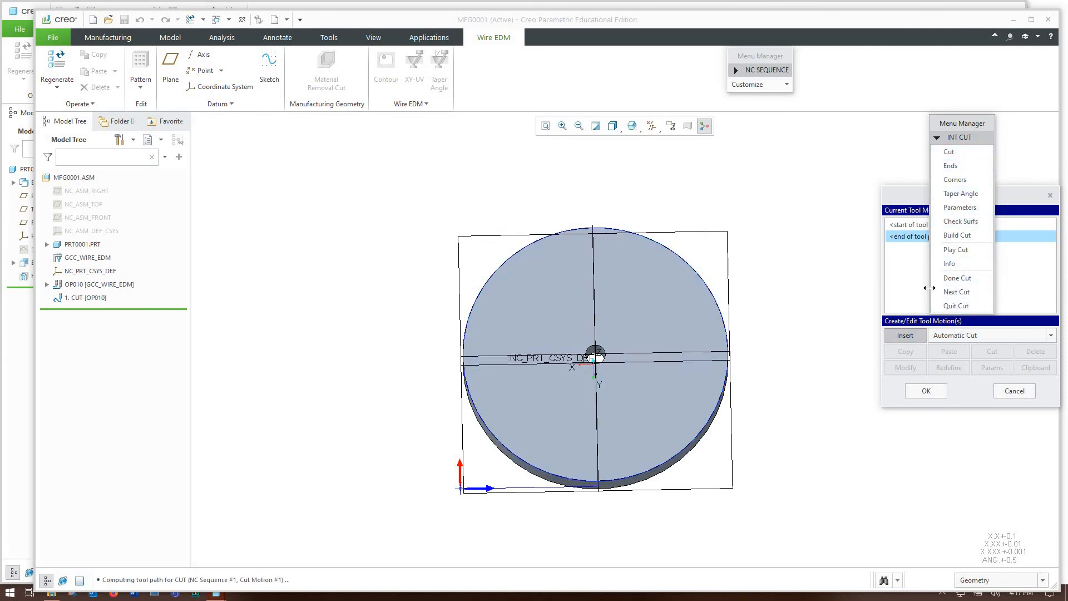
Finish the cut, accept the default Follow Cut options, and confirm the customized tool path
left_click(959, 234)
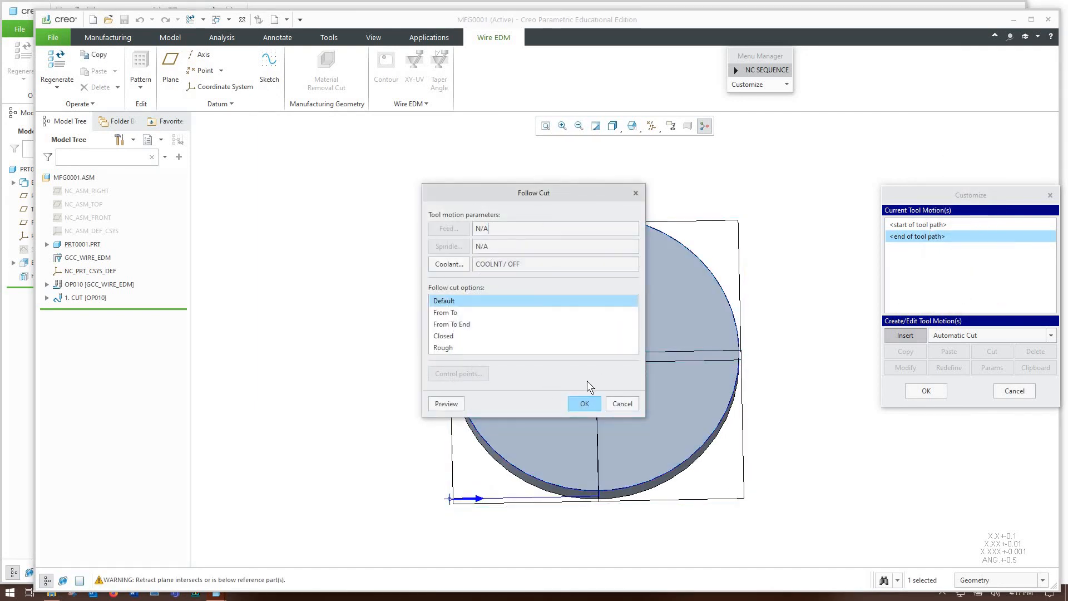
left_click(583, 403)
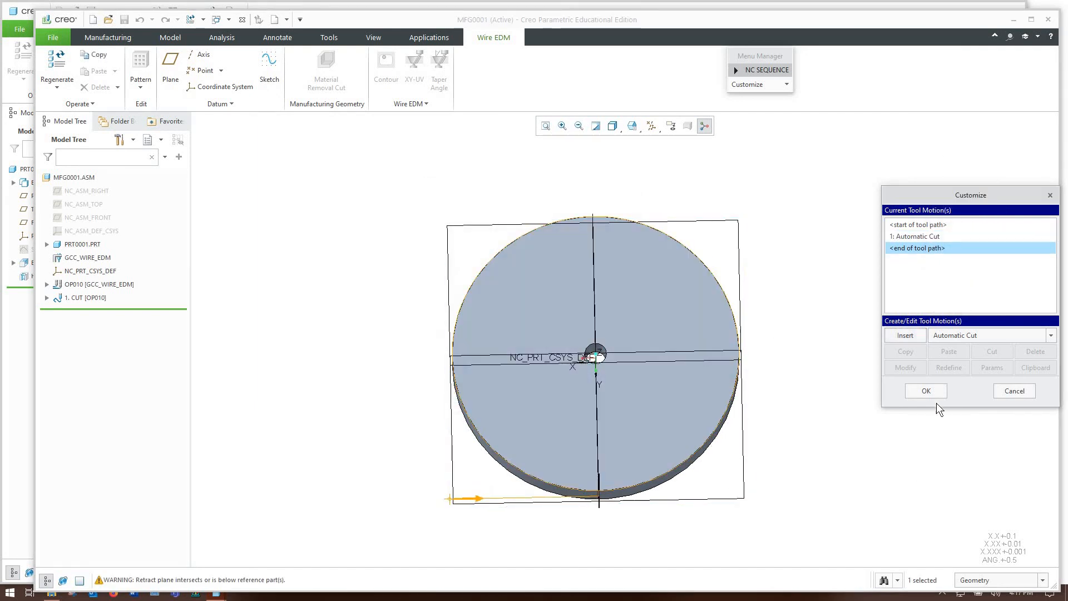
left_click(926, 391)
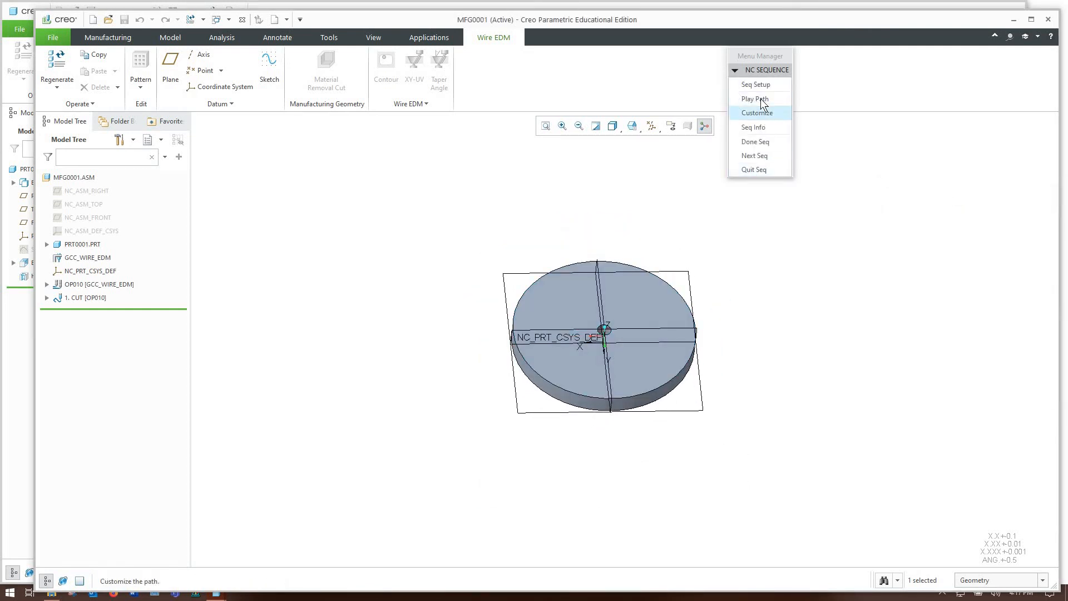
Screen-play the CUT tool path animation, then mark the NC sequence done
left_click(753, 99)
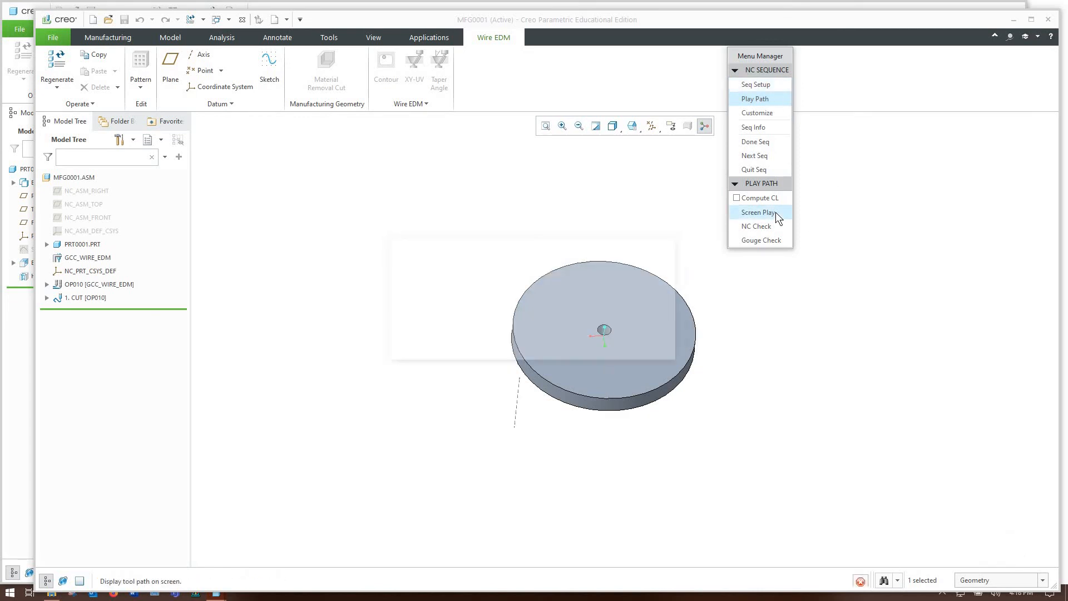
left_click(759, 212)
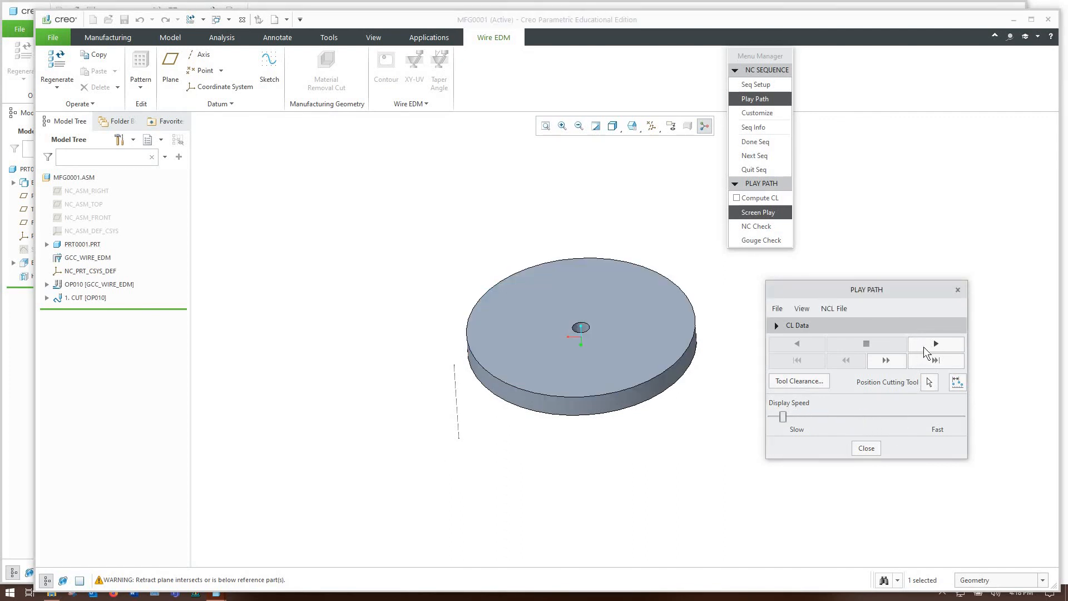
left_click(935, 343)
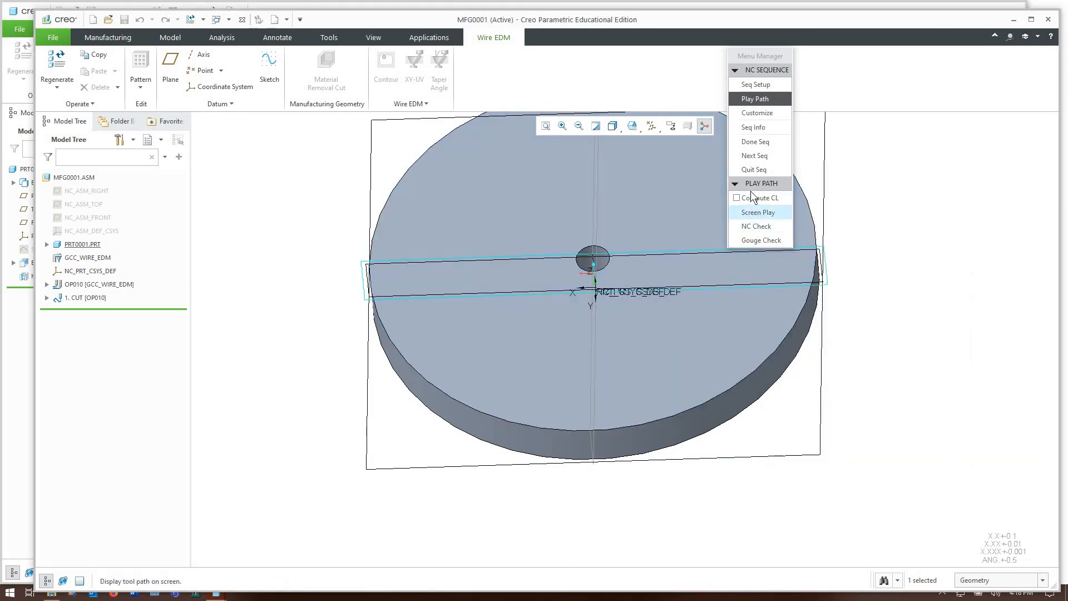
left_click(759, 212)
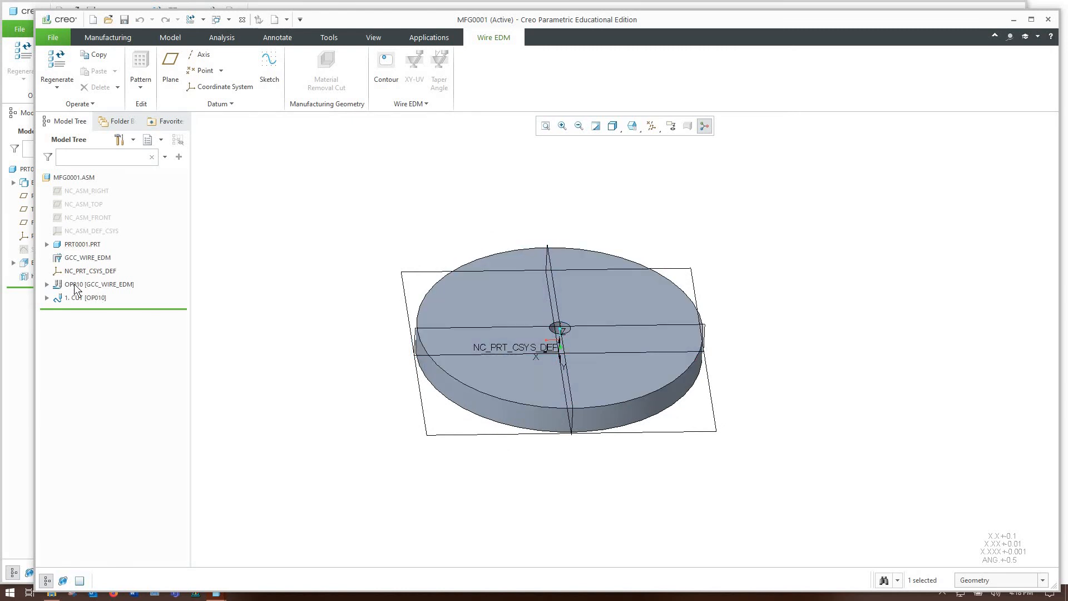
left_click(85, 298)
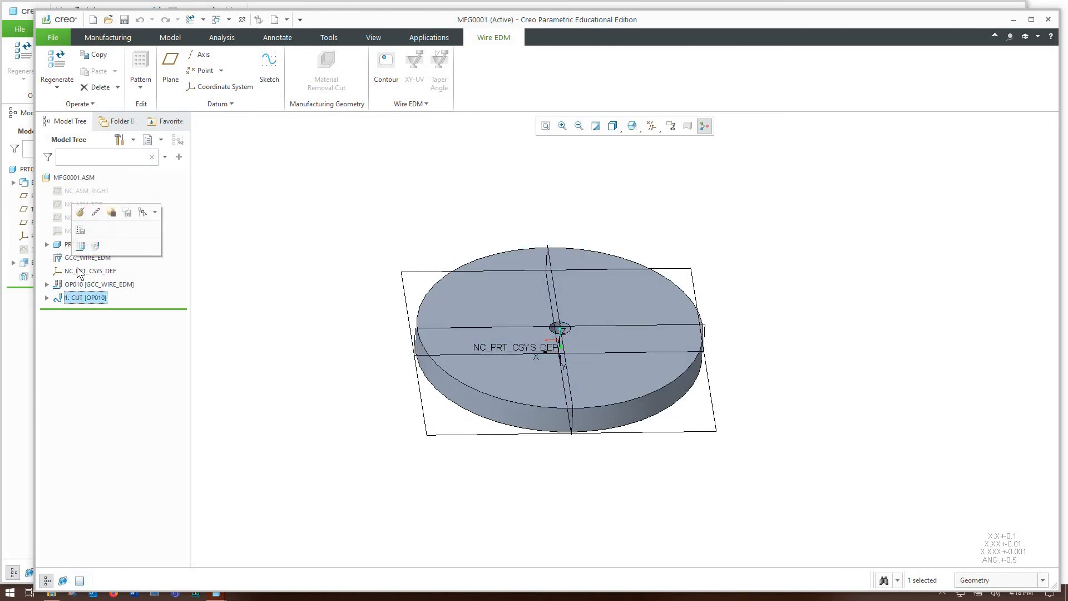
left_click(100, 284)
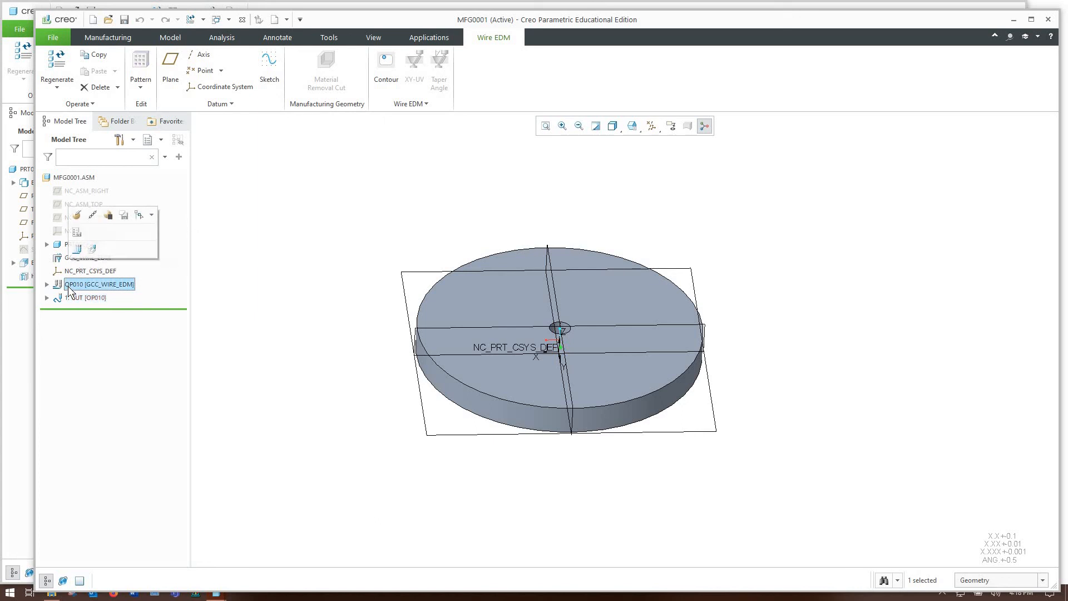
mouse_move(76, 255)
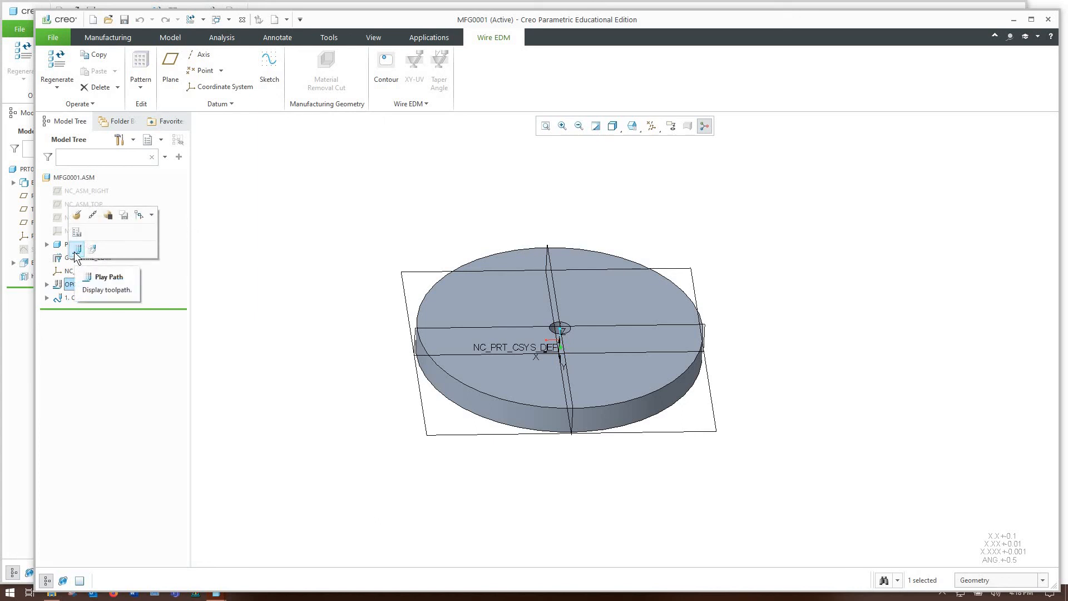
left_click(109, 276)
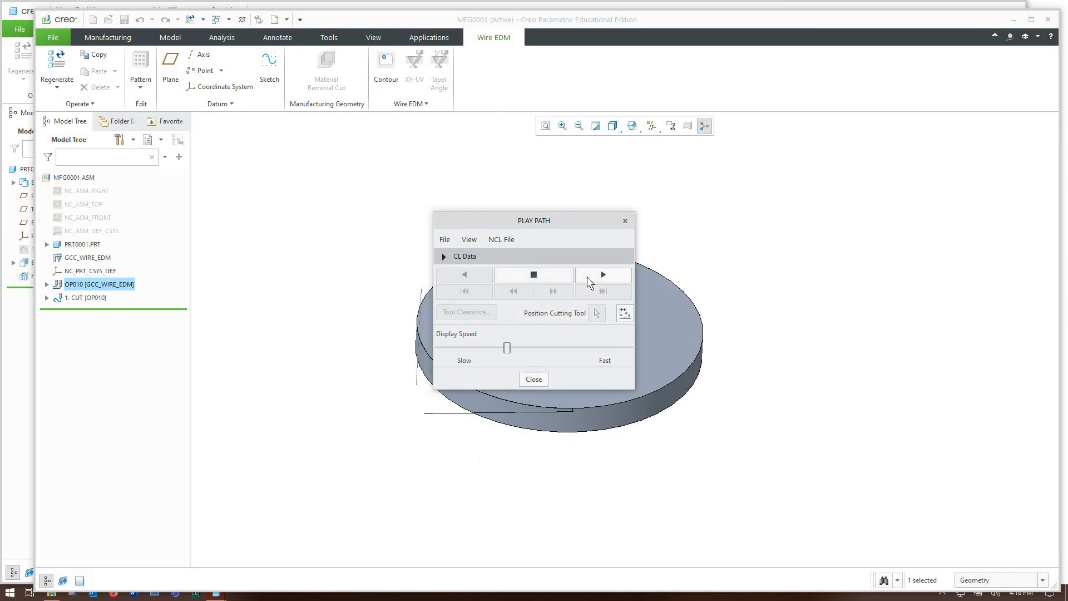
left_click(602, 275)
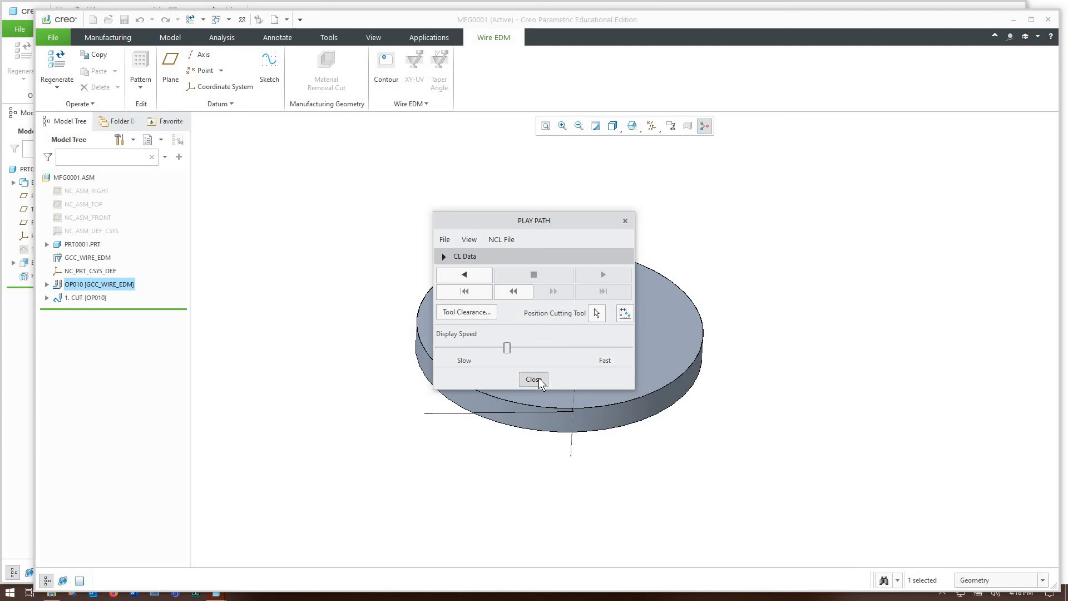
left_click(534, 379)
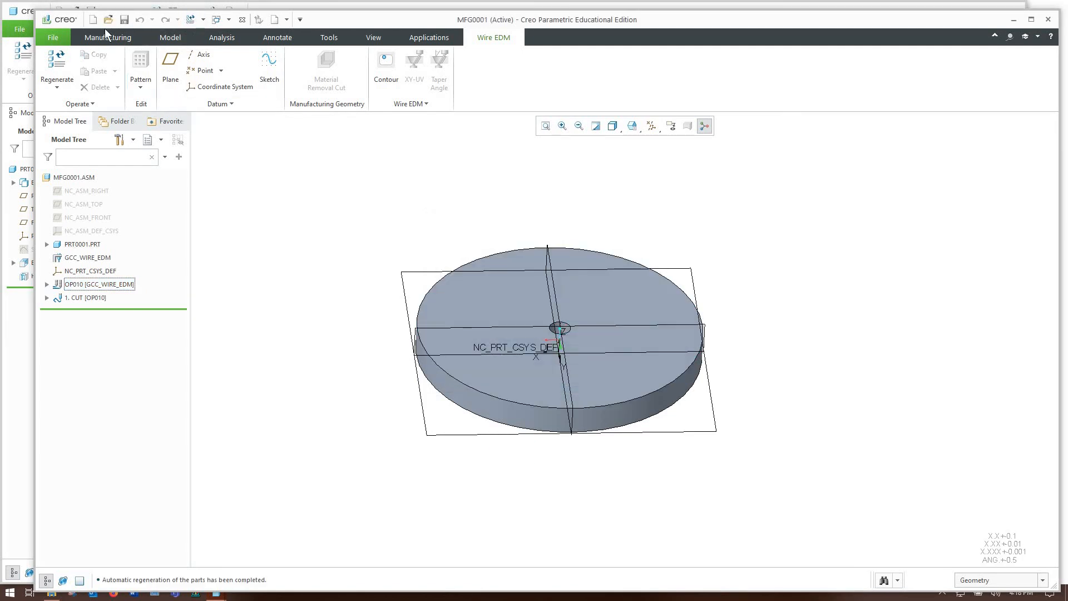
Save a single CL file by operation, choosing OP010
left_click(109, 37)
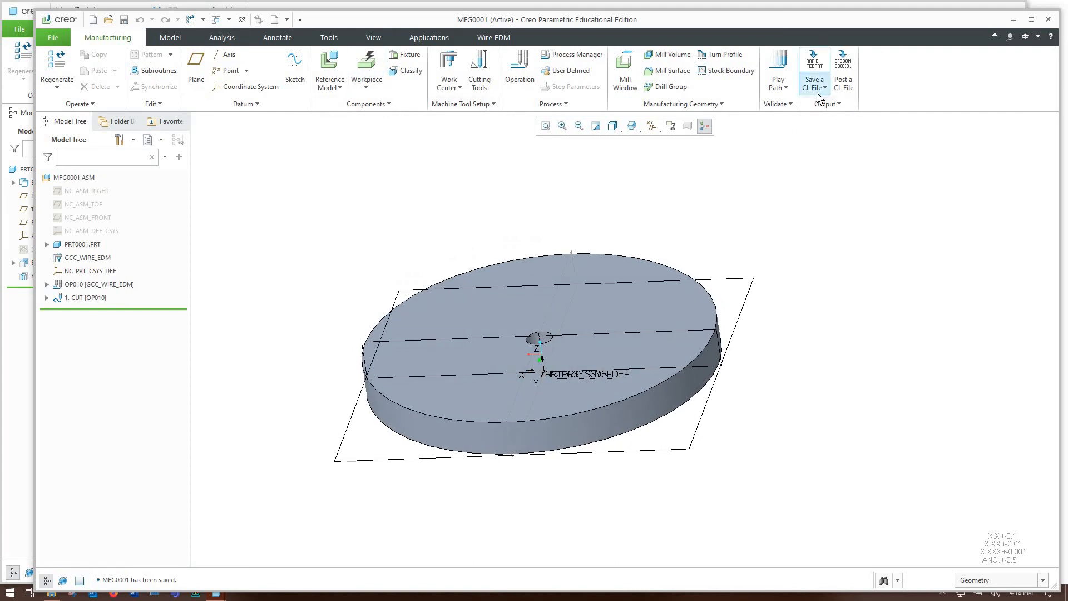
left_click(813, 87)
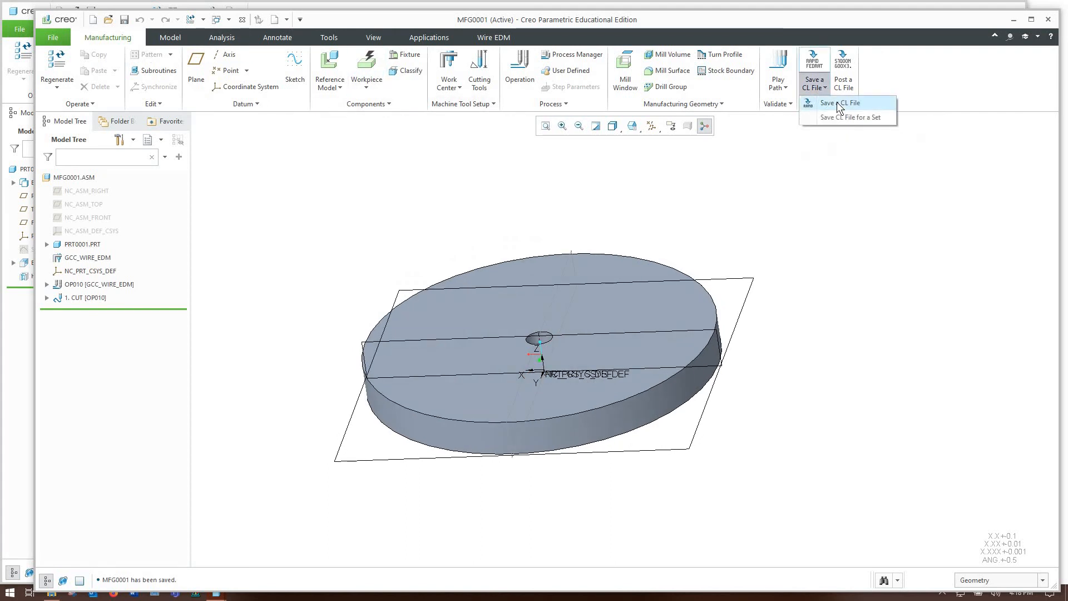
left_click(829, 103)
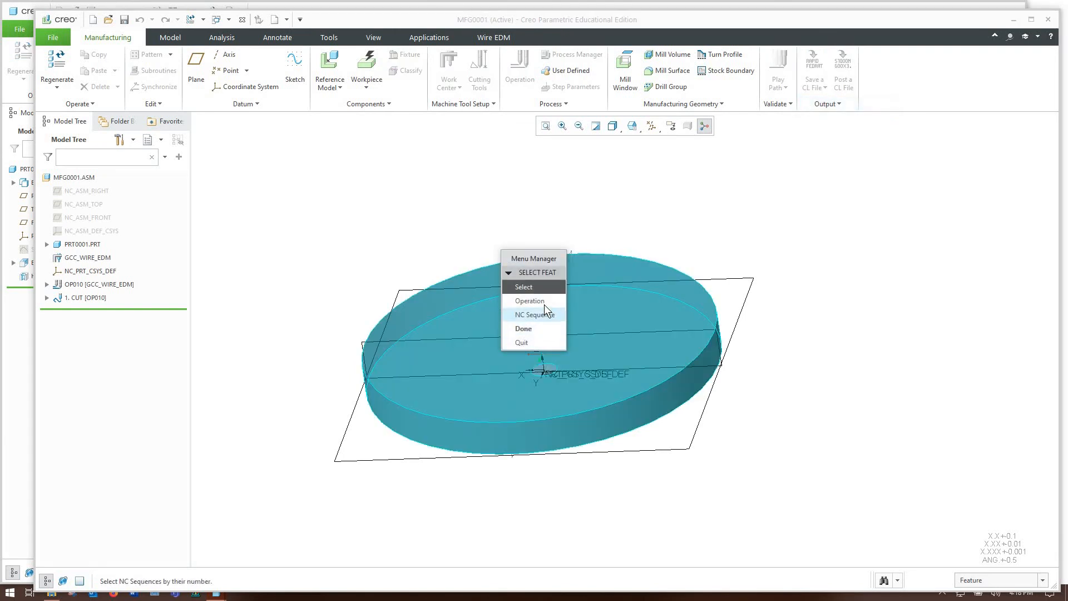
left_click(530, 301)
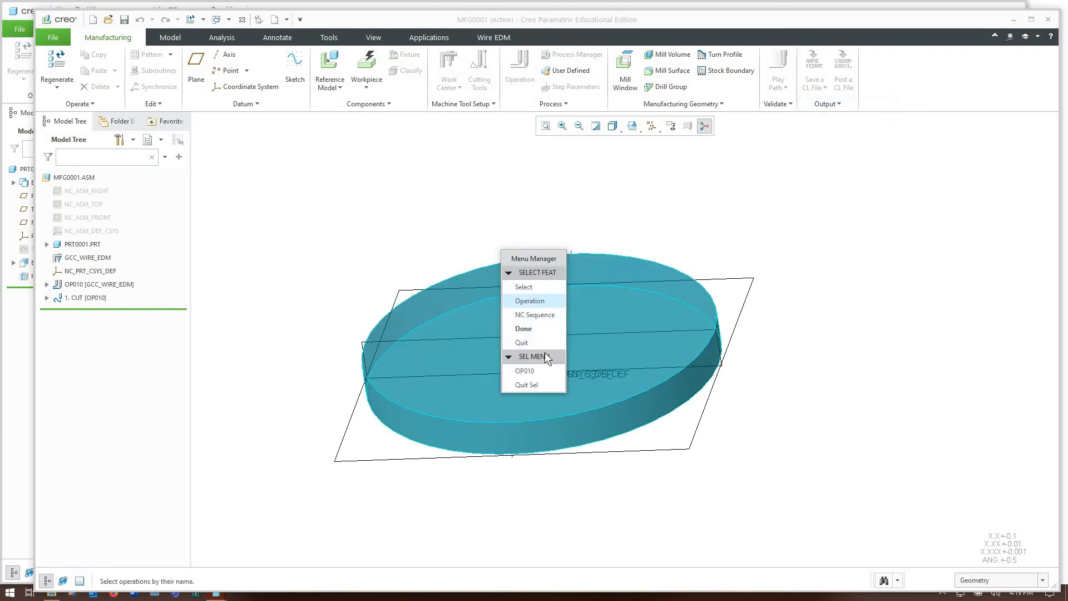
left_click(525, 370)
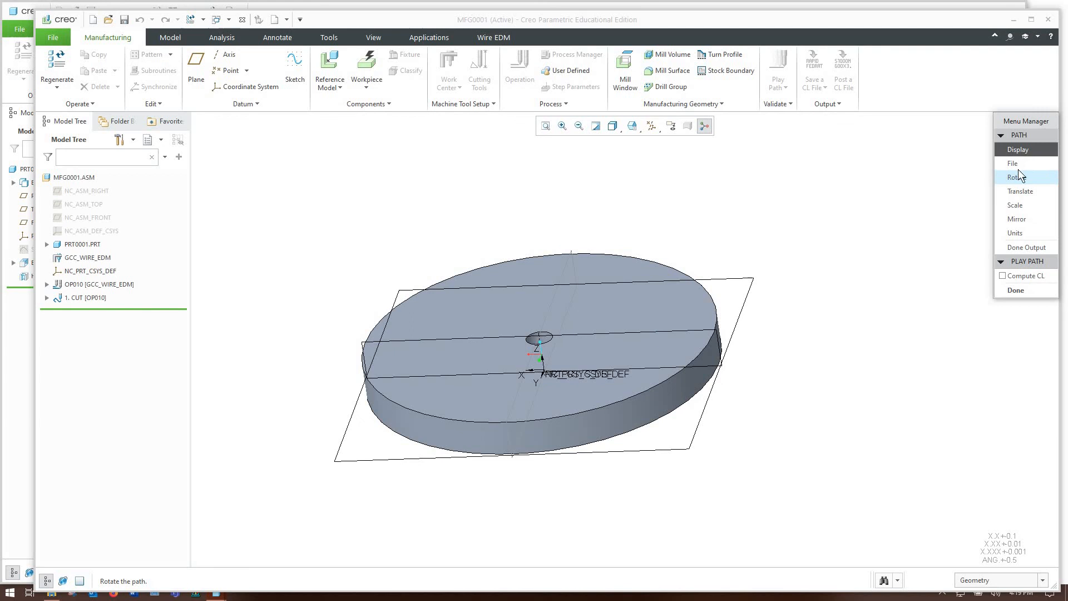
mouse_move(1025, 130)
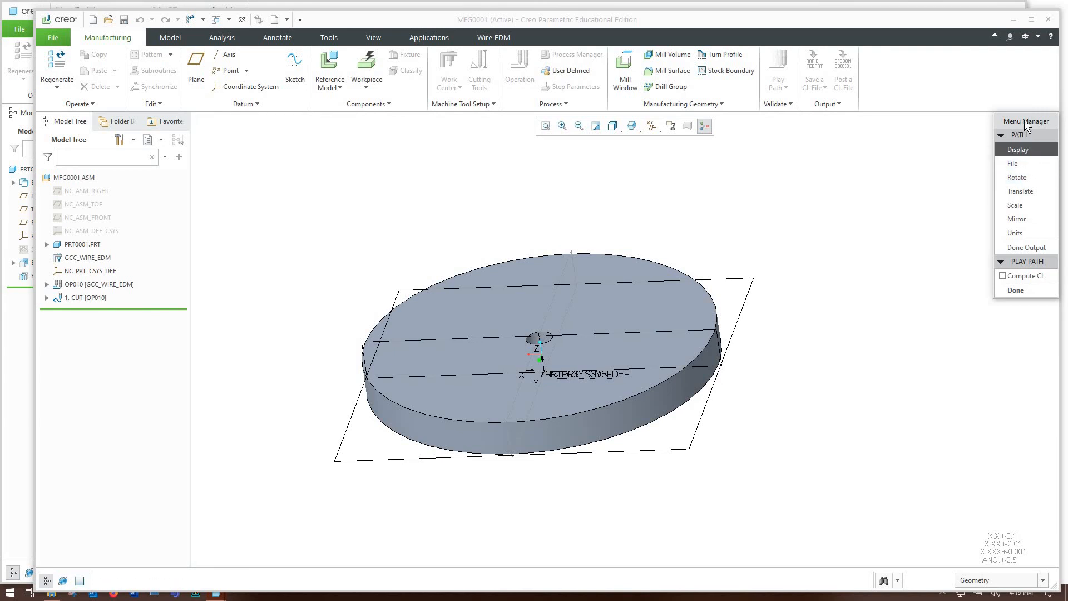
Output the tool path to a file with MCD File and Compute CL checked
left_click(1013, 163)
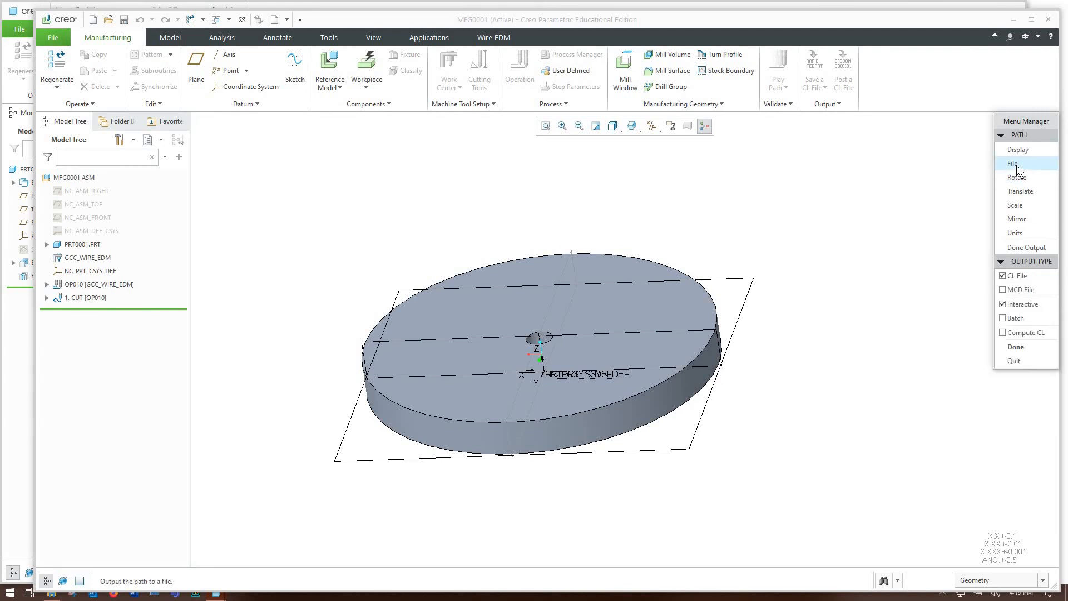
left_click(1004, 289)
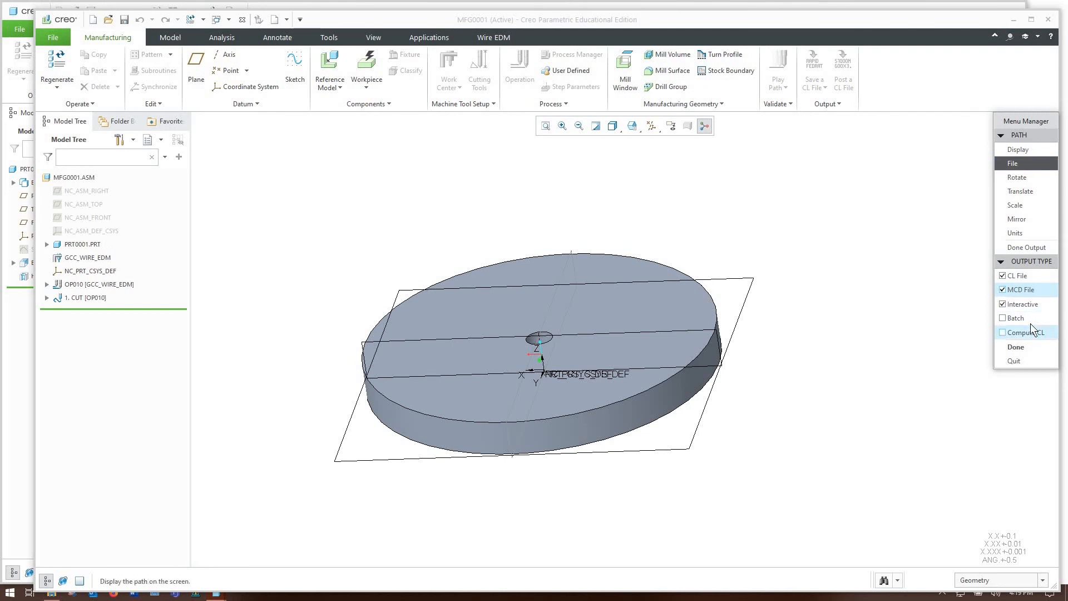
left_click(1003, 333)
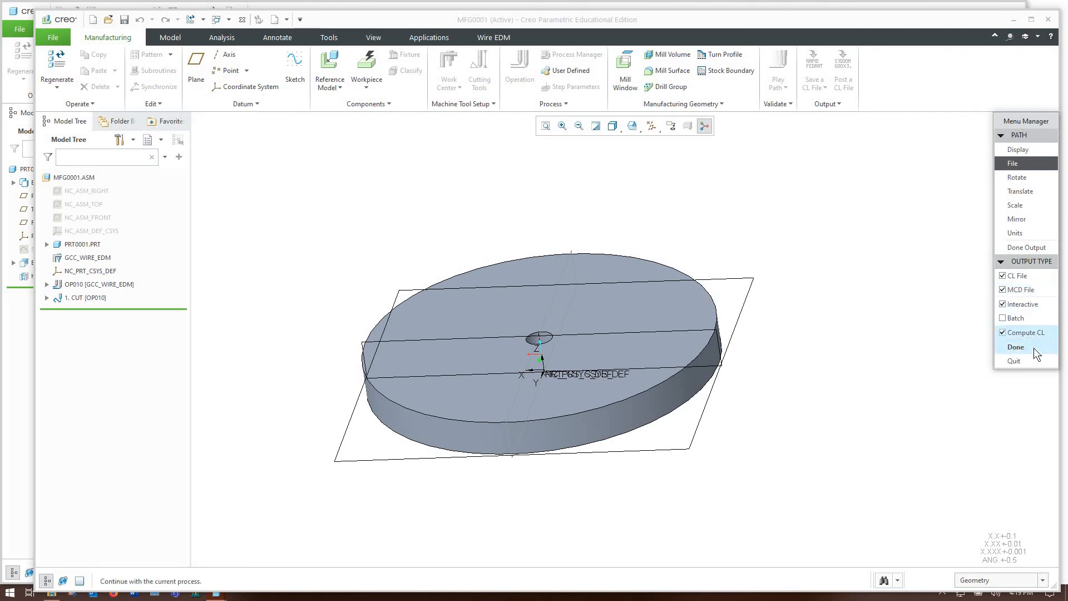
left_click(1015, 347)
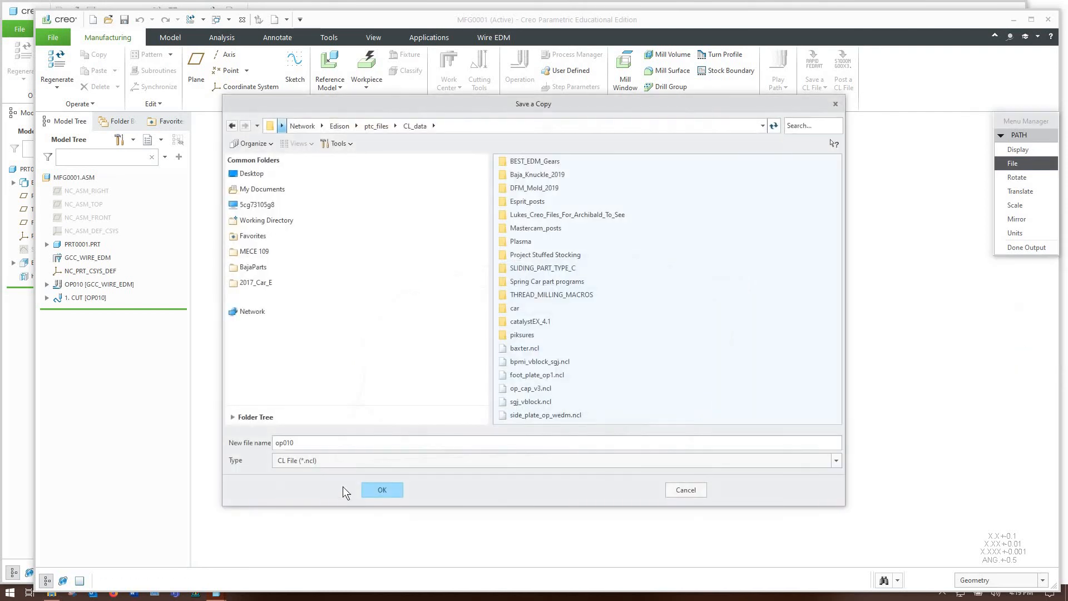
mouse_move(366, 516)
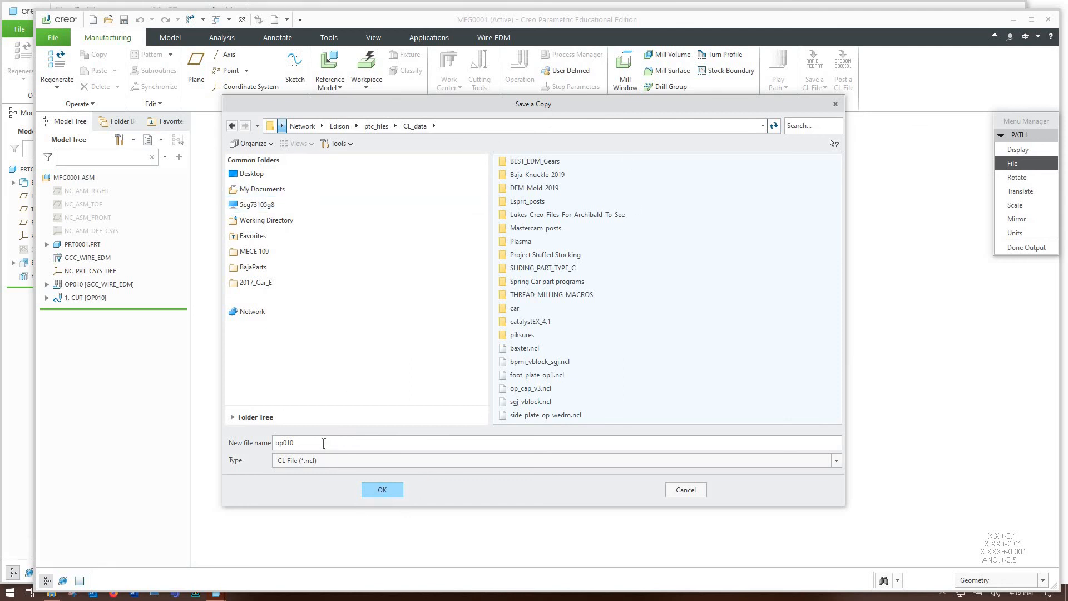
Save the CL file as op010_lej and post-process it with the MACHIN option
type("_le")
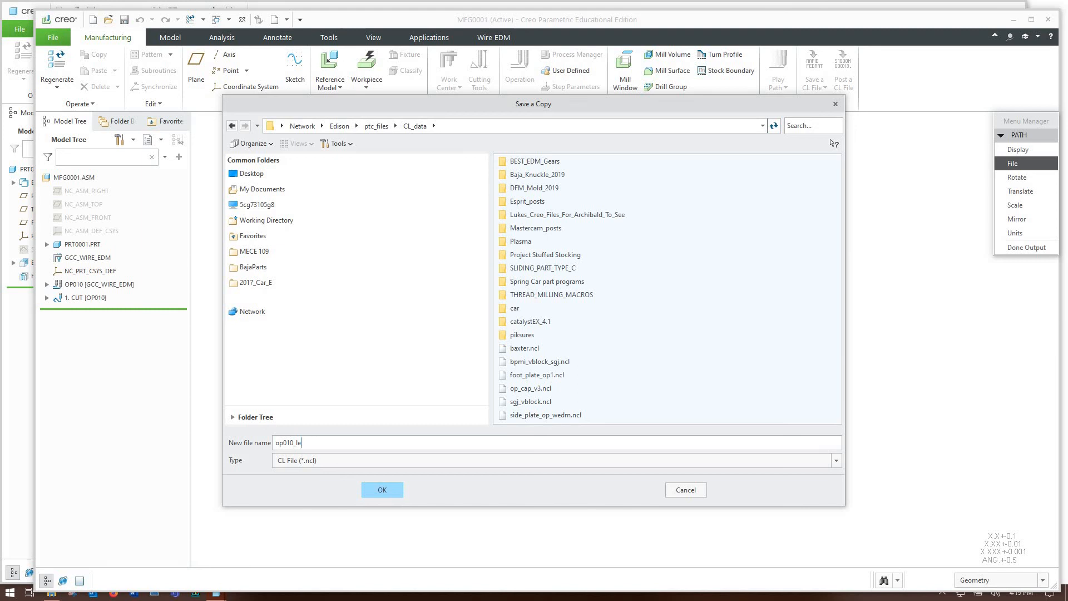
left_click(382, 489)
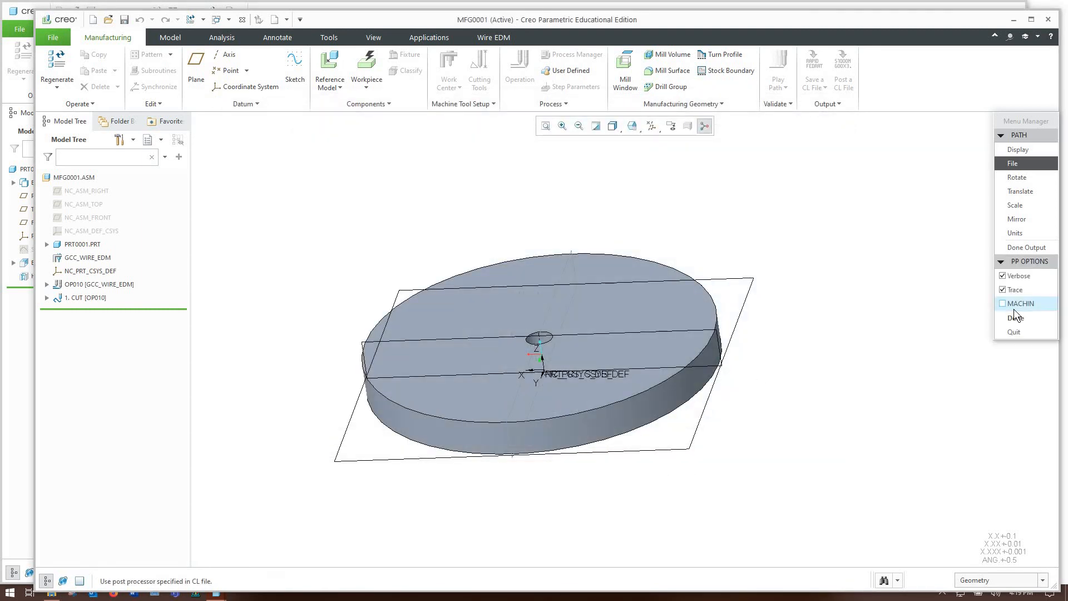
left_click(1002, 304)
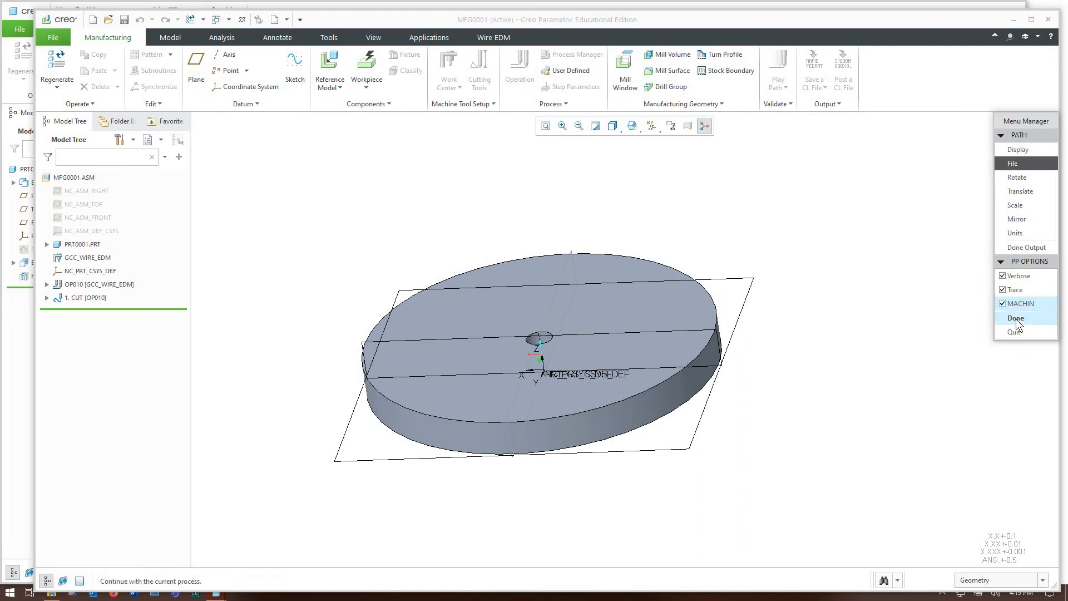
left_click(1016, 319)
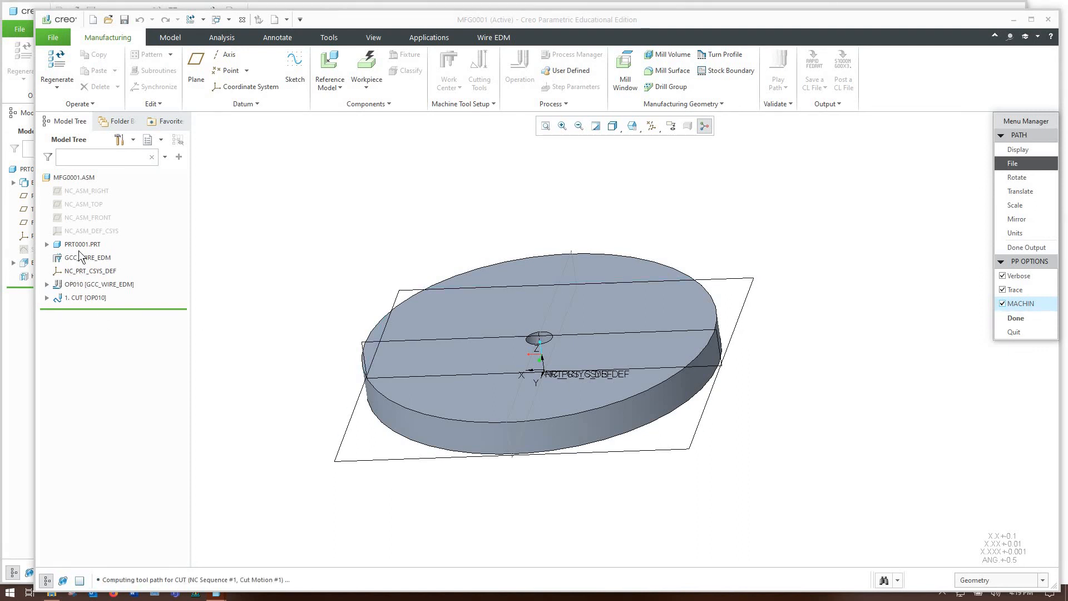
mouse_move(68, 266)
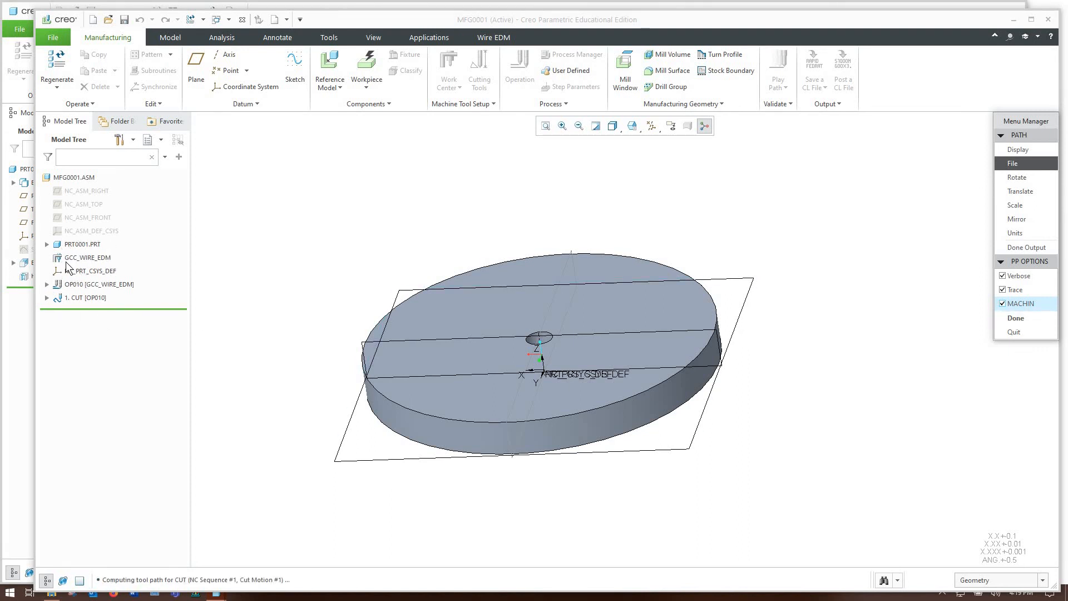
mouse_move(121, 248)
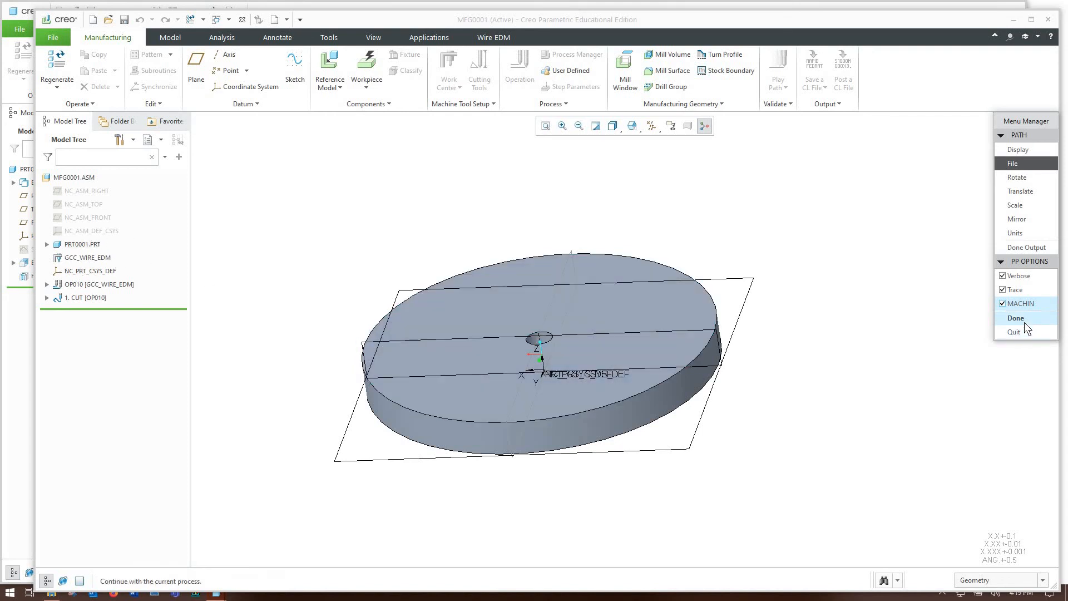
left_click(1016, 318)
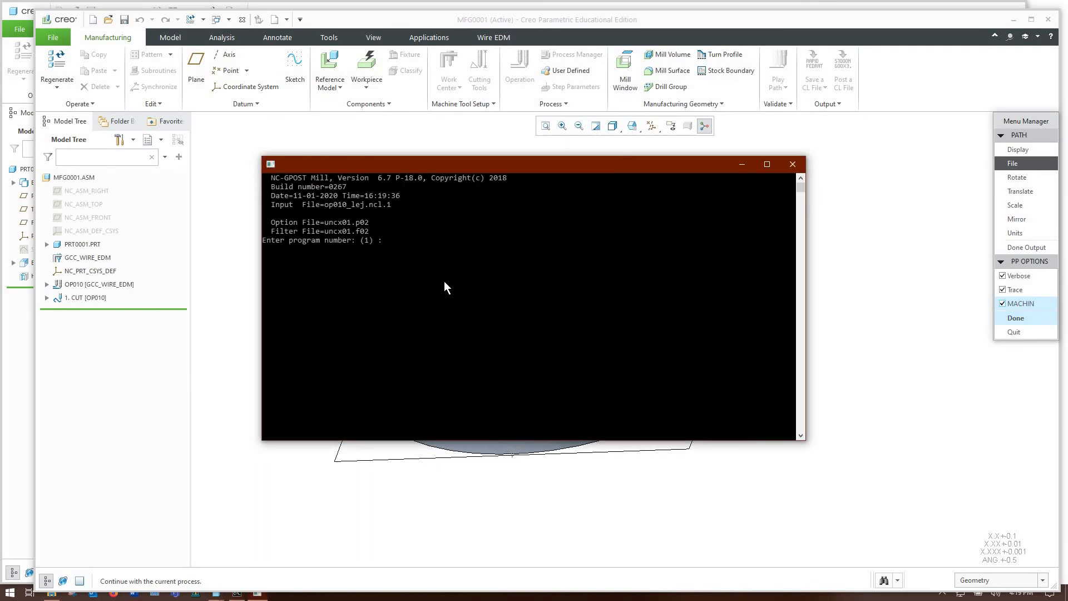
mouse_move(401, 246)
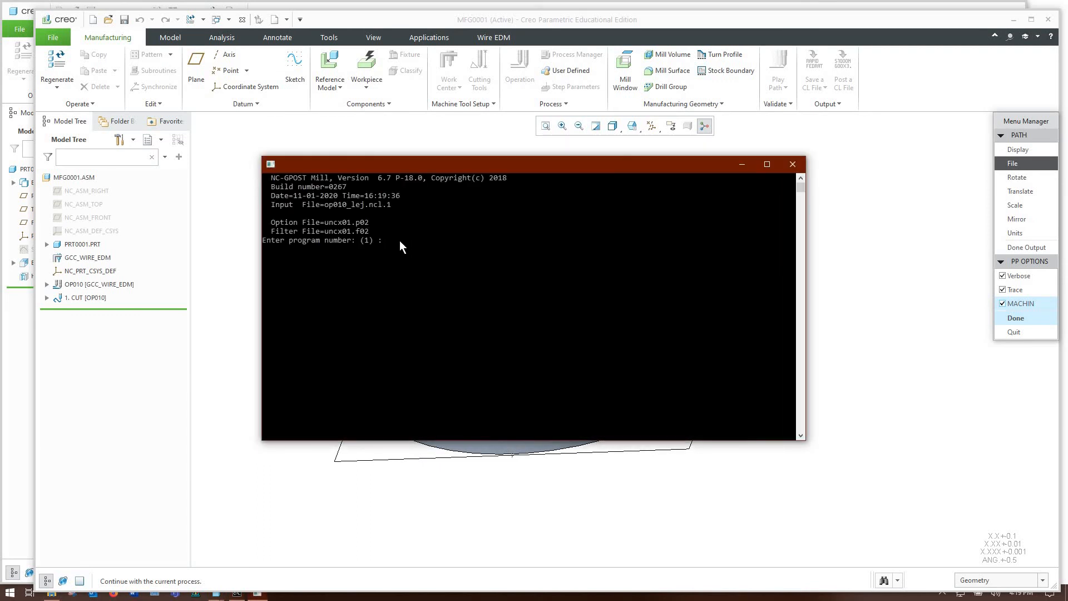
Enter program number 1235 in NC-GPOST and close the post-processing log
type("1235")
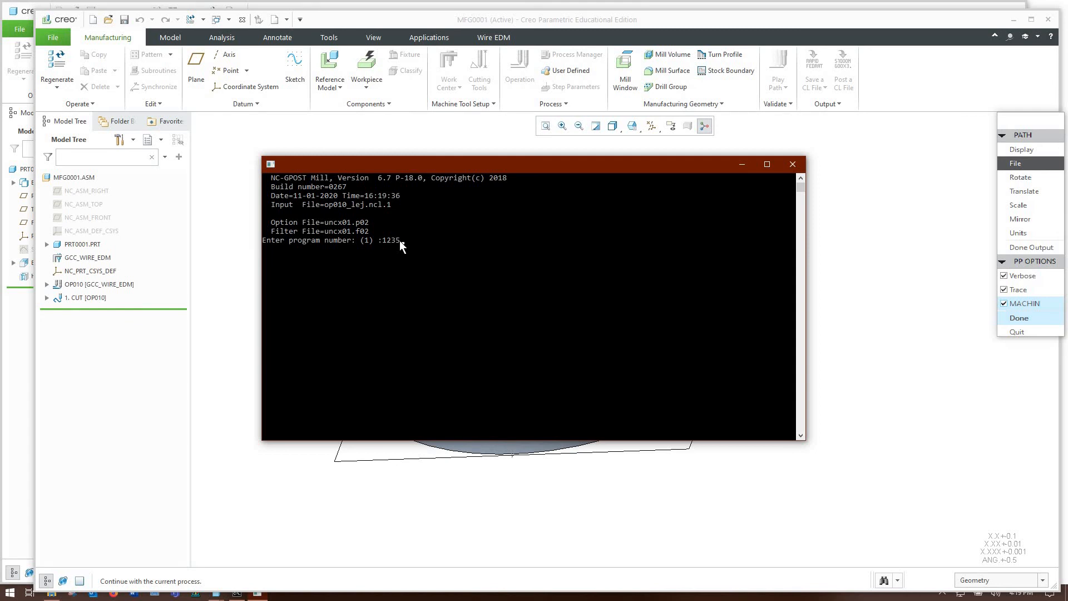
key("Return")
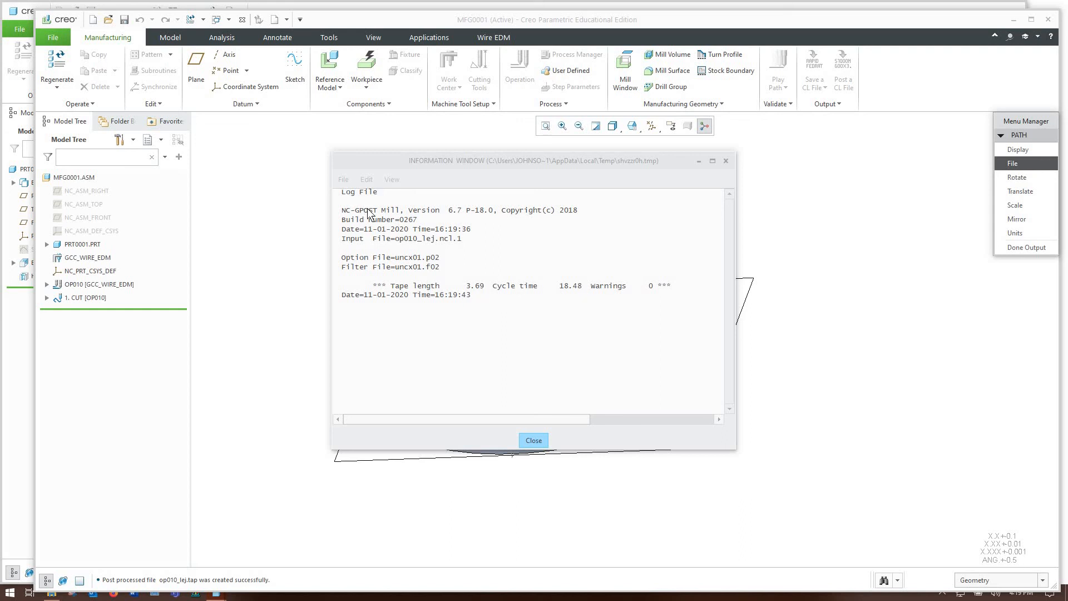
mouse_move(586, 290)
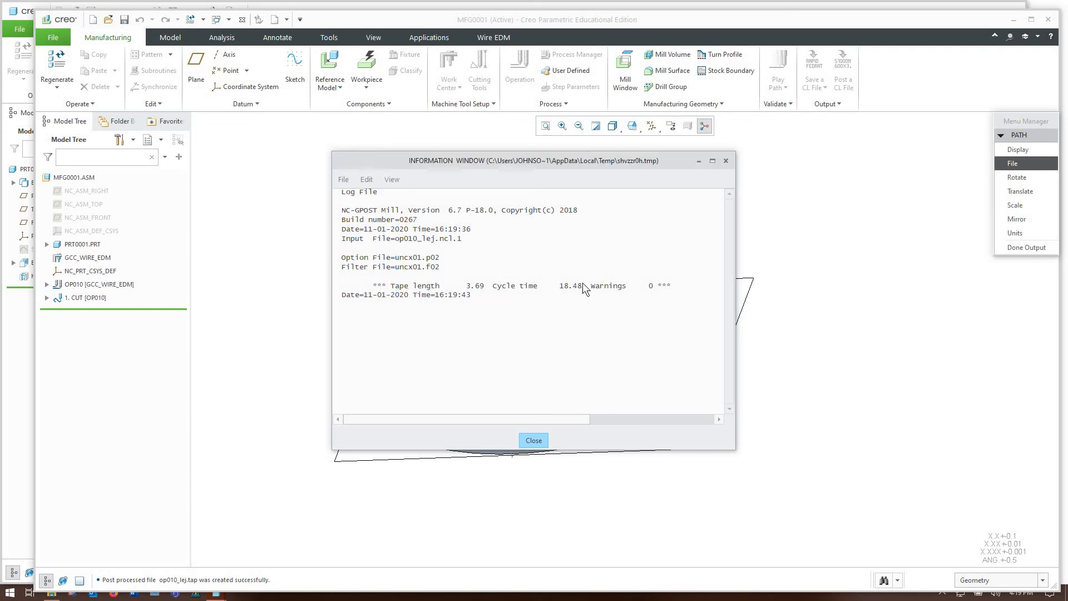
mouse_move(588, 321)
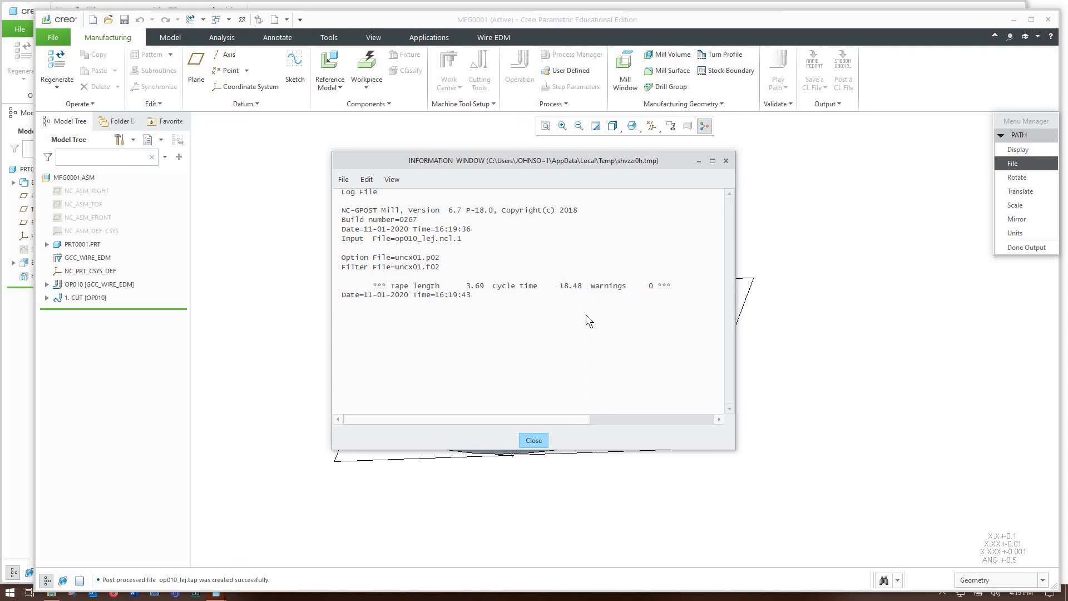
mouse_move(576, 305)
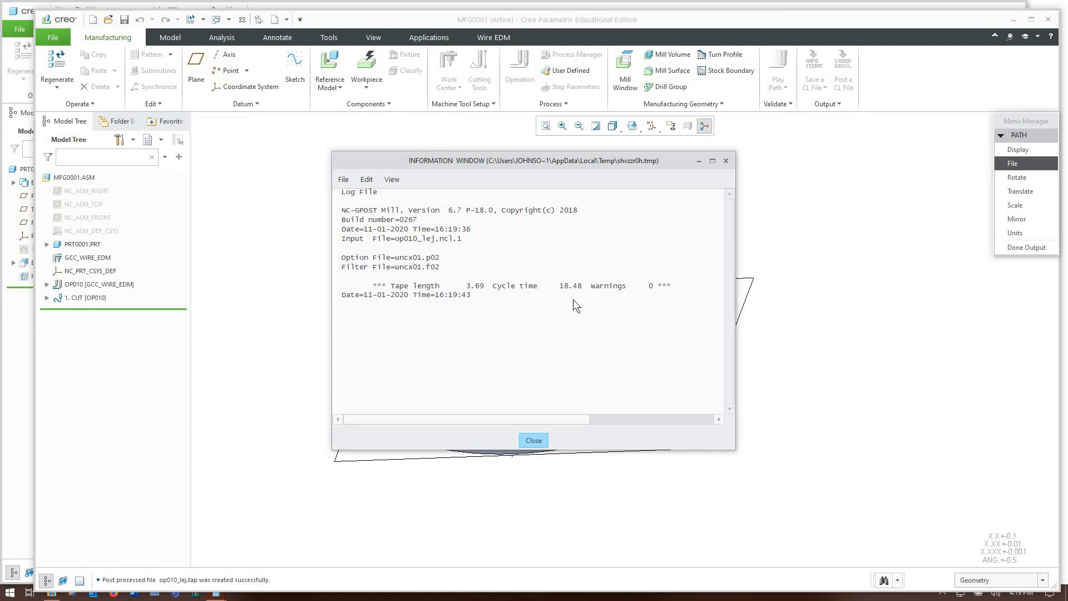
mouse_move(582, 307)
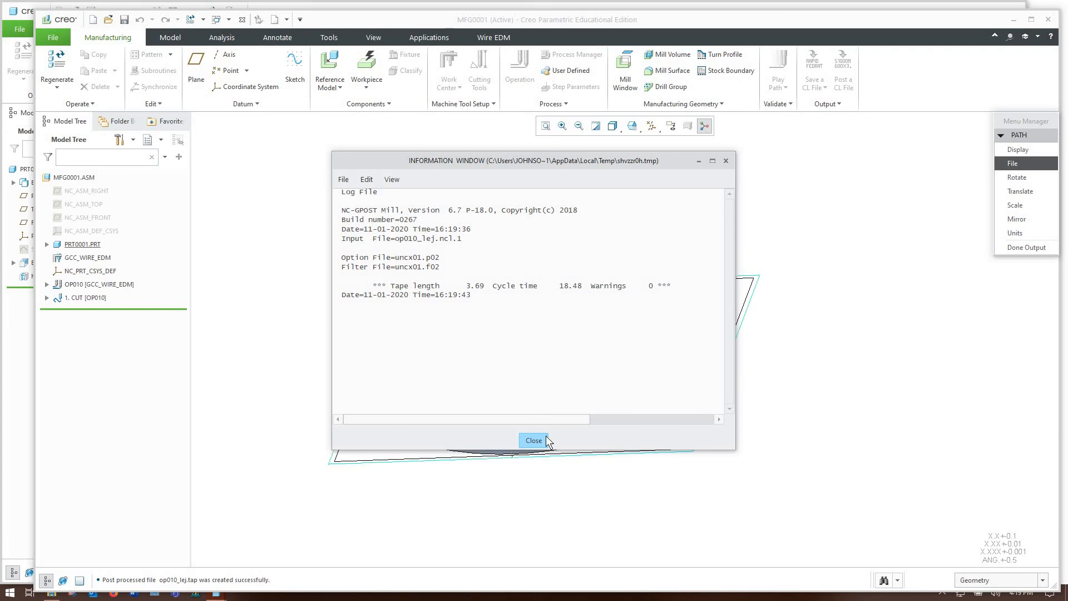
left_click(533, 440)
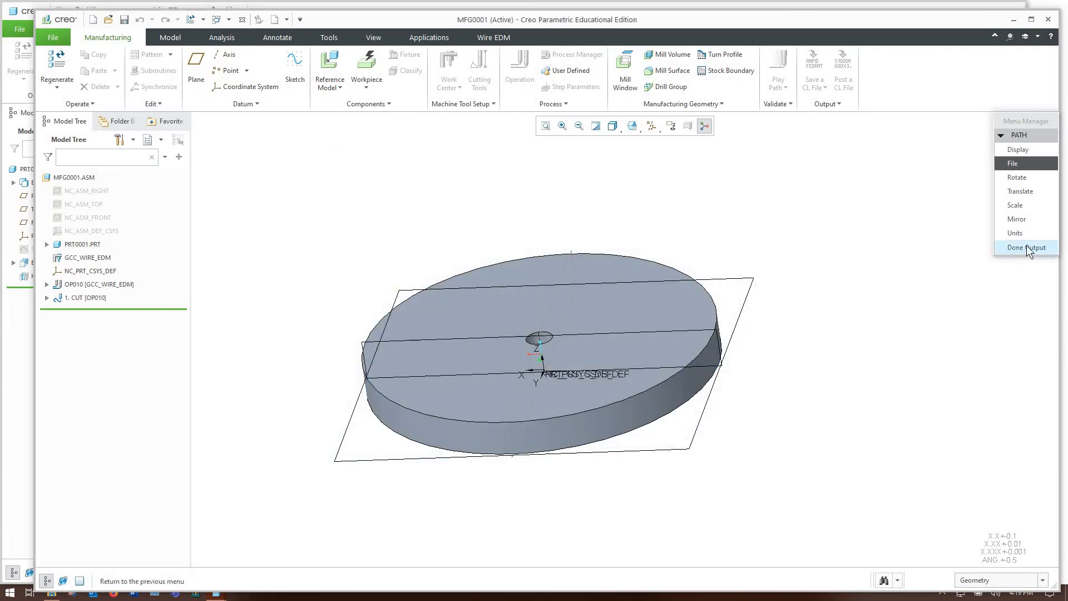
Finish output and open op010_lej.tap from ptc_files\CL_data in Notepad
left_click(1025, 247)
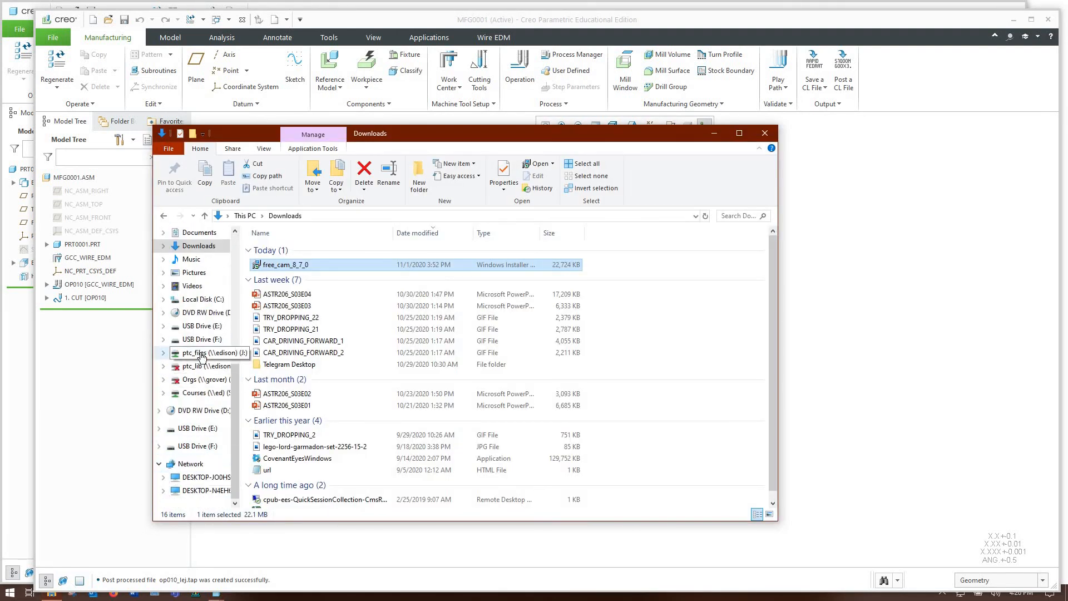
double_click(205, 353)
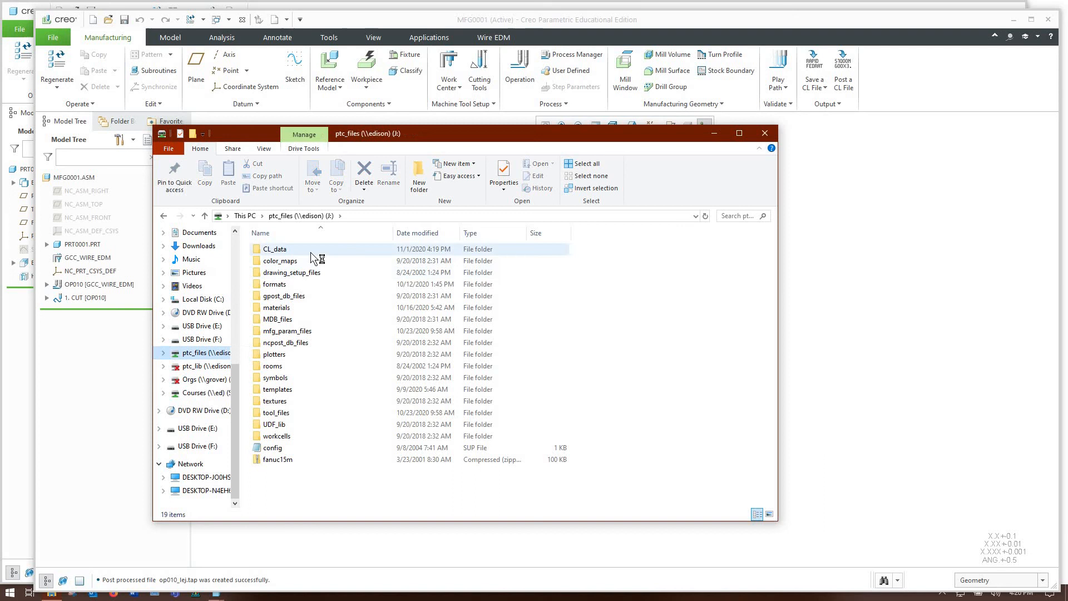
double_click(276, 248)
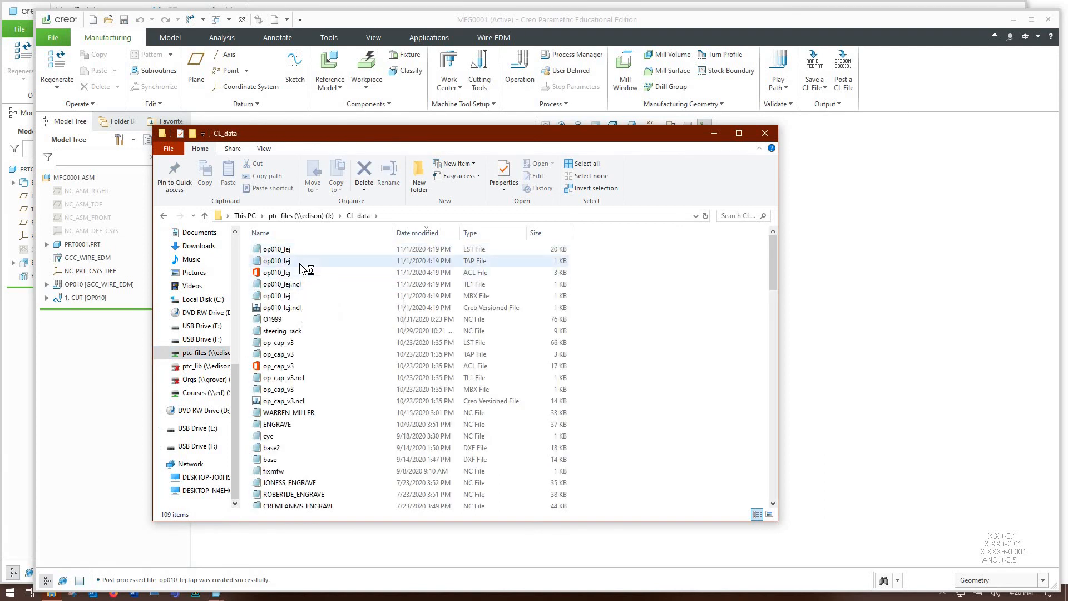
left_click(277, 260)
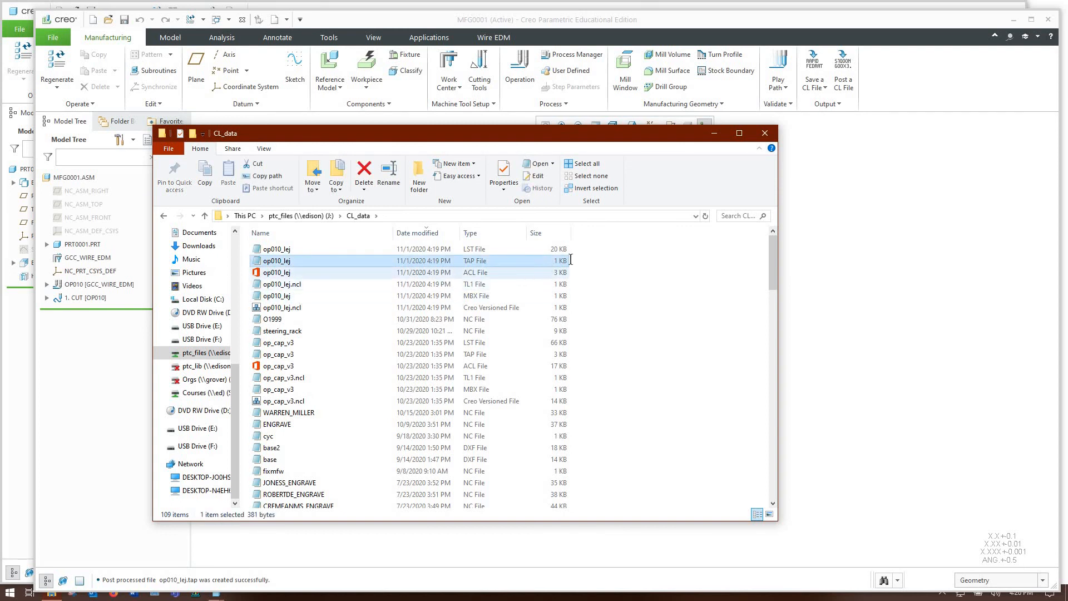
double_click(276, 261)
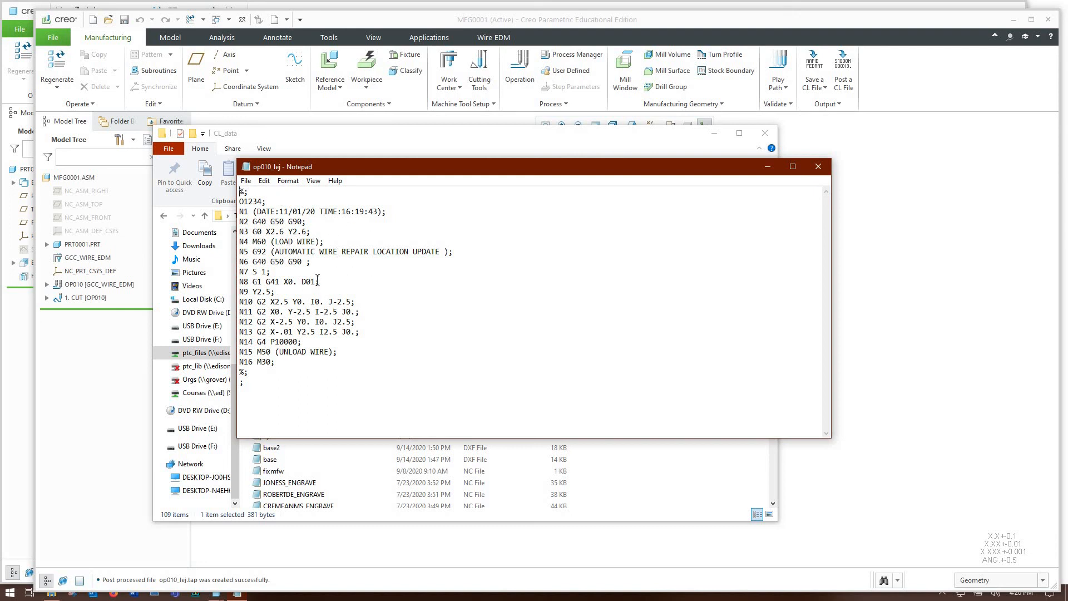
double_click(306, 281)
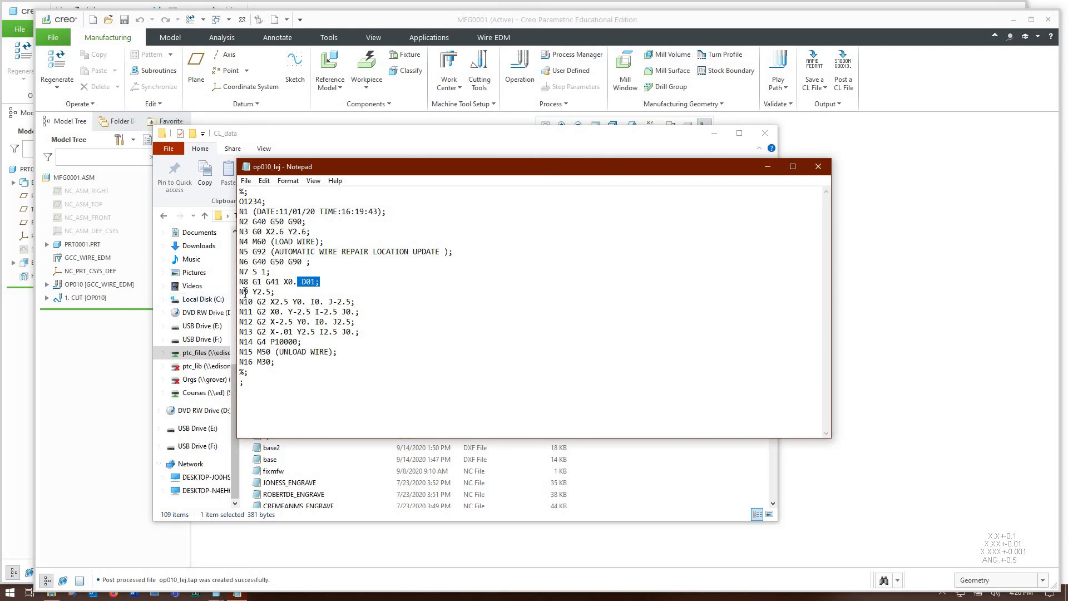
double_click(258, 291)
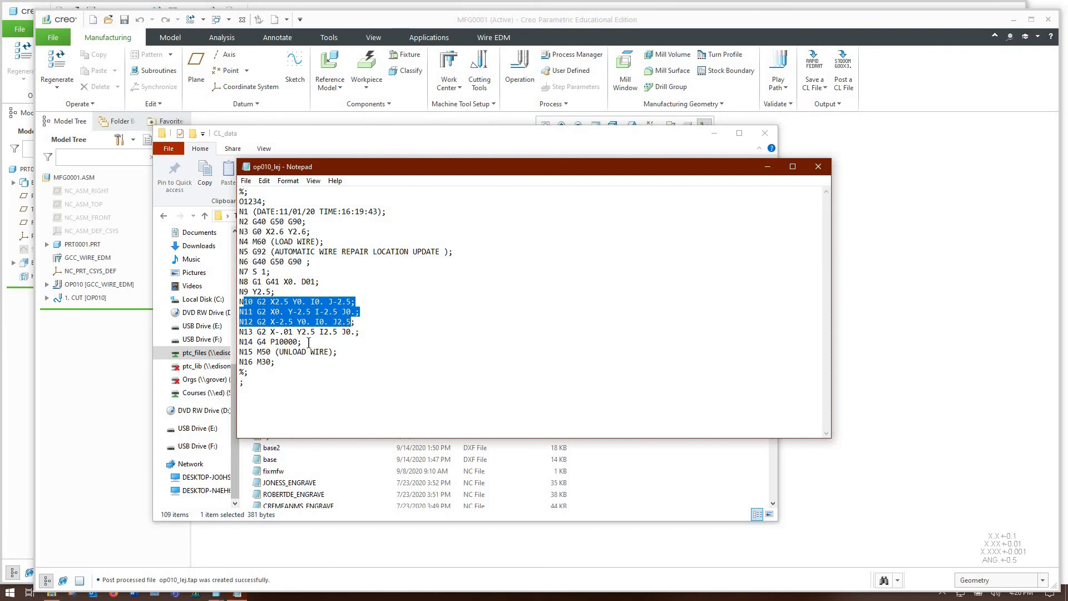
left_click(297, 351)
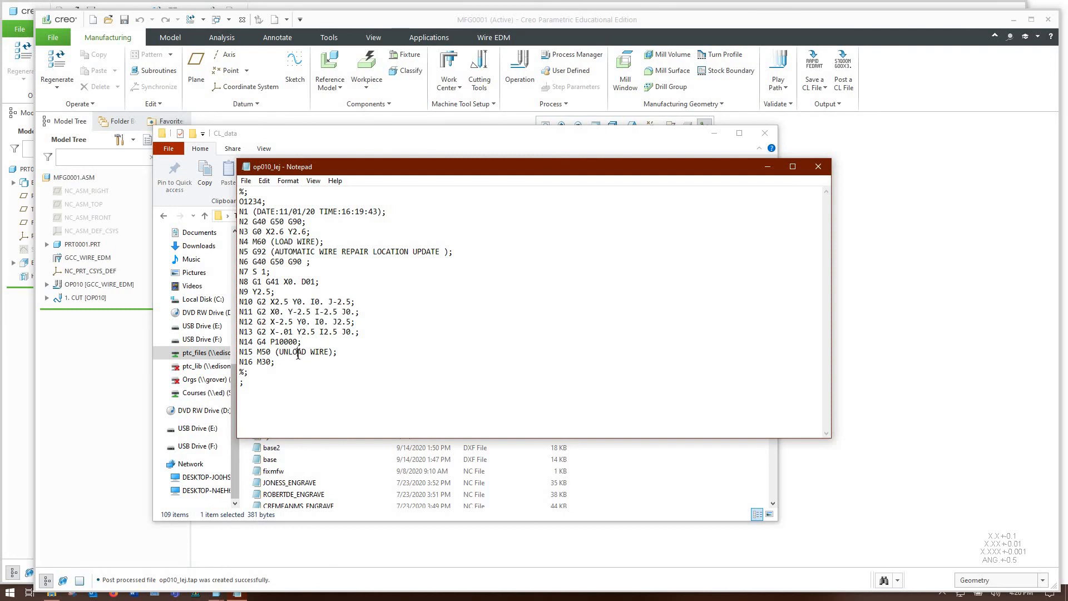
mouse_move(613, 95)
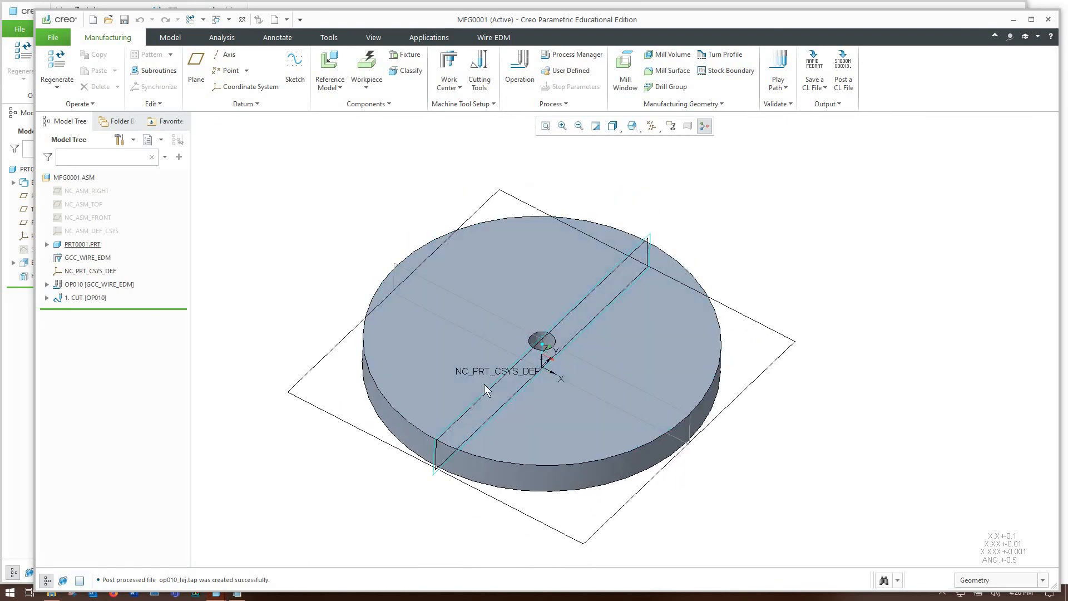
mouse_move(521, 382)
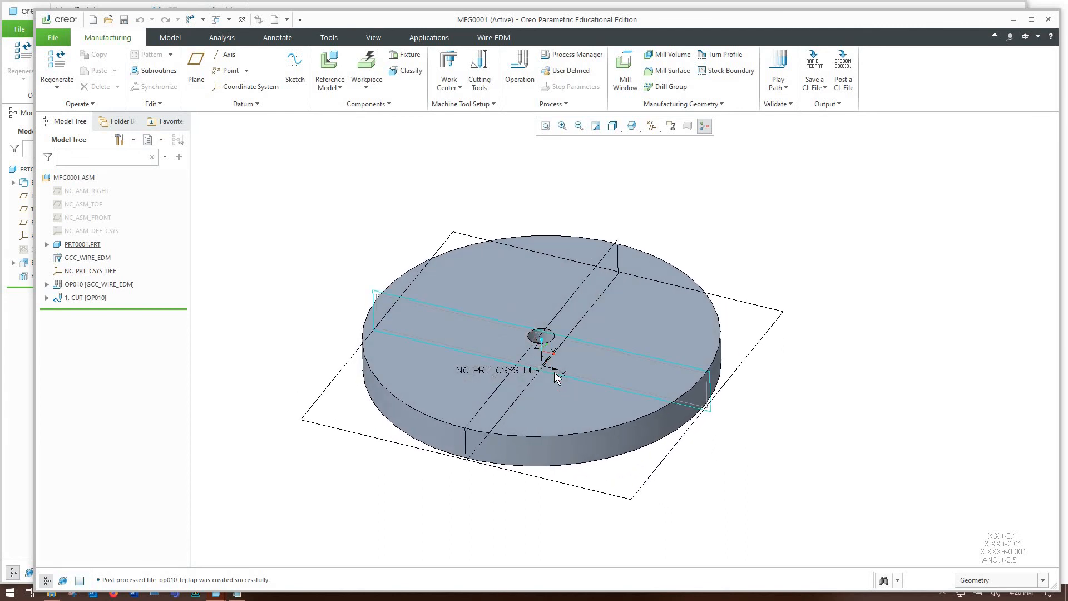
mouse_move(558, 376)
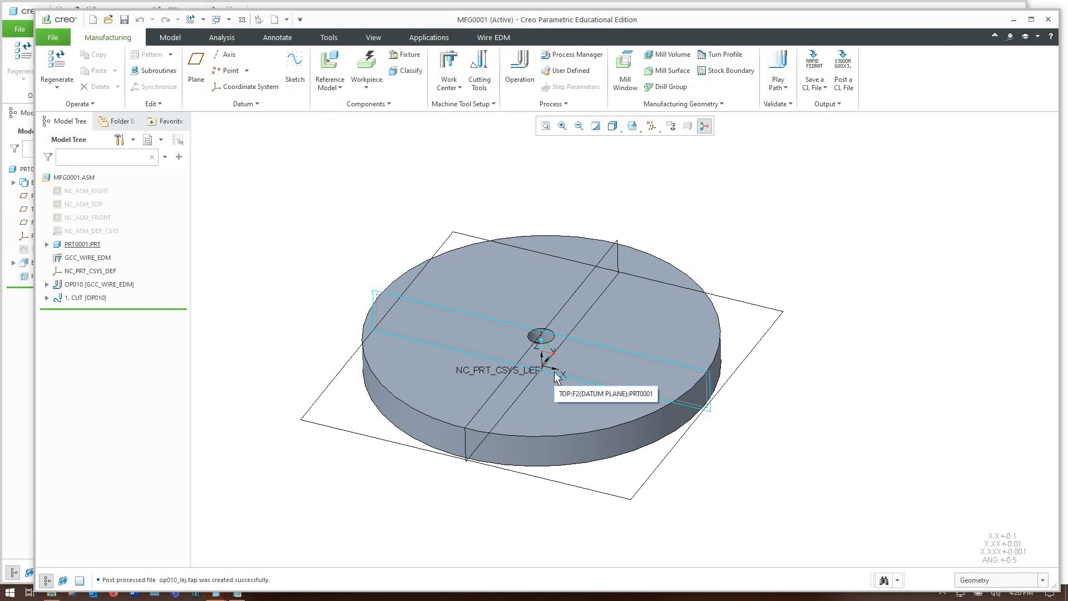